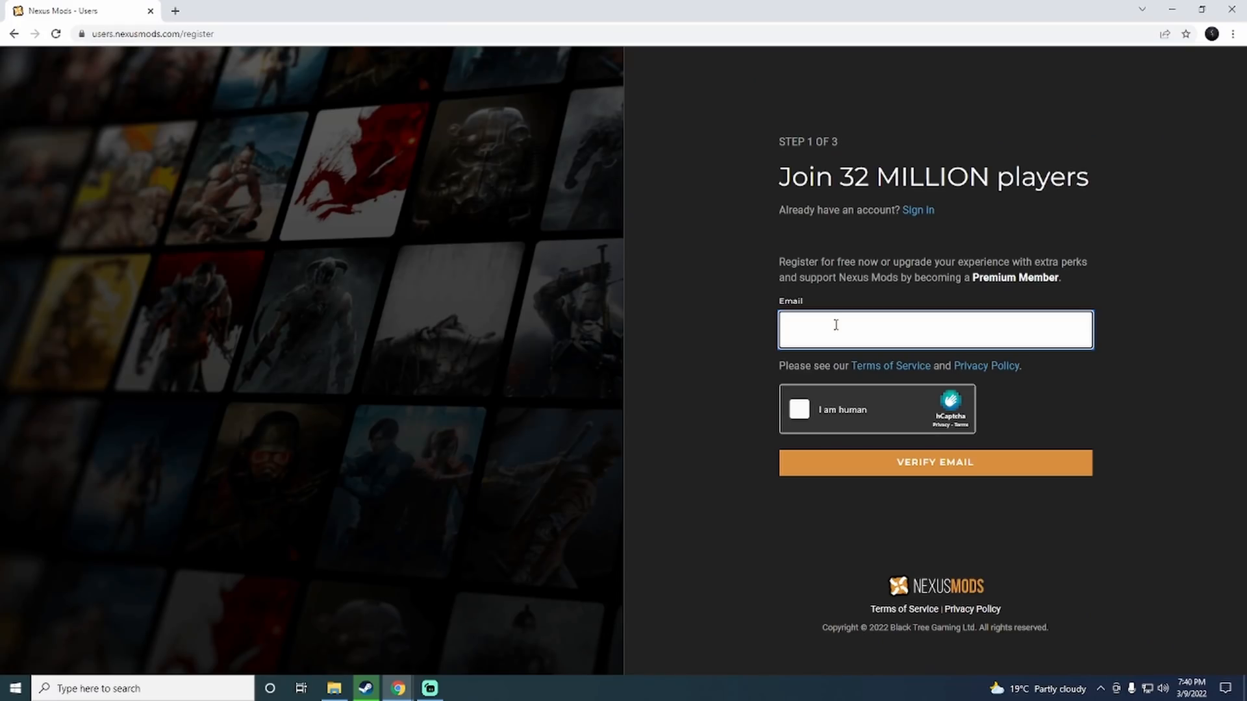
- Enter 'YourEm@YourEmail' as the email address in the sign-up form
{"action": "type", "text": "YourEmailAddress"}
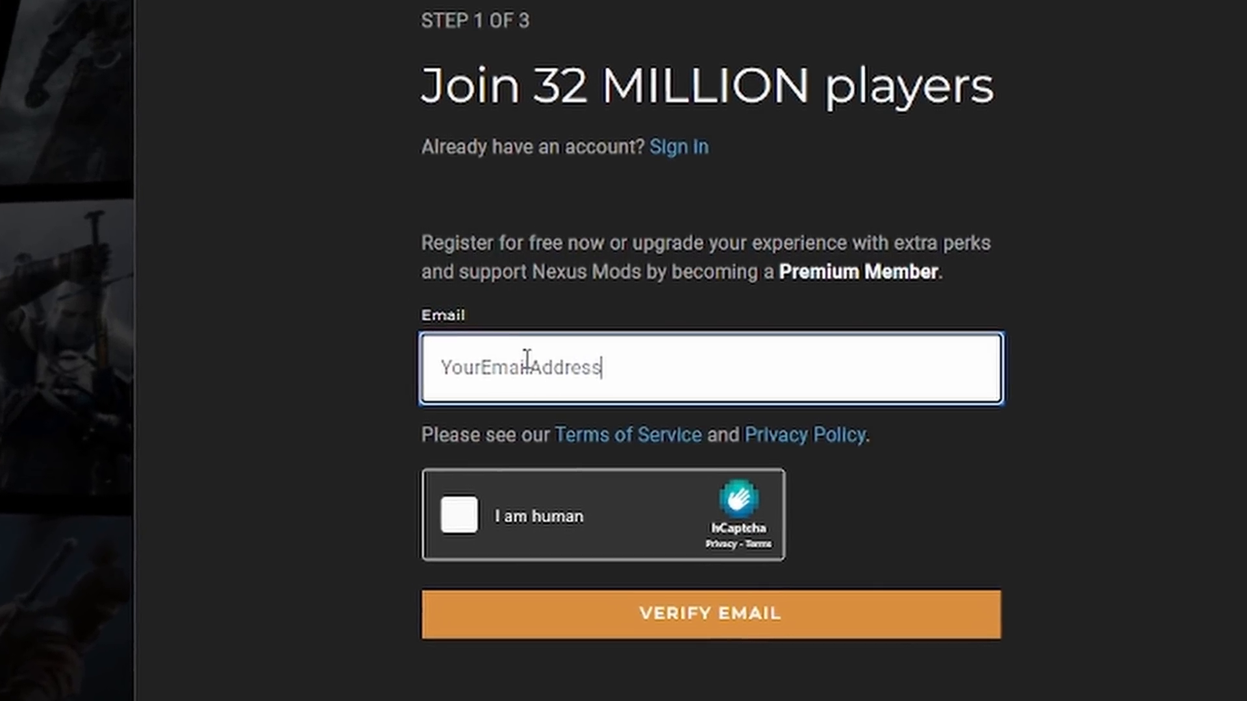
{"action": "type", "text": "@YourEmail"}
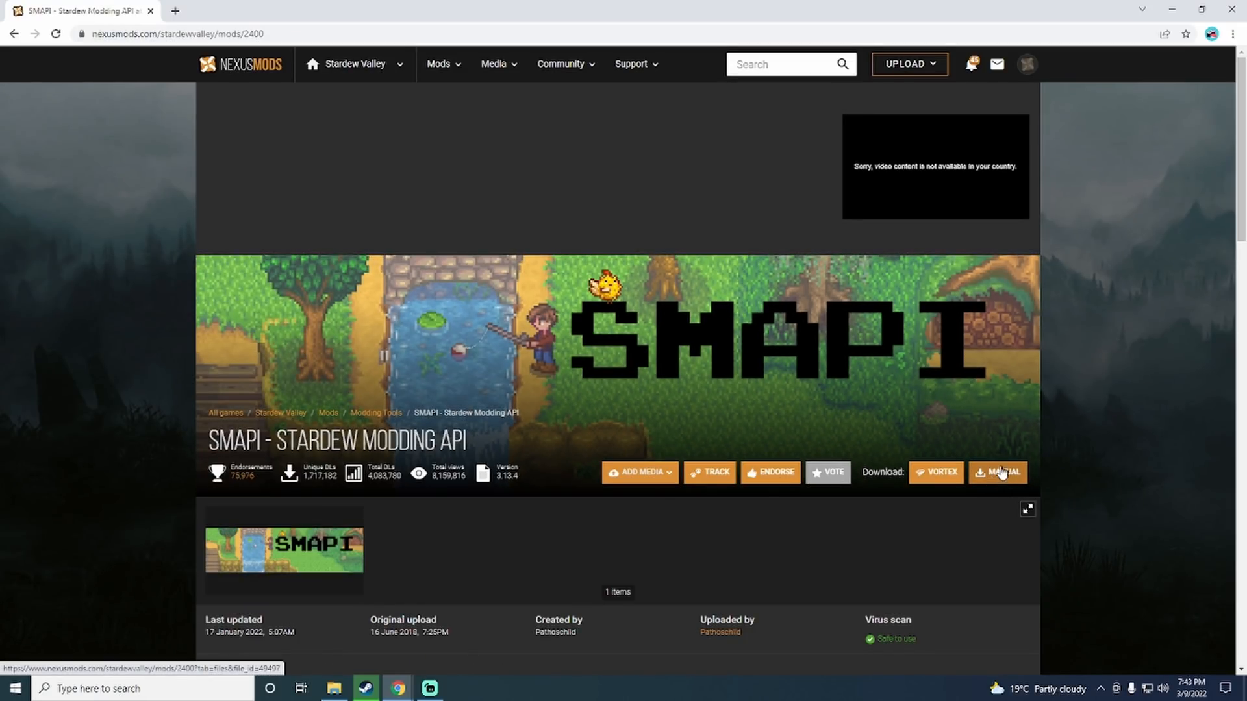
- Start the manual Slow Download of the SMAPI 3.13.4 zip
{"action": "left_click", "coordinate": [997, 473]}
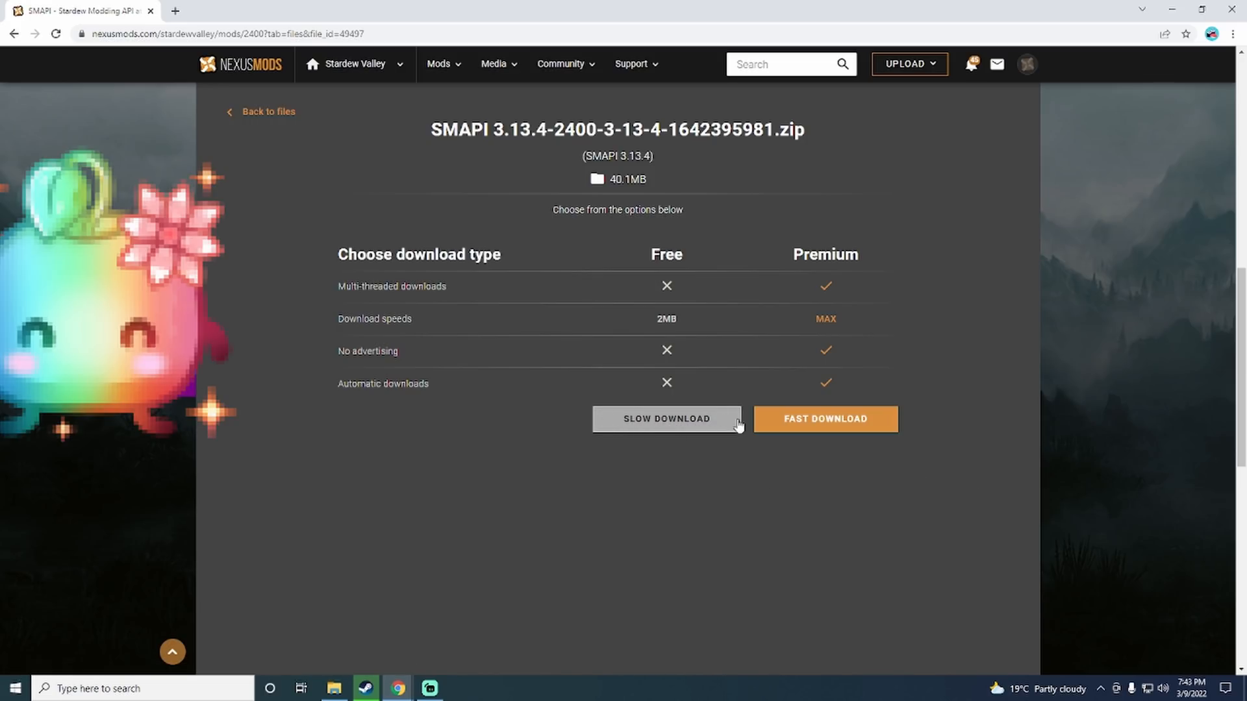
{"action": "left_click", "coordinate": [666, 419]}
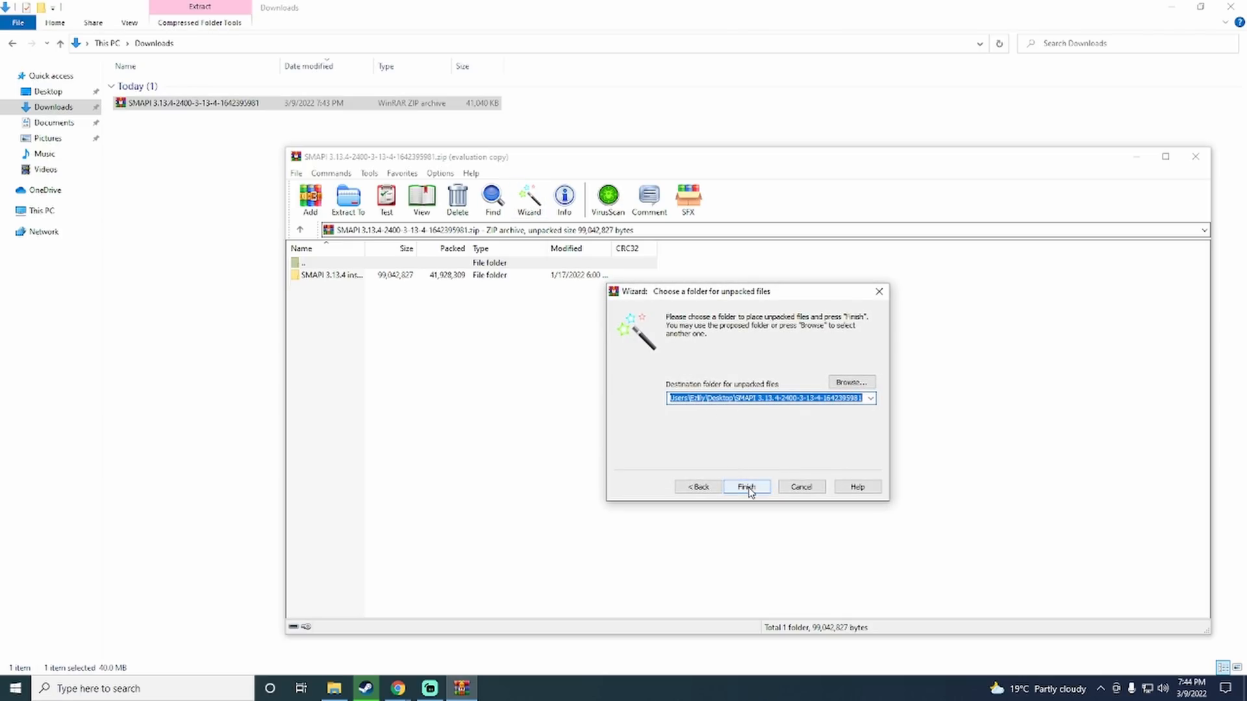
- Extract SMAPI 3.13.4 to the desktop folder and run its 'install on Windows' script
{"action": "left_click", "coordinate": [746, 487]}
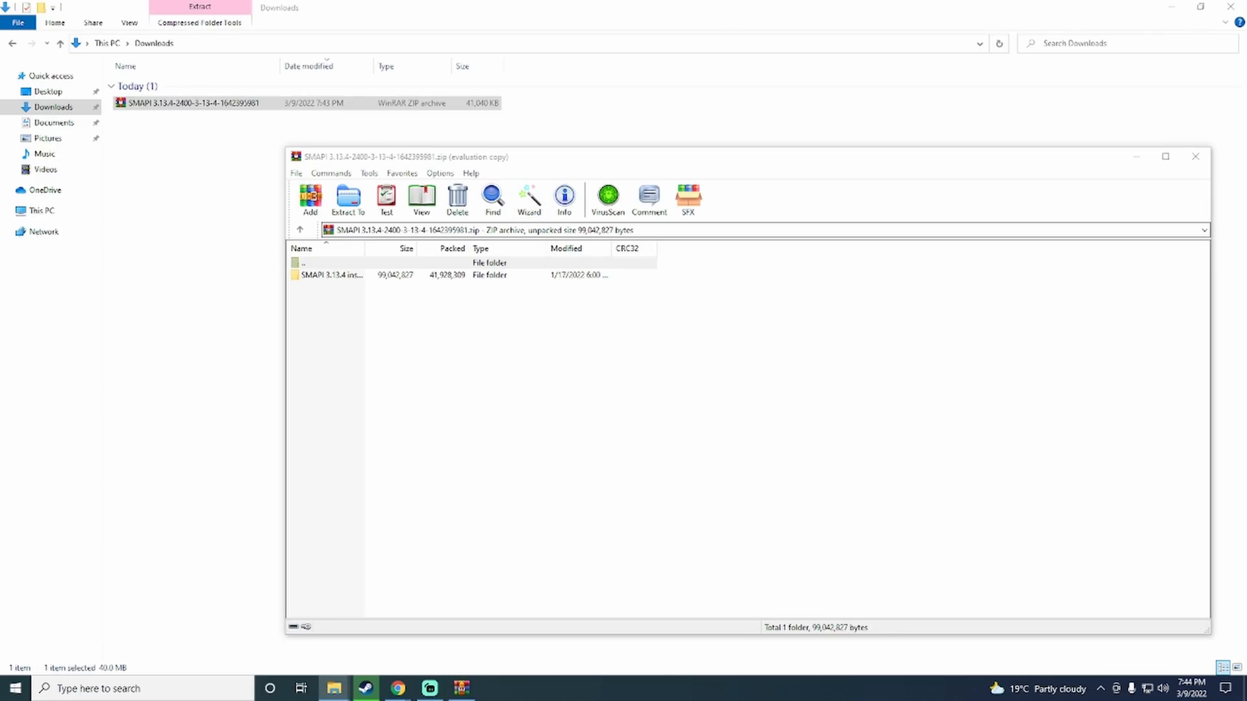
{"action": "double_click", "coordinate": [331, 274]}
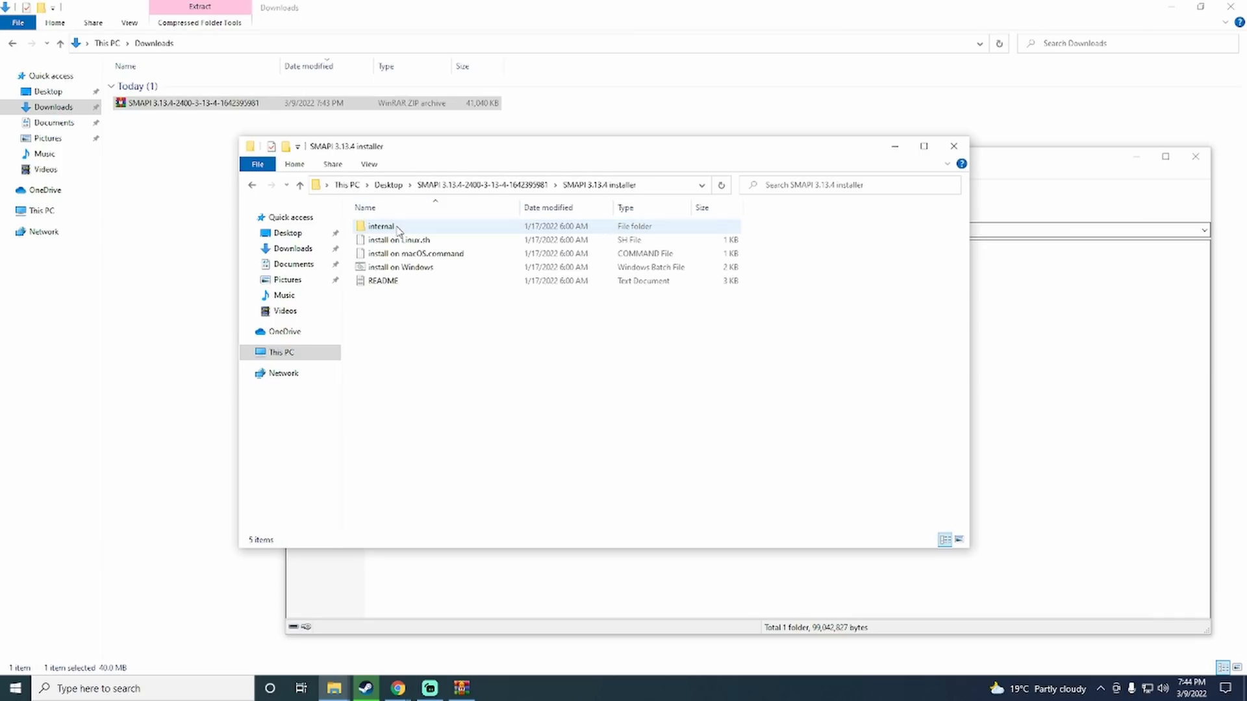
{"action": "left_click", "coordinate": [398, 266]}
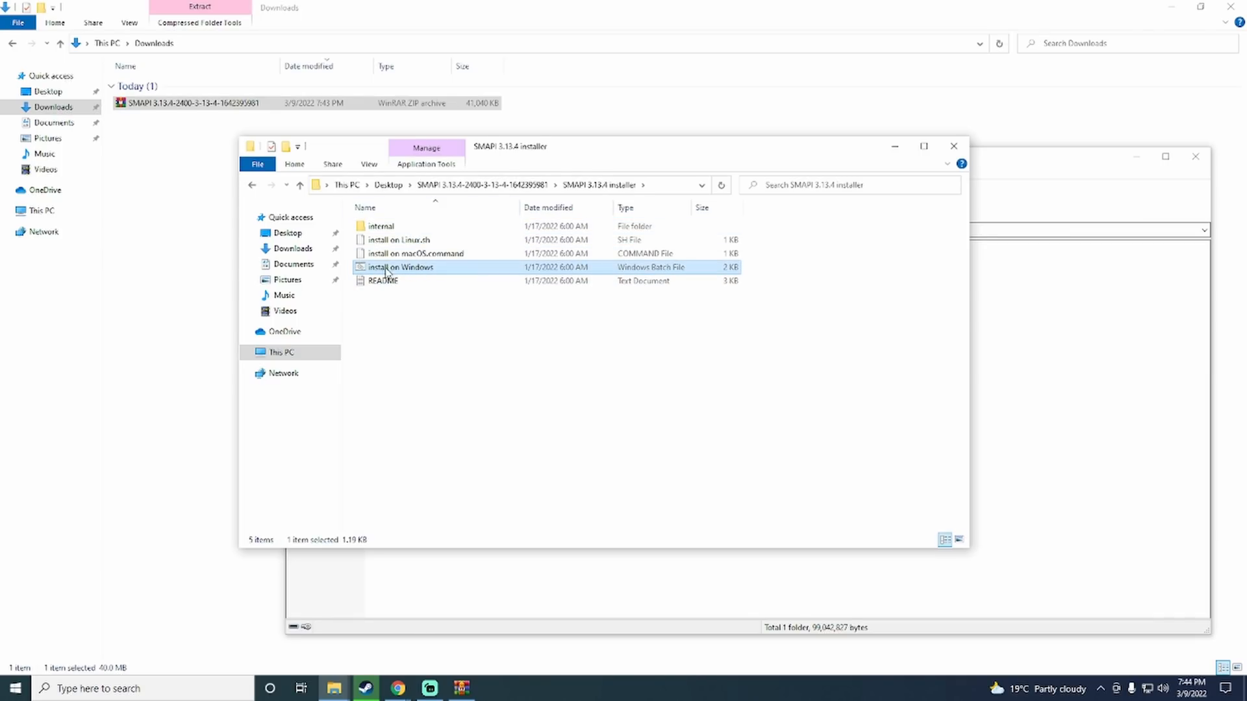
{"action": "double_click", "coordinate": [398, 266]}
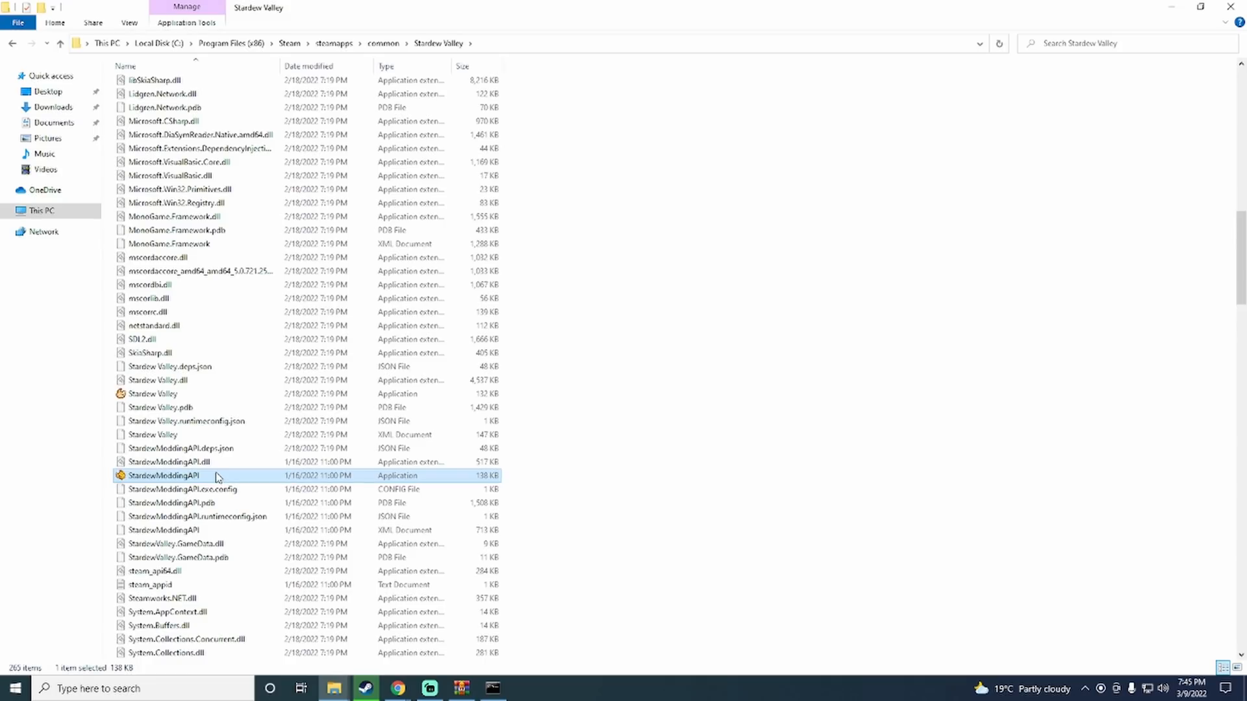
- Browse Steam\steamapps\common\Stardew Valley and select the StardewModdingAPI application
{"action": "double_click", "coordinate": [163, 476]}
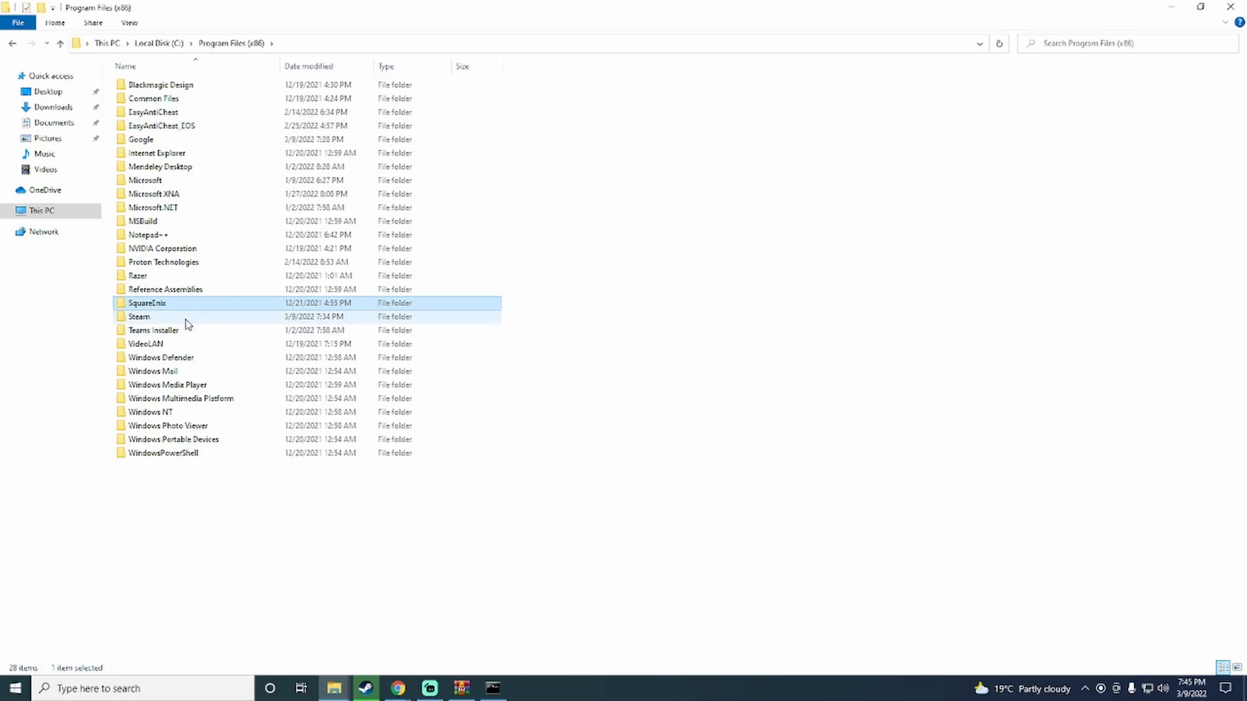
{"action": "double_click", "coordinate": [139, 317]}
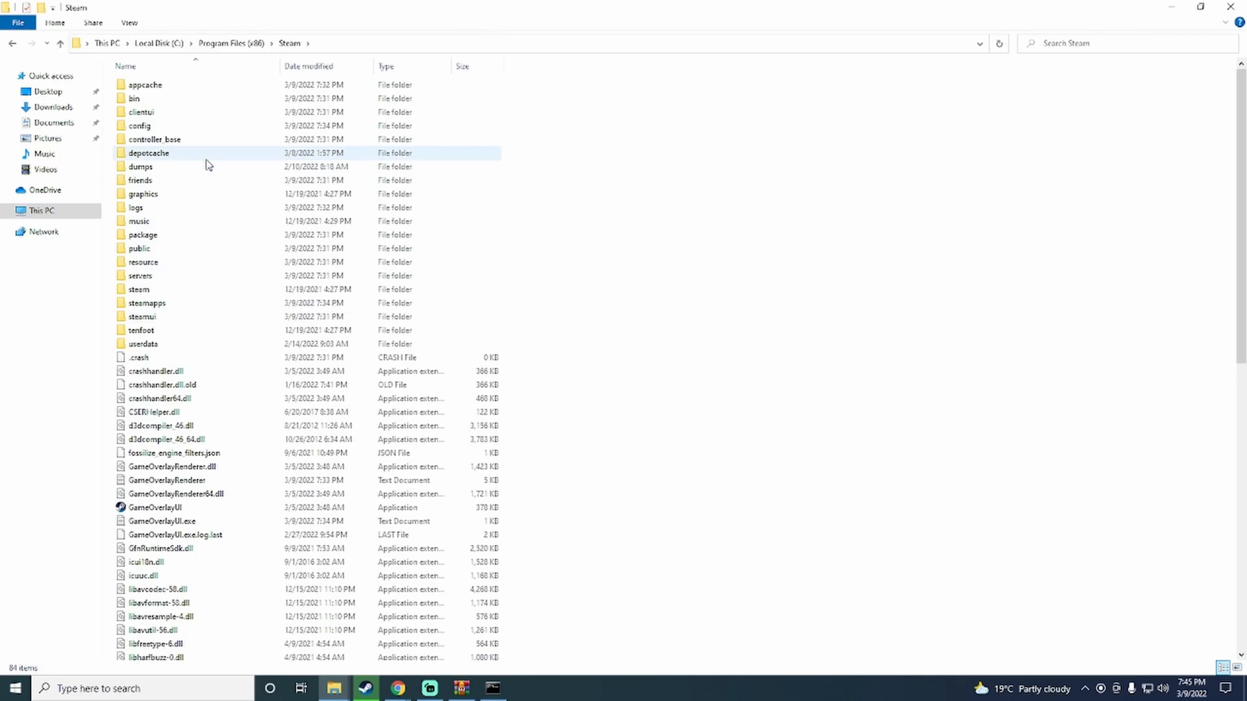
{"action": "left_click", "coordinate": [147, 302]}
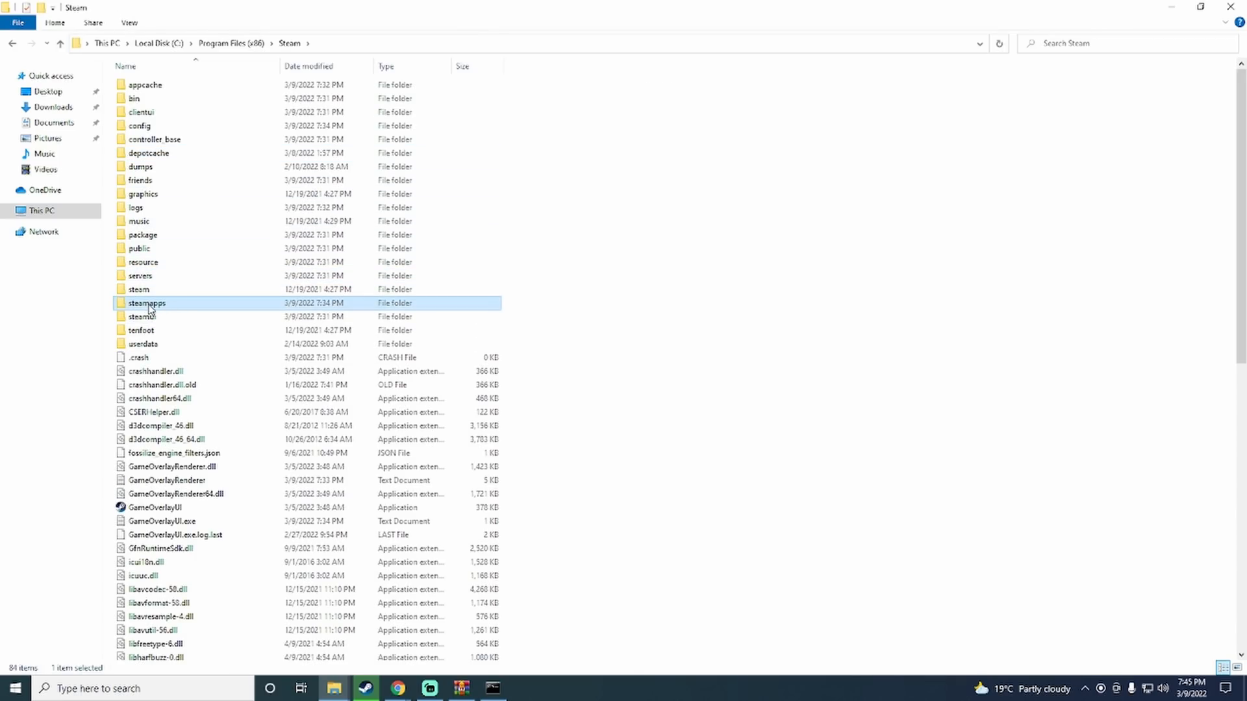
{"action": "double_click", "coordinate": [146, 303]}
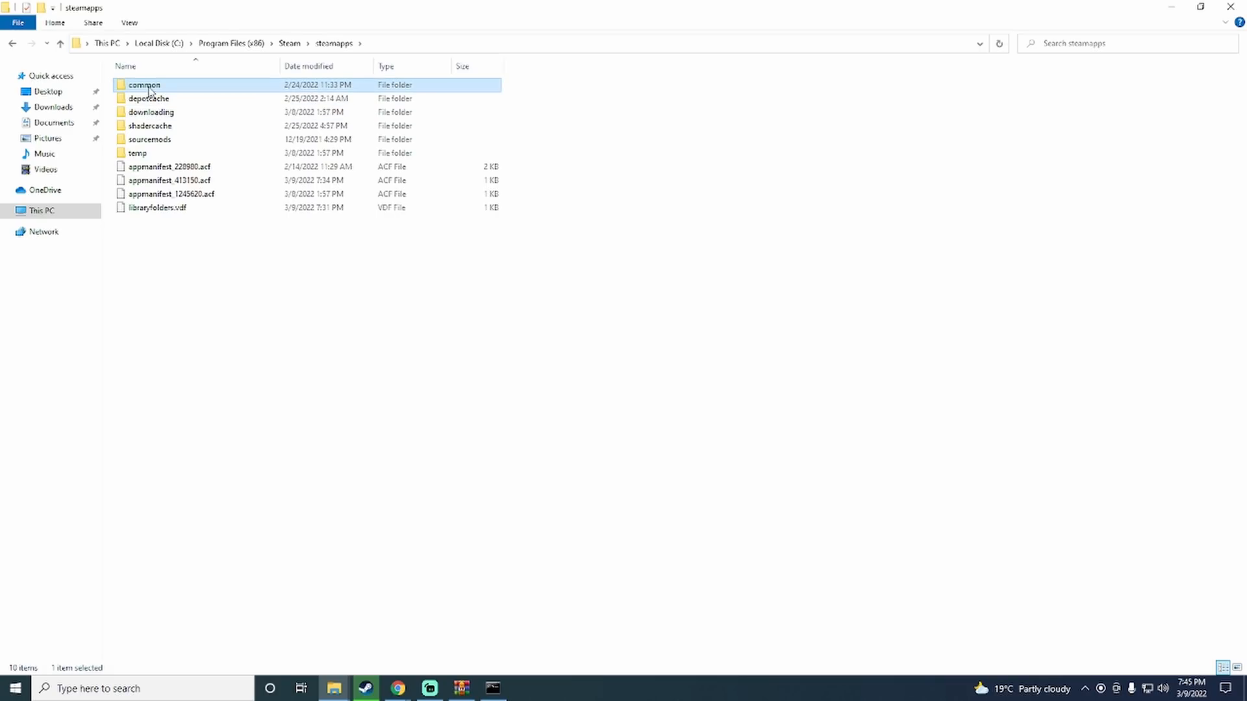
{"action": "double_click", "coordinate": [144, 84]}
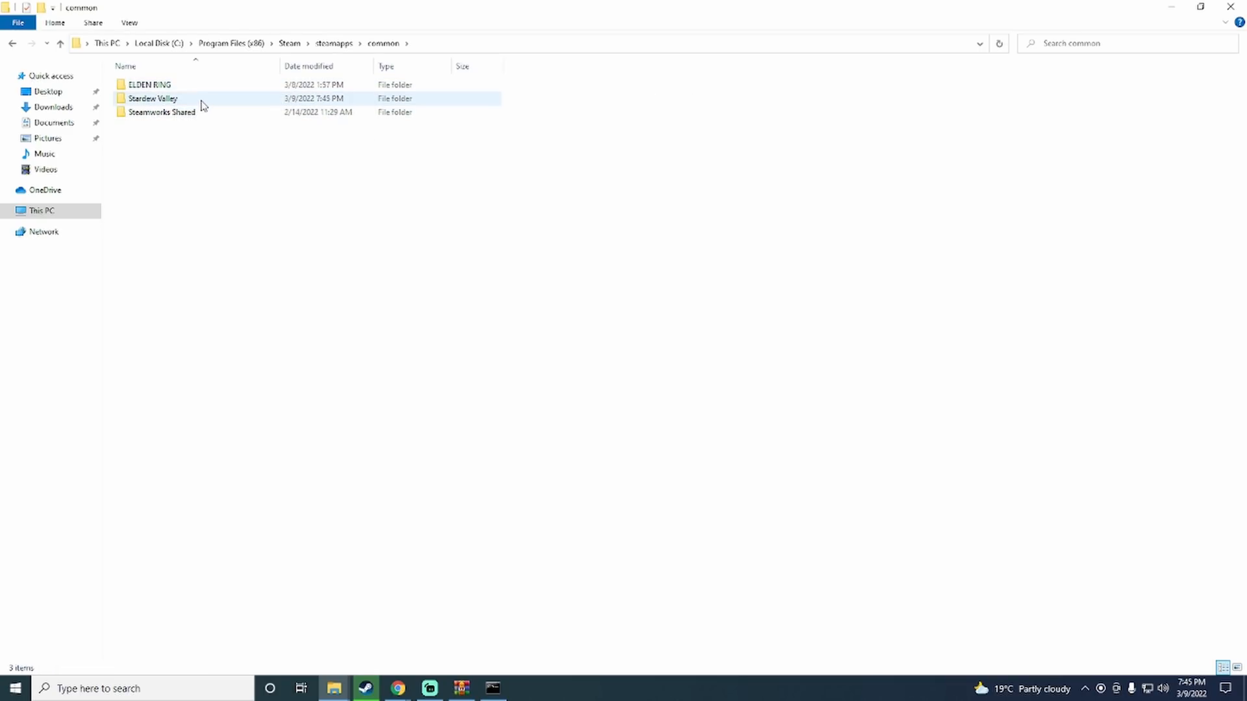
{"action": "double_click", "coordinate": [153, 98]}
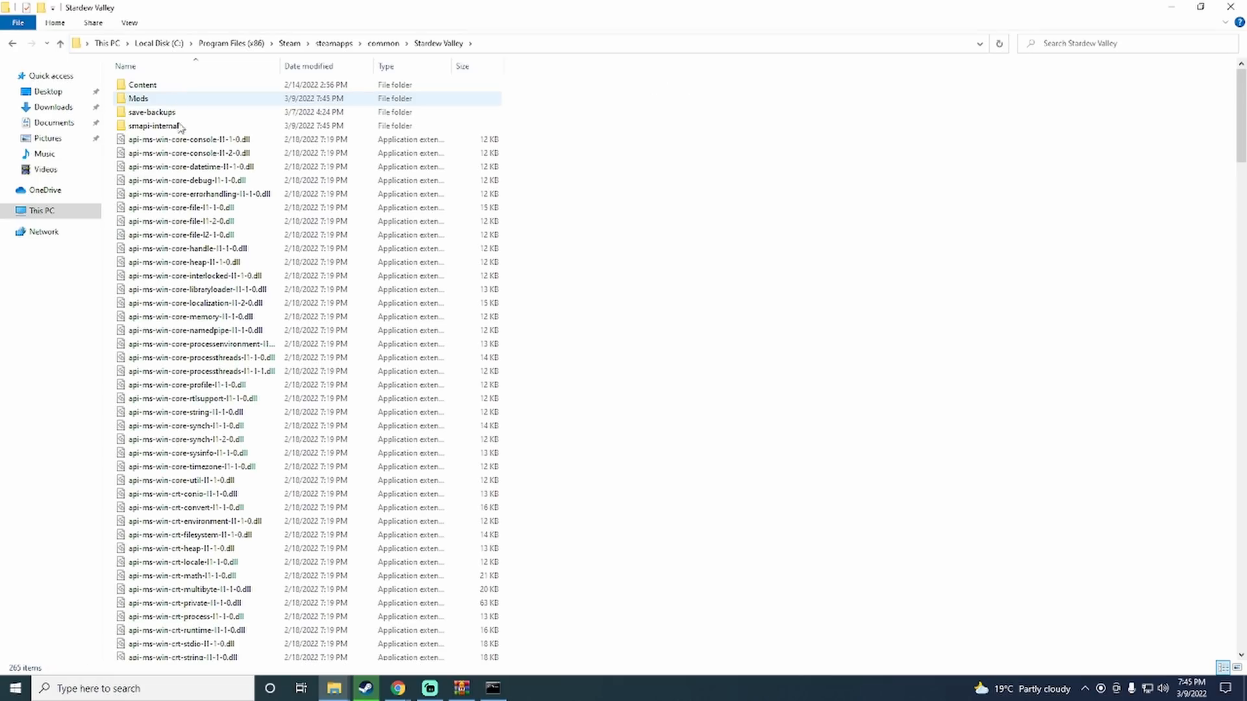
{"action": "scroll", "scroll_direction": "down", "scroll_amount": 3}
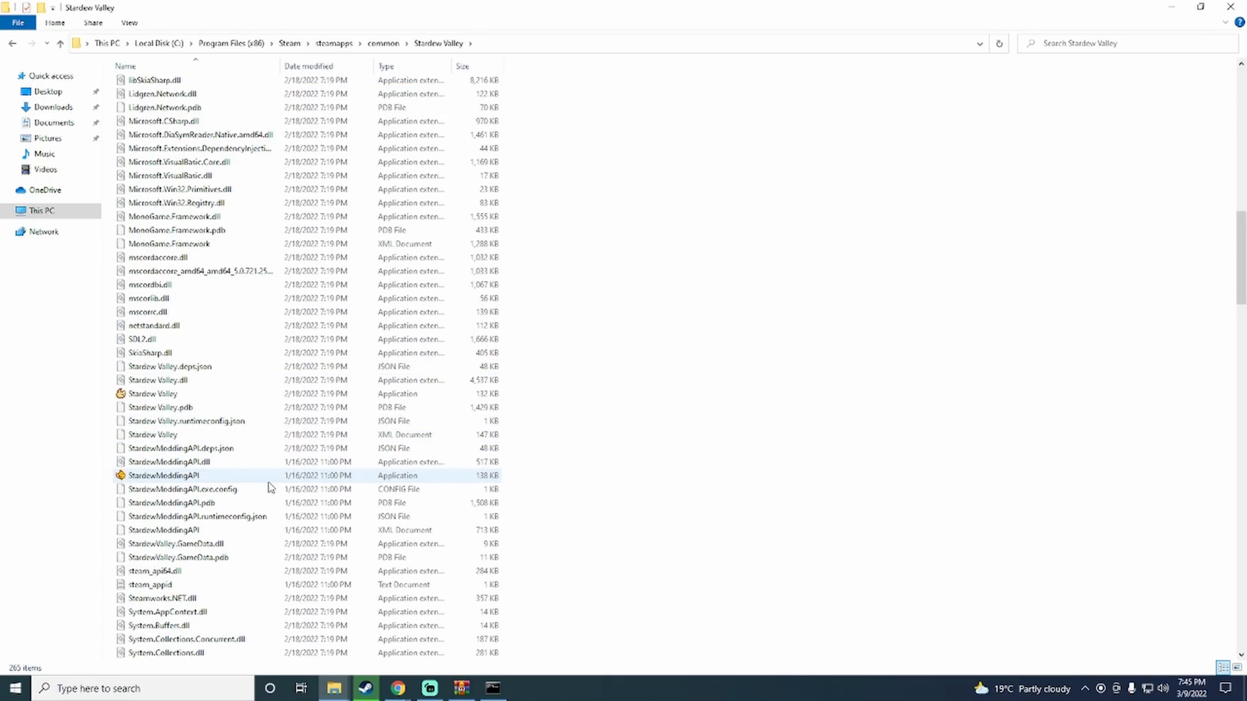
{"action": "left_click", "coordinate": [164, 475]}
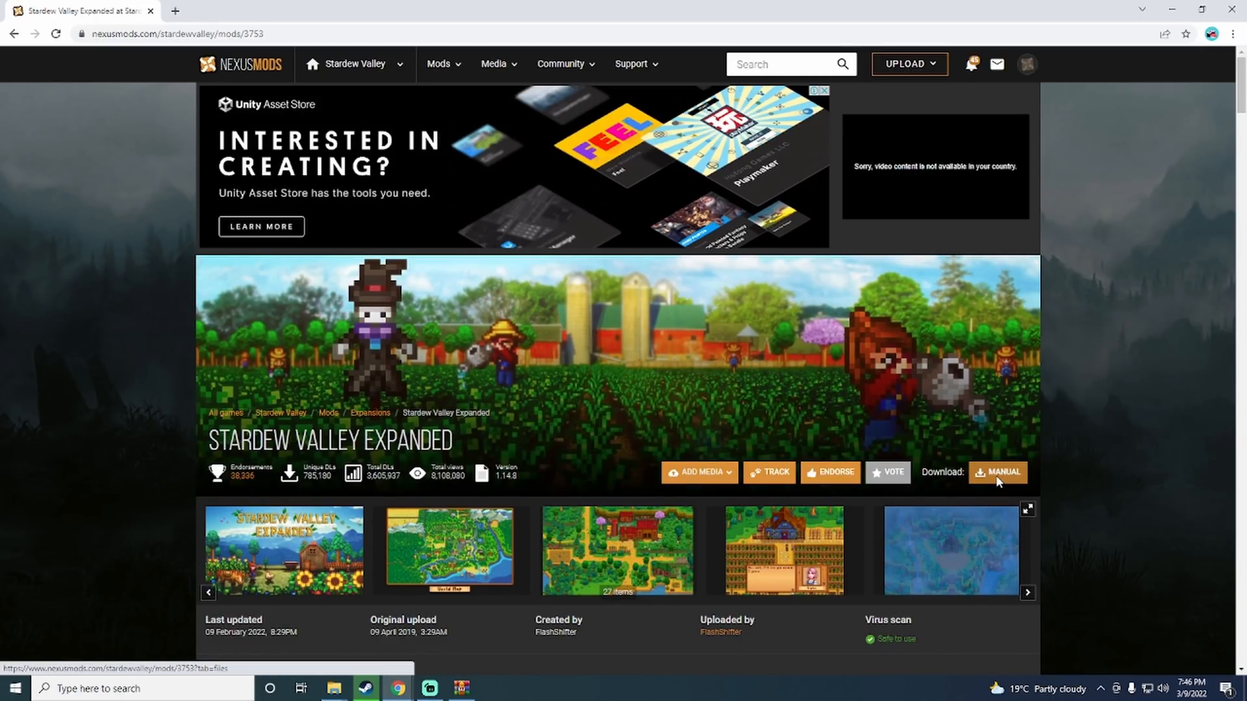
- Request the manual download of the Stardew Valley Expanded main file
{"action": "left_click", "coordinate": [997, 471]}
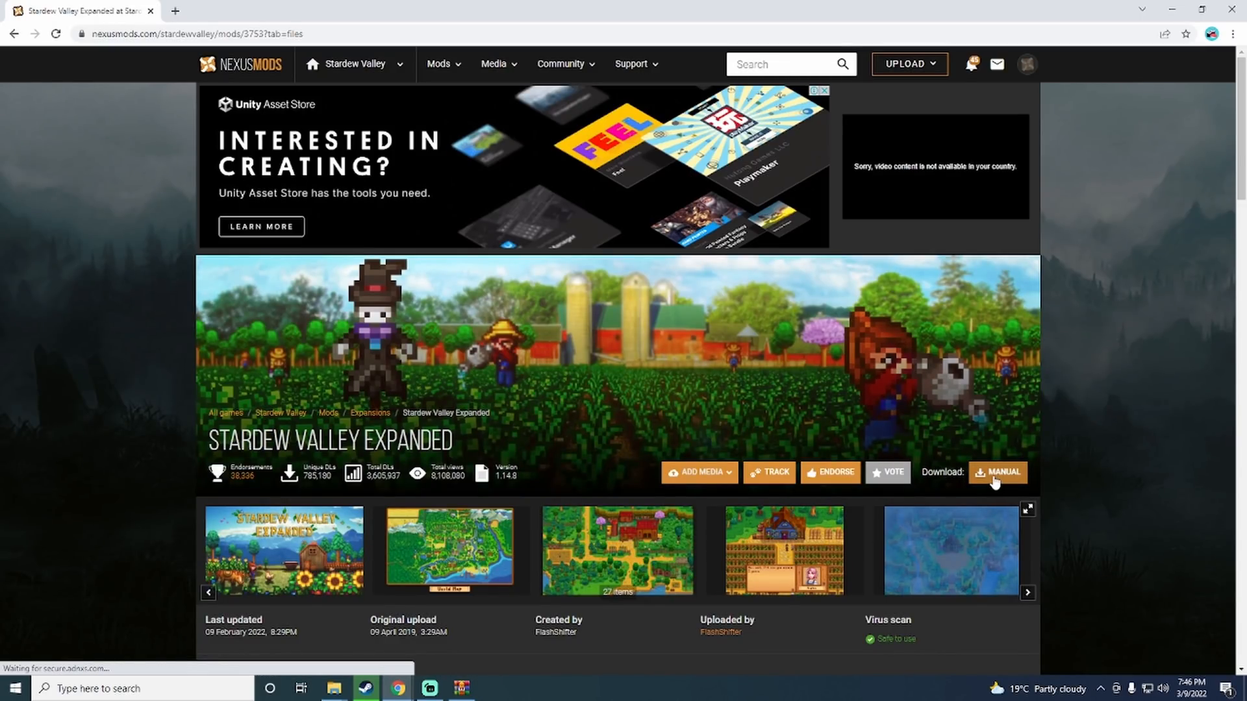
{"action": "scroll", "scroll_direction": "down", "scroll_amount": 3}
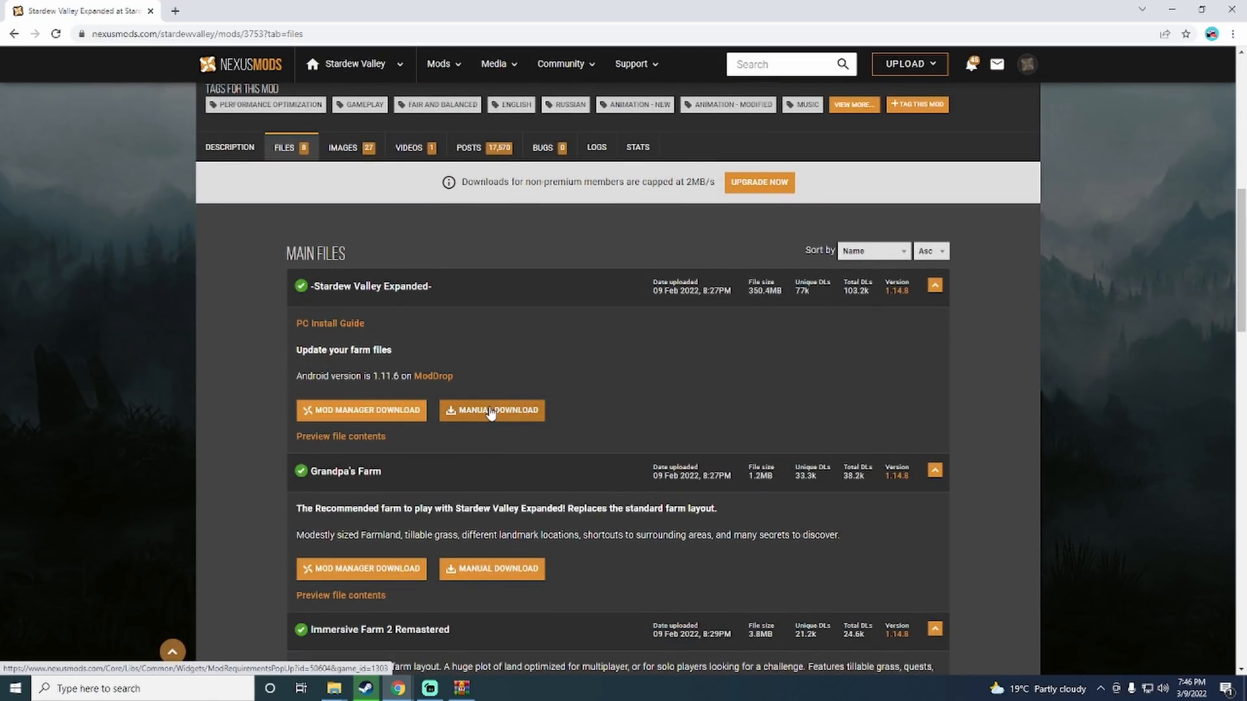
{"action": "left_click", "coordinate": [491, 409]}
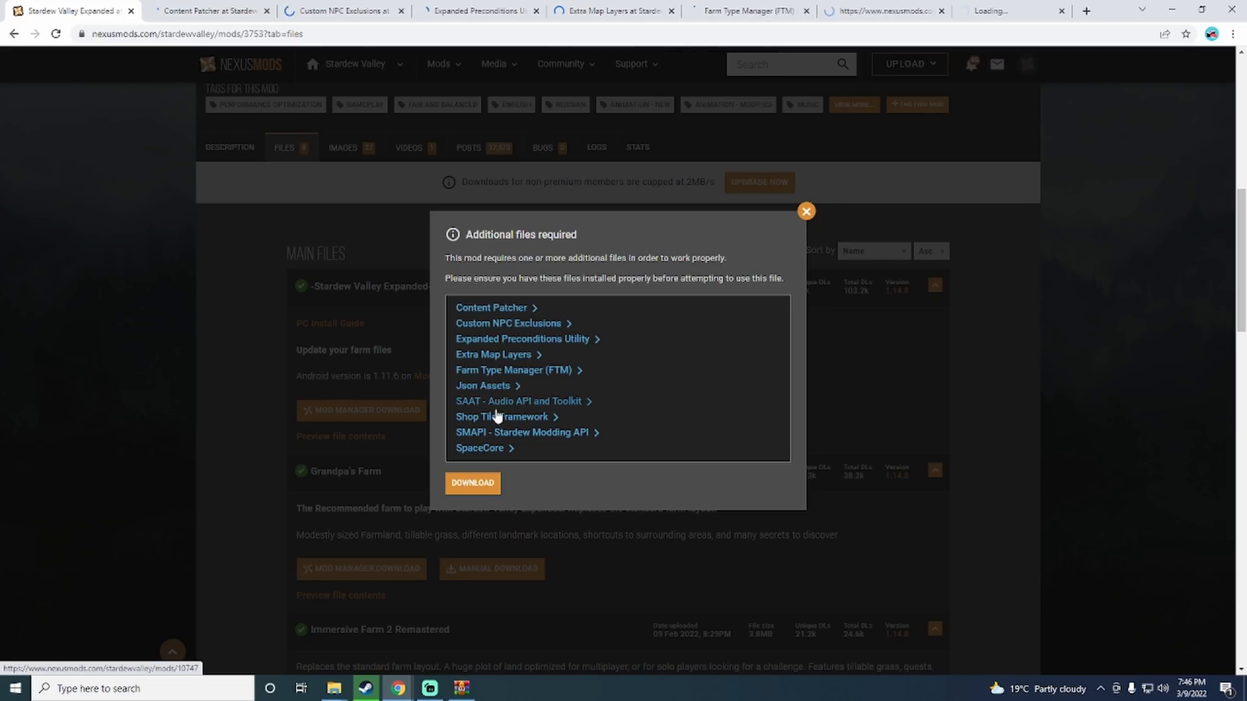
- Open the required mods in new tabs and start SpaceCore's manual download past its requirements notice
{"action": "left_click", "coordinate": [502, 417]}
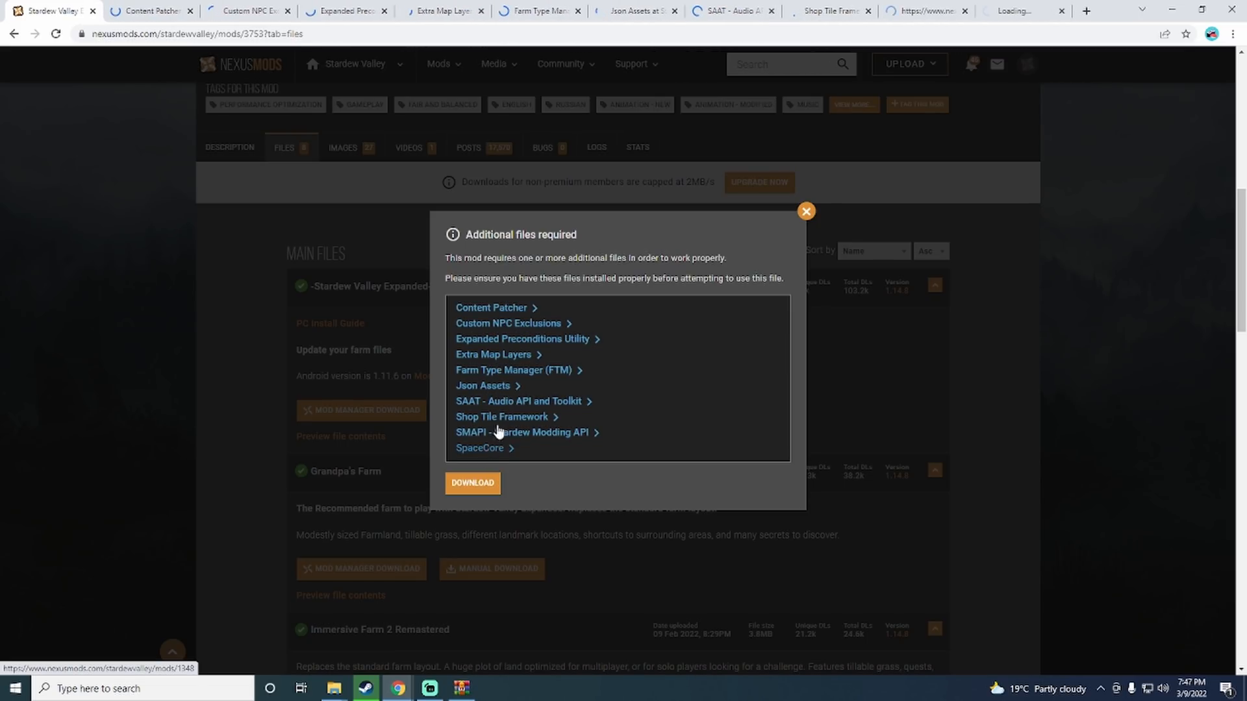
{"action": "left_click", "coordinate": [522, 339]}
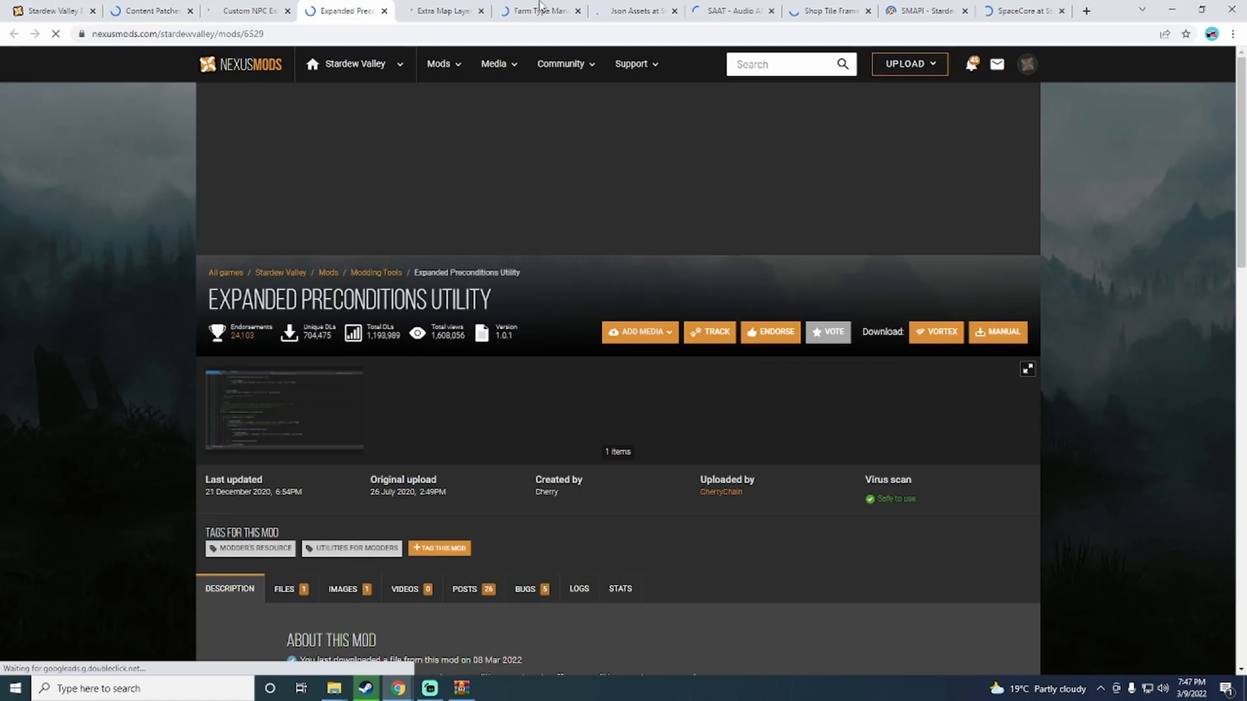
{"action": "left_click", "coordinate": [922, 11]}
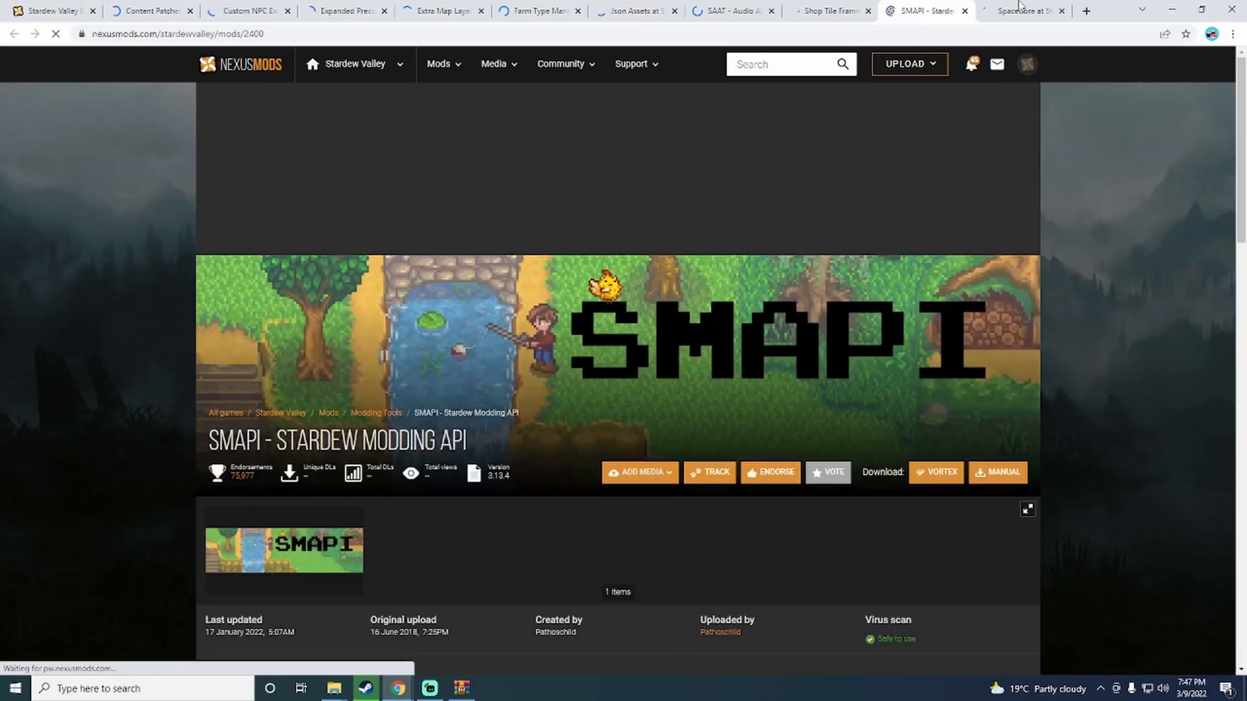
{"action": "left_click", "coordinate": [1022, 11]}
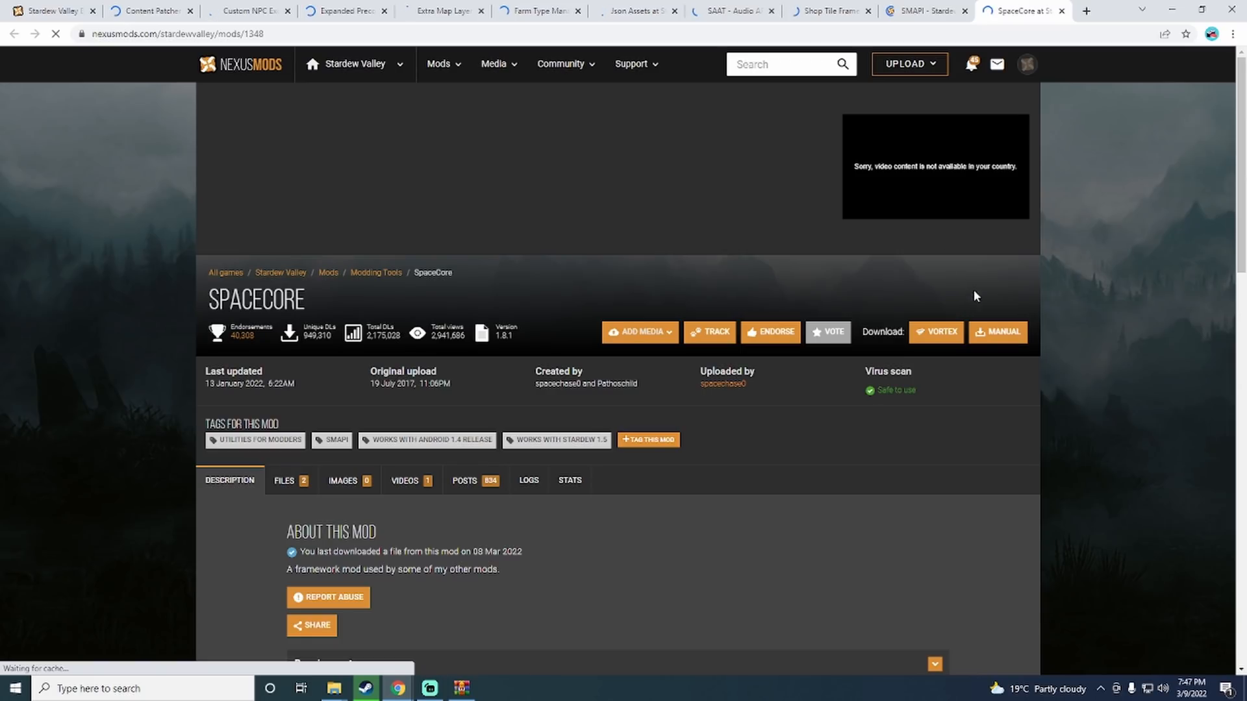
{"action": "left_click", "coordinate": [996, 331]}
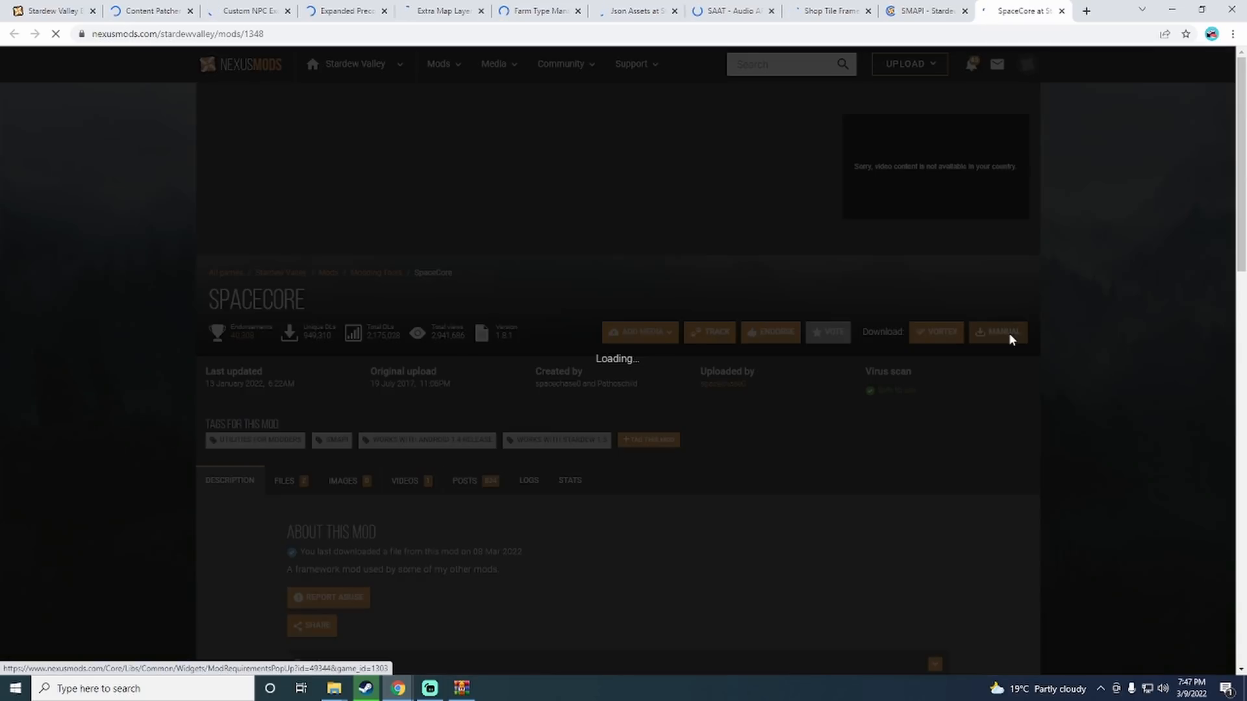
{"action": "left_click", "coordinate": [999, 332]}
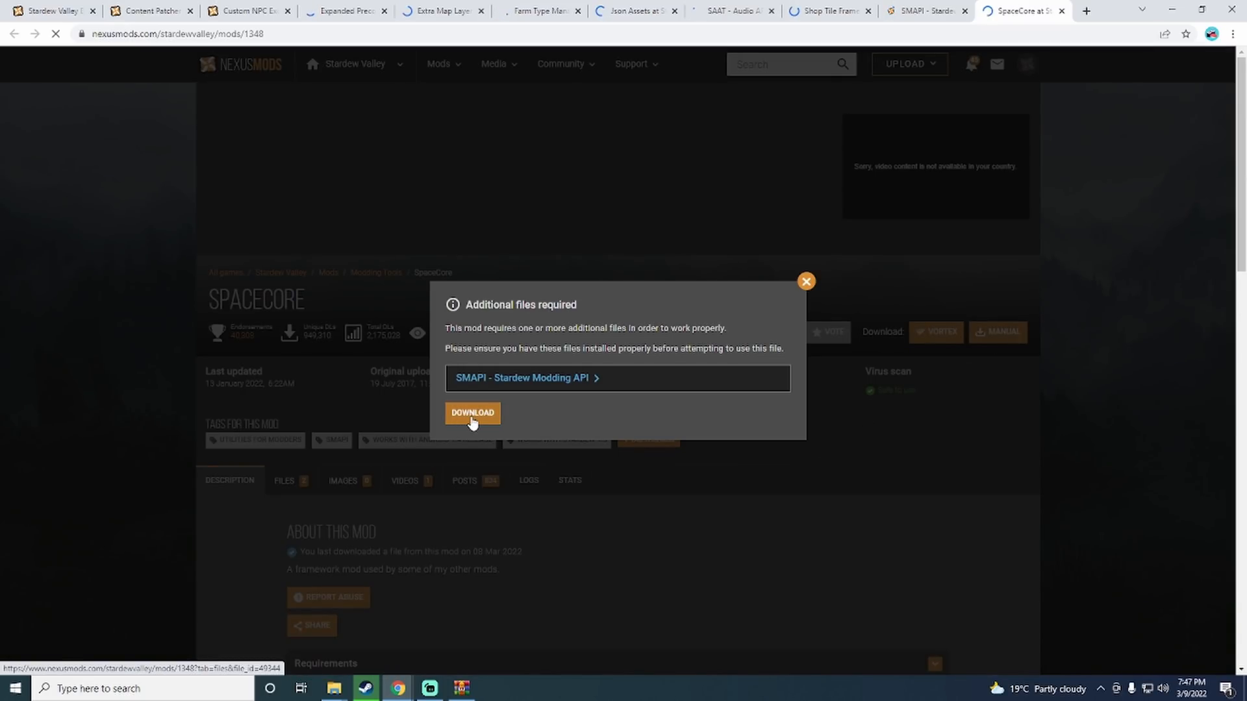
{"action": "left_click", "coordinate": [471, 413]}
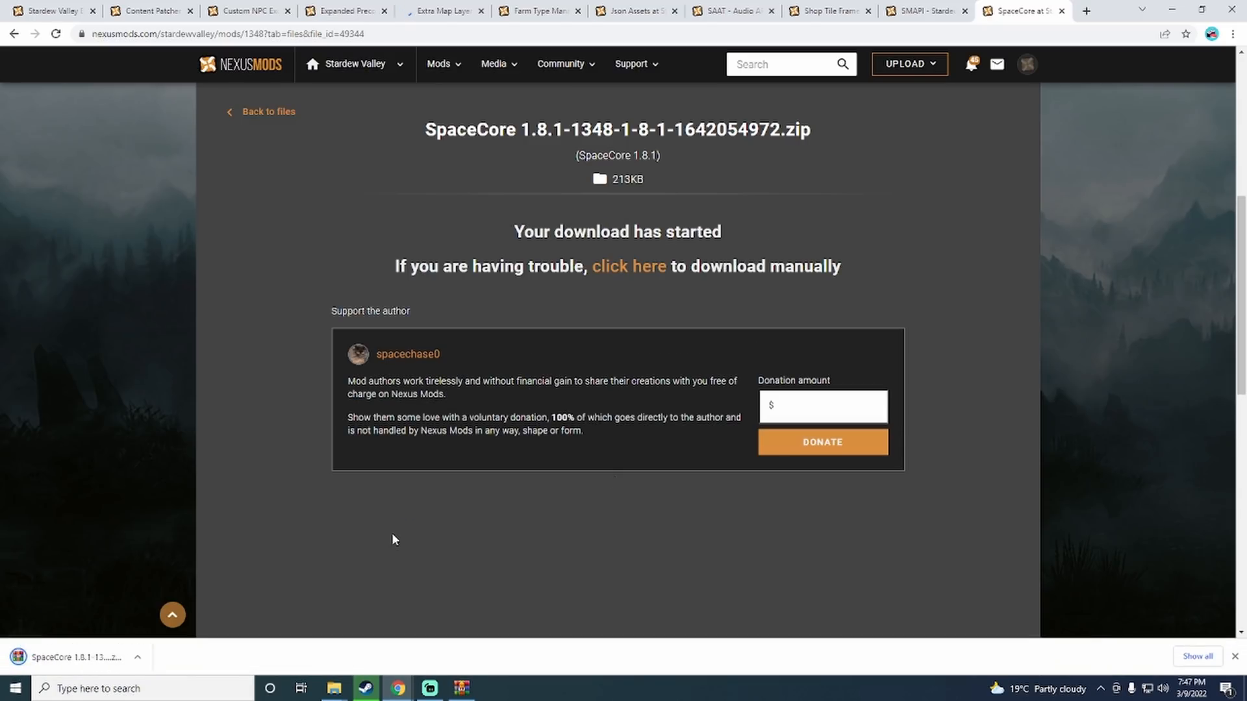
- Start Shop Tile Framework's manual download, confirming past the requirements notice
{"action": "left_click", "coordinate": [921, 10]}
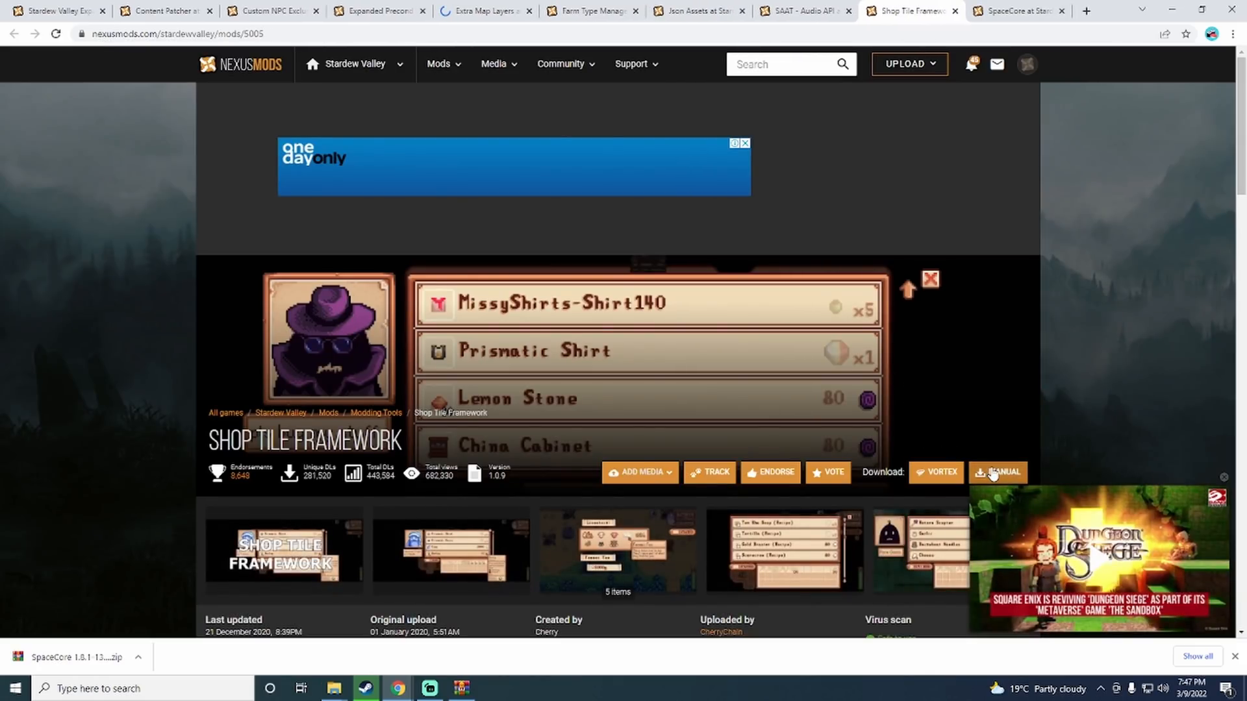
{"action": "left_click", "coordinate": [1004, 472]}
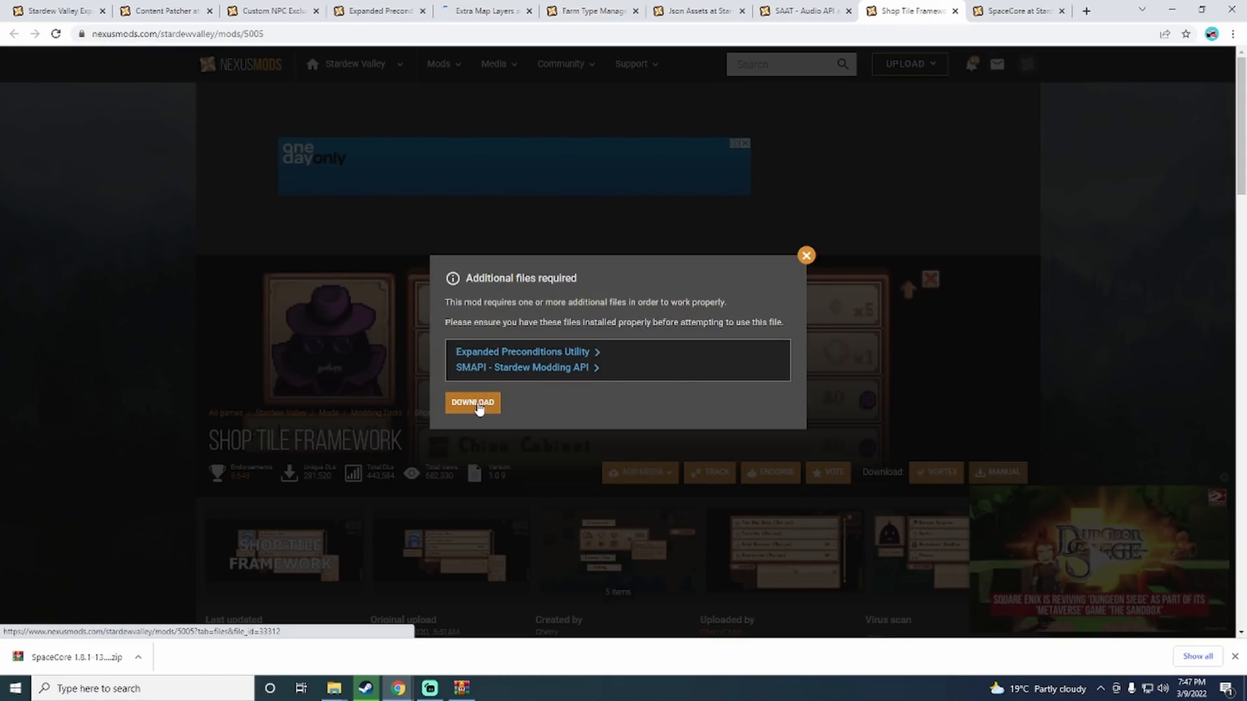
{"action": "left_click", "coordinate": [473, 403]}
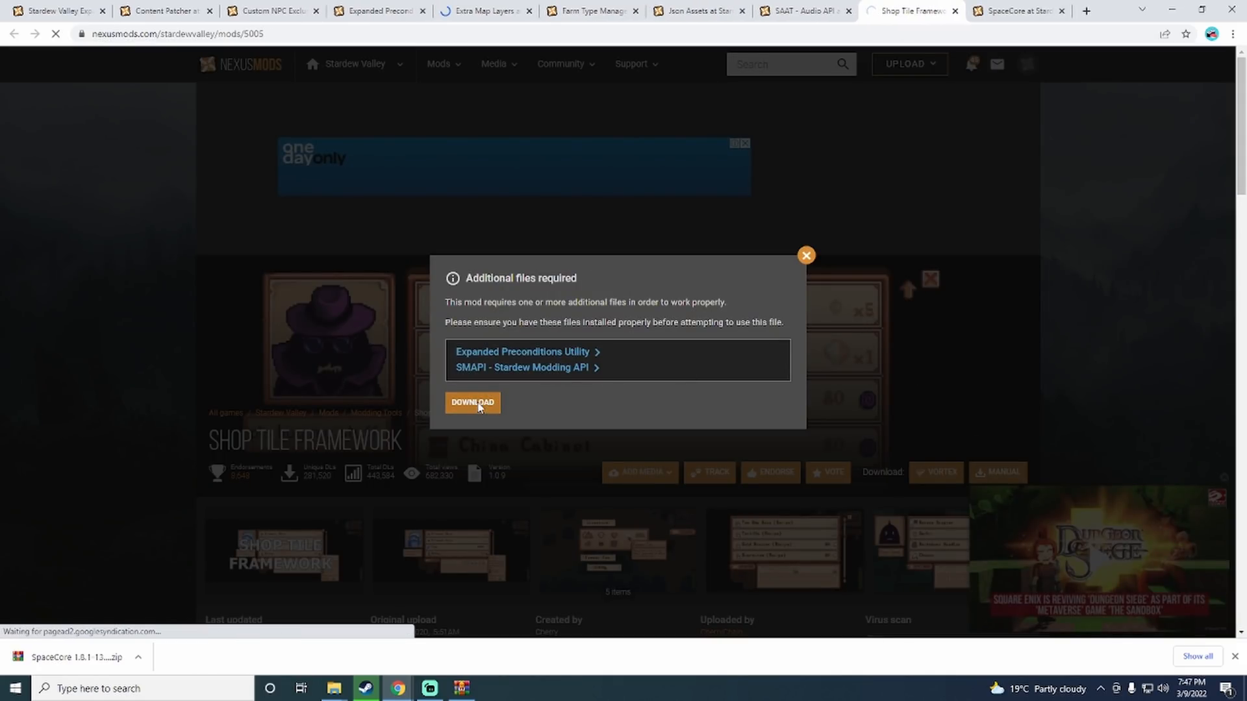
{"action": "left_click", "coordinate": [472, 403]}
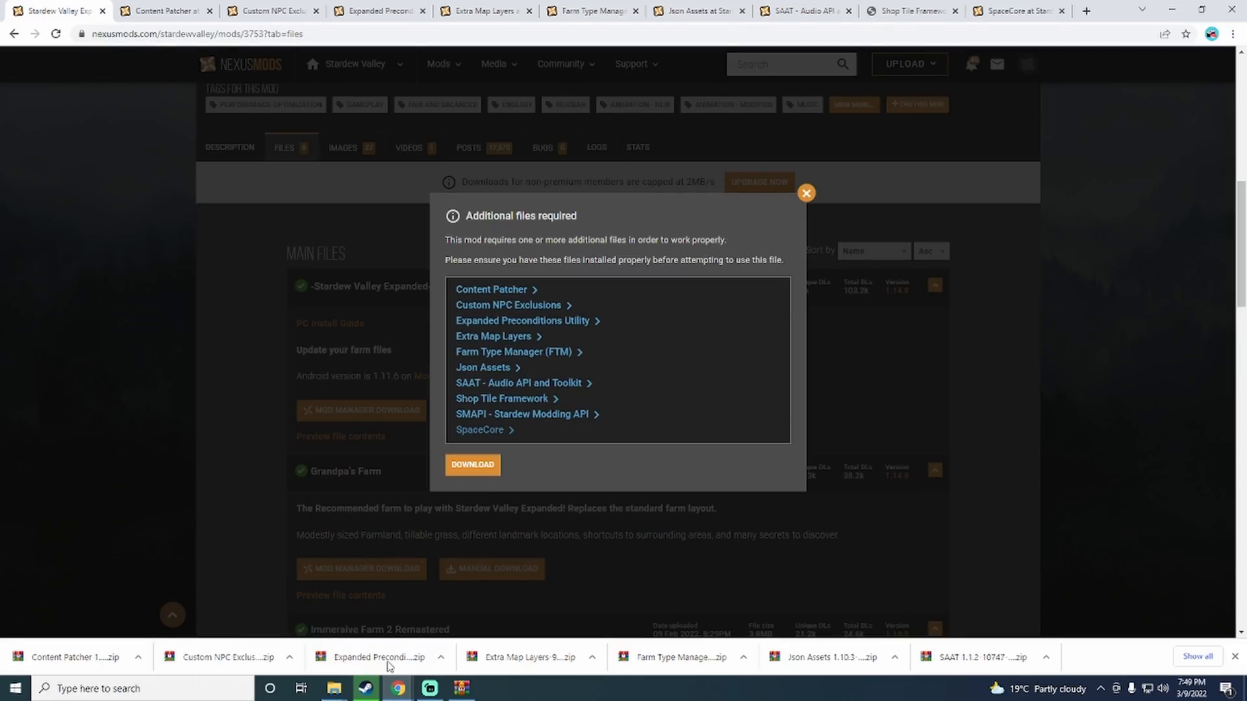
{"action": "mouse_move", "coordinate": [438, 511]}
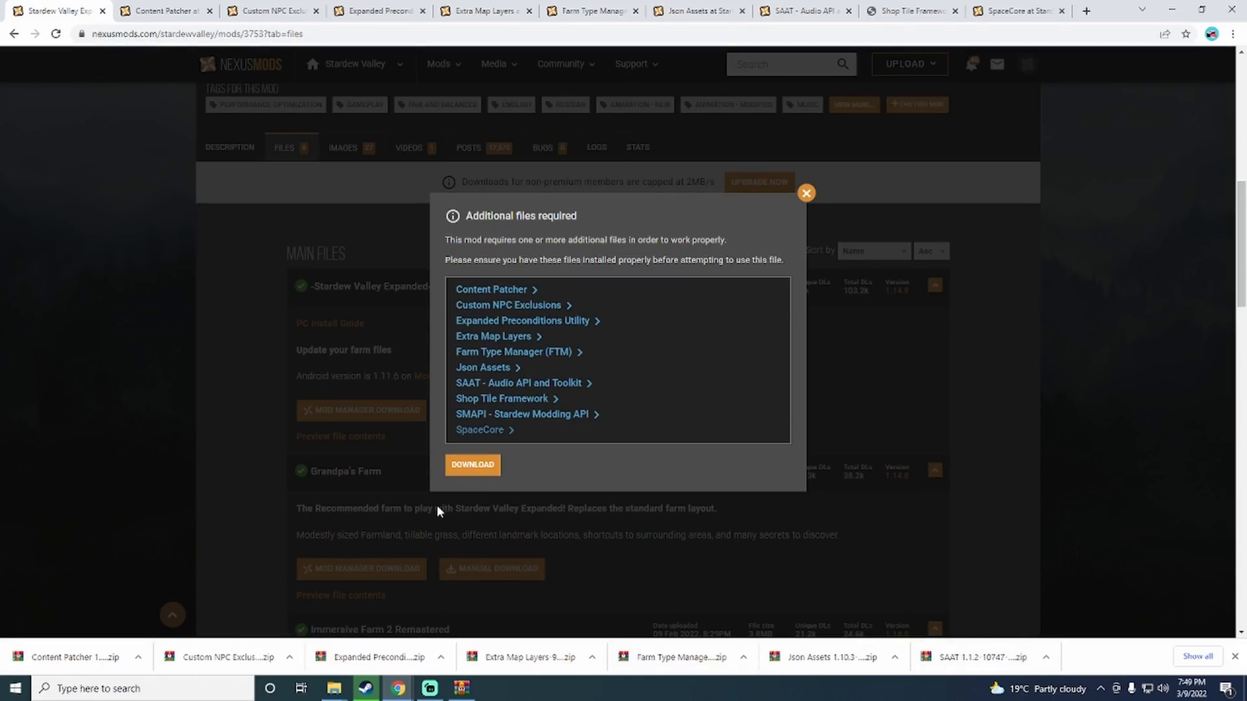
- Confirm the required-files notice and start the Slow Download of Stardew Valley Expanded
{"action": "left_click", "coordinate": [473, 465]}
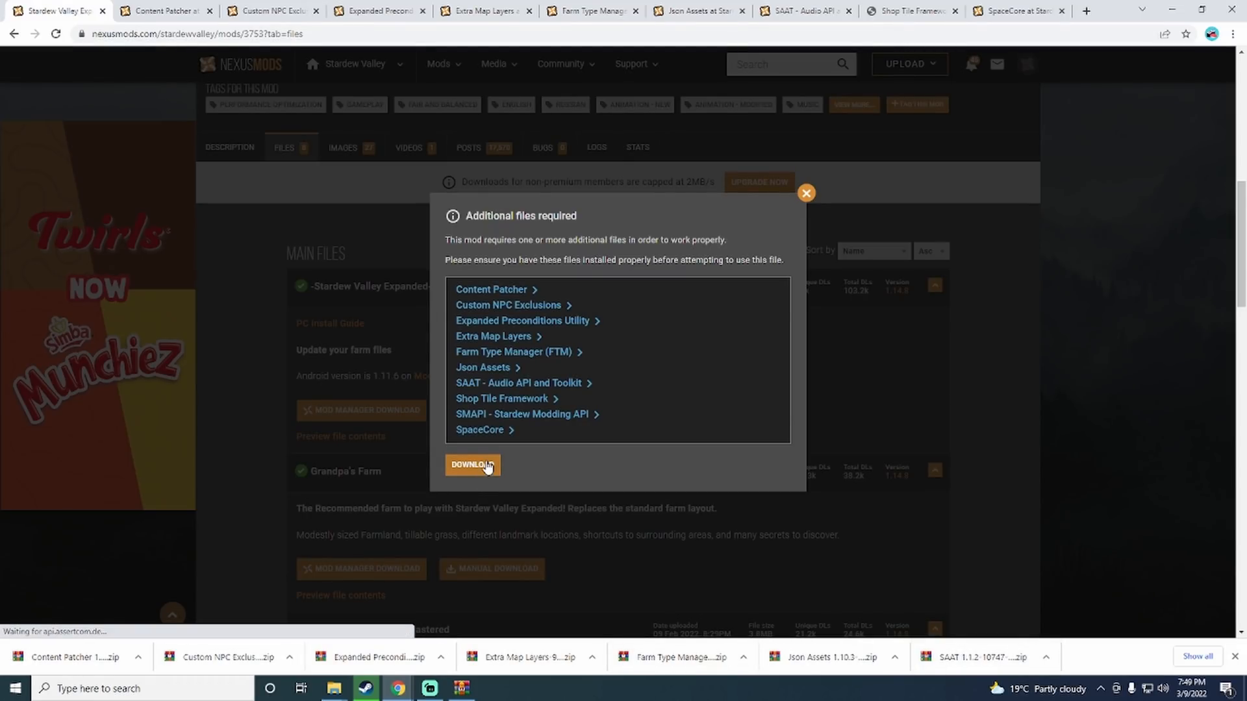
{"action": "left_click", "coordinate": [471, 465]}
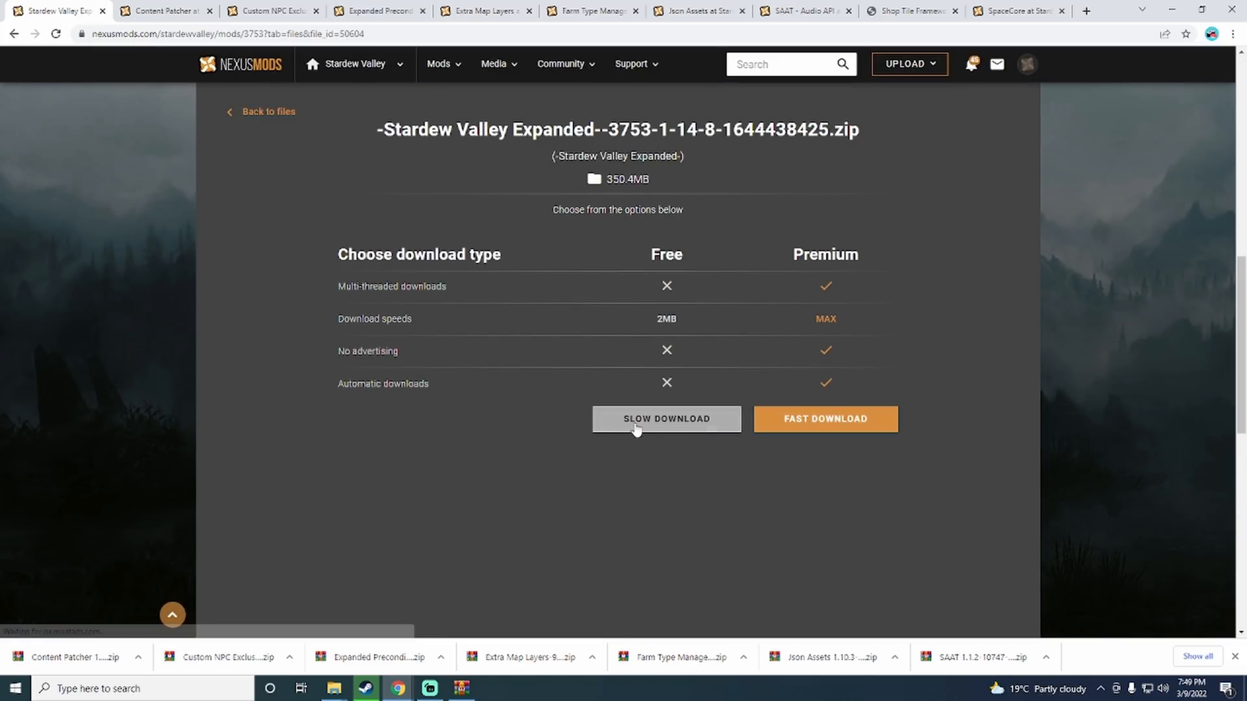
{"action": "left_click", "coordinate": [665, 419]}
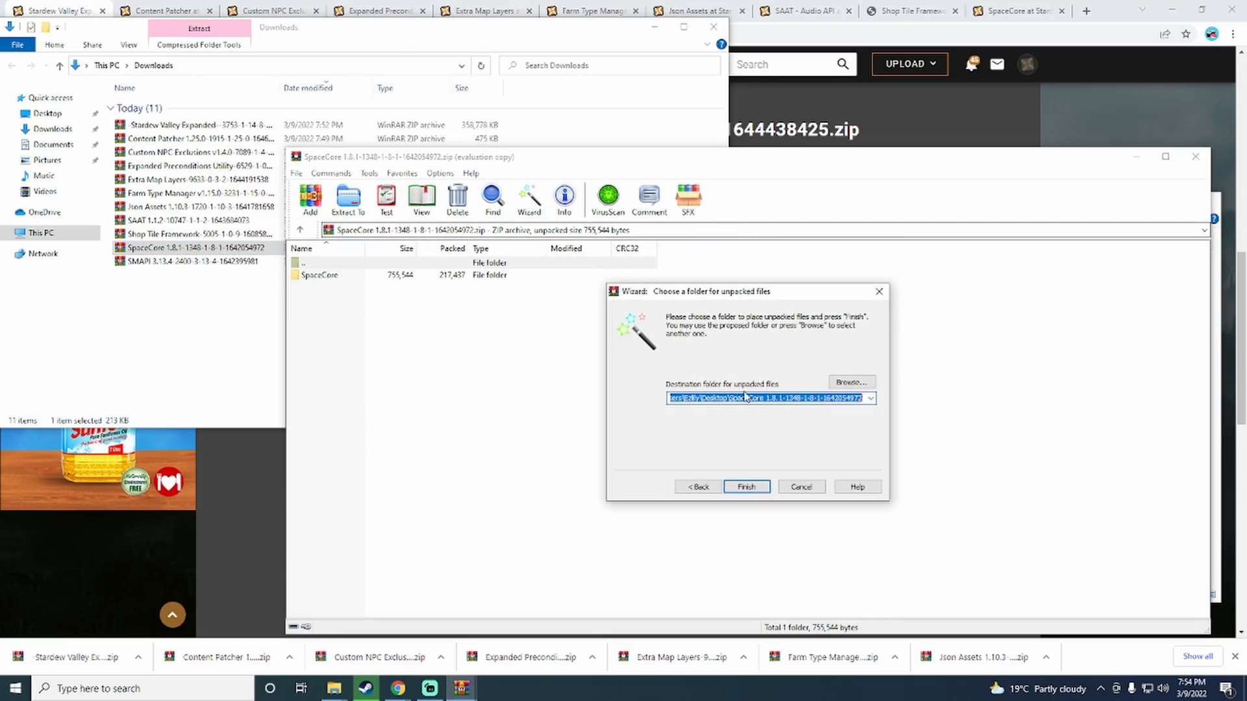
- Unpack the SpaceCore, SAAT and Json Assets archives to Desktop folders with the WinRAR wizard
{"action": "left_click", "coordinate": [745, 487]}
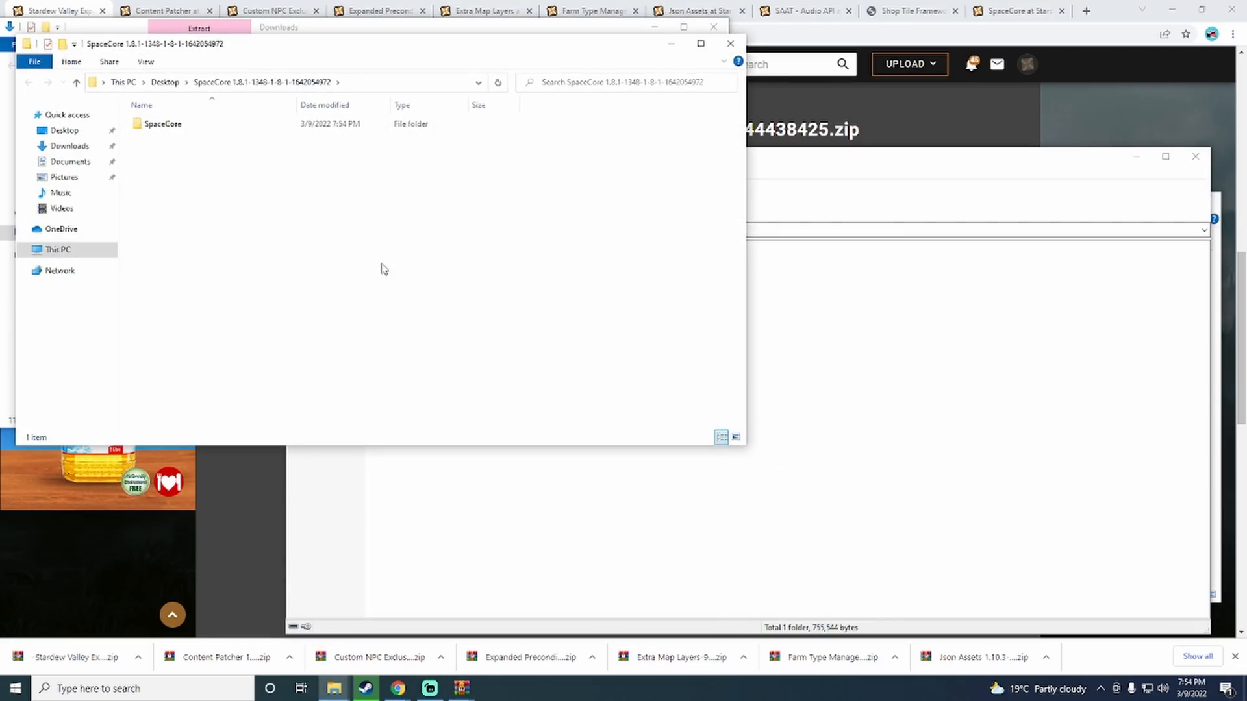
{"action": "left_click", "coordinate": [163, 123]}
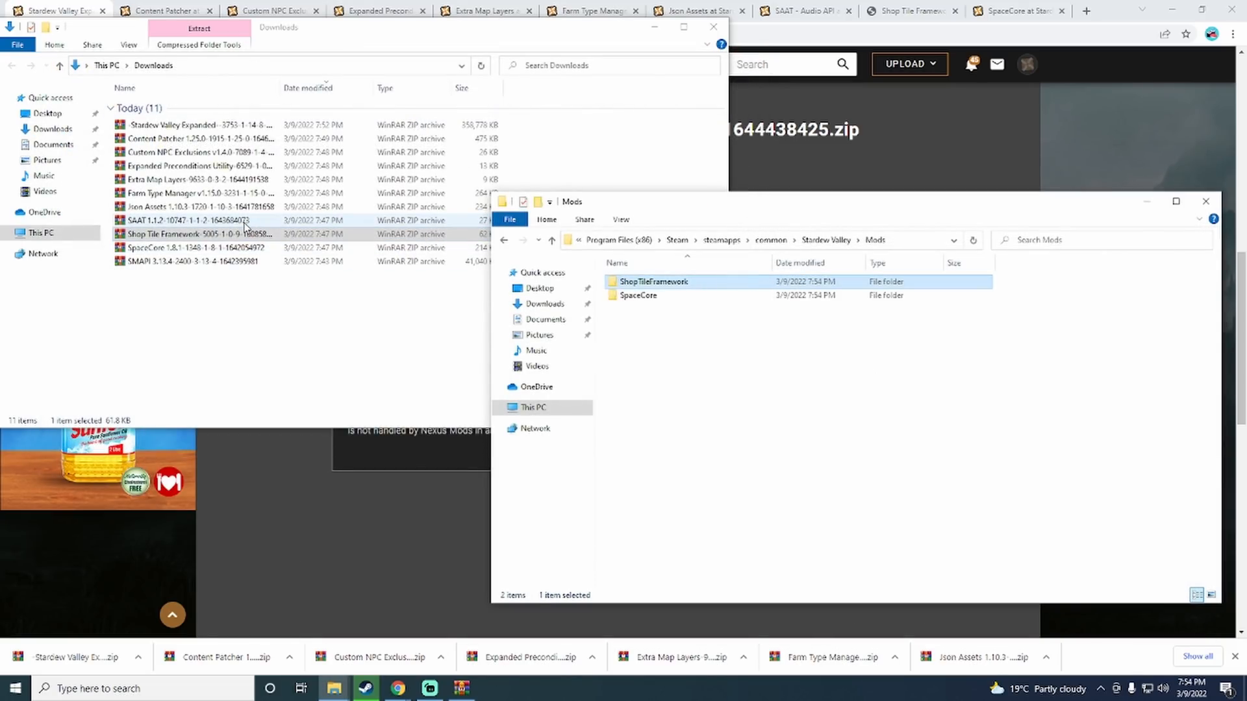
{"action": "double_click", "coordinate": [199, 221]}
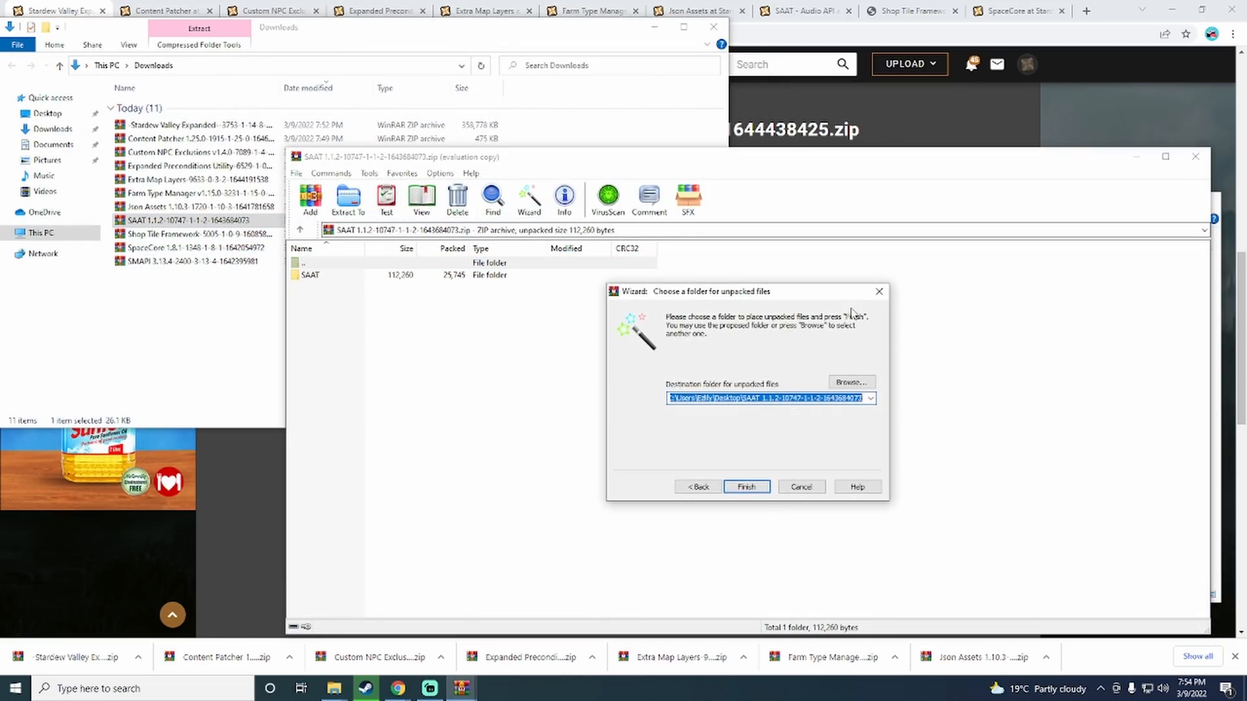
{"action": "left_click", "coordinate": [745, 487]}
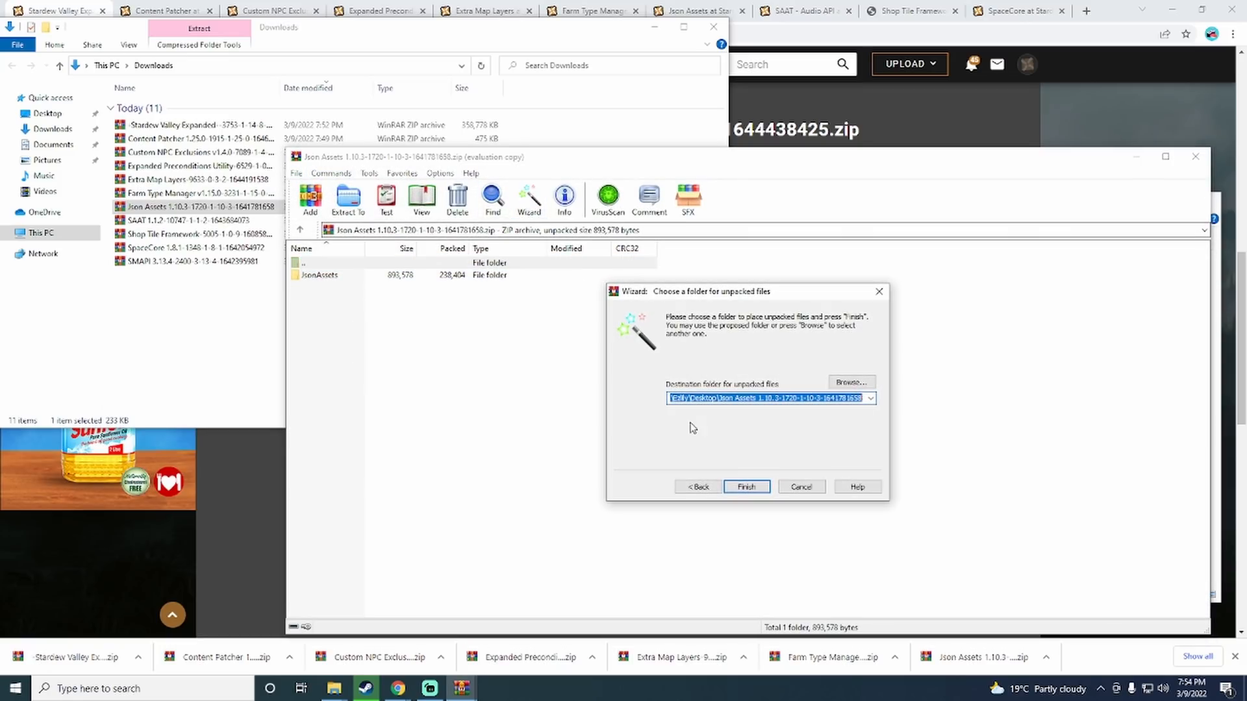
{"action": "left_click", "coordinate": [745, 487]}
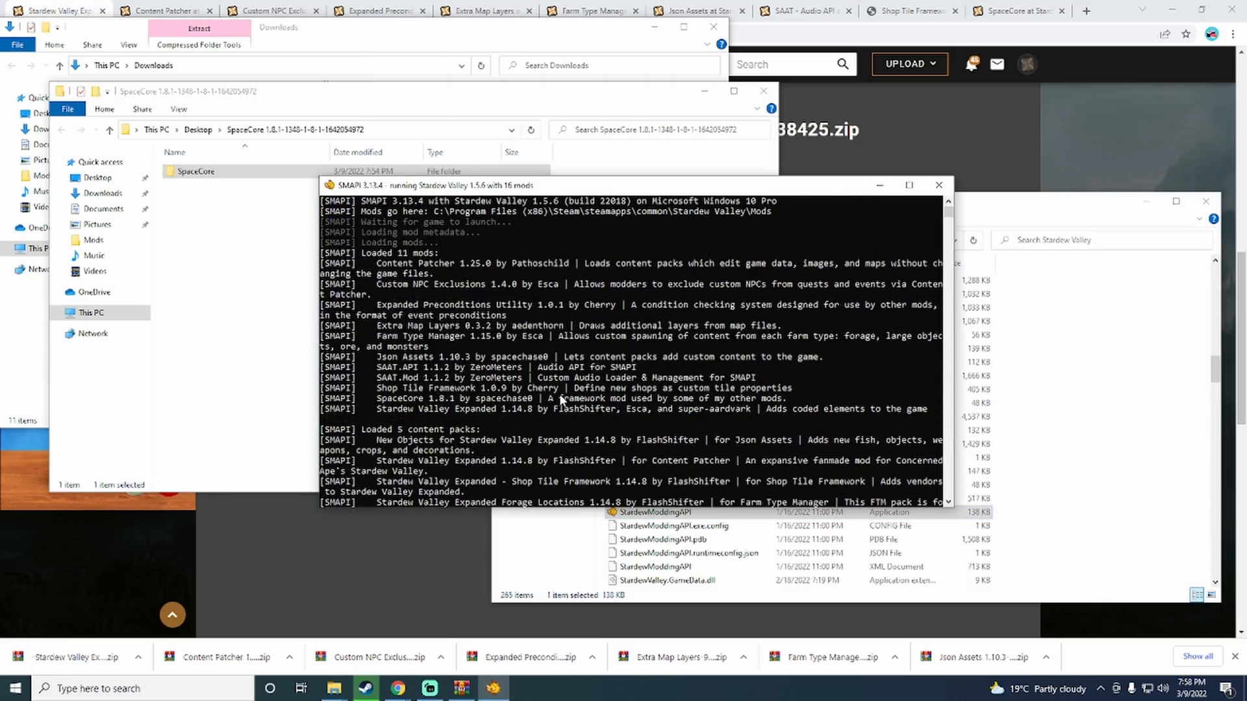
{"action": "mouse_move", "coordinate": [654, 358]}
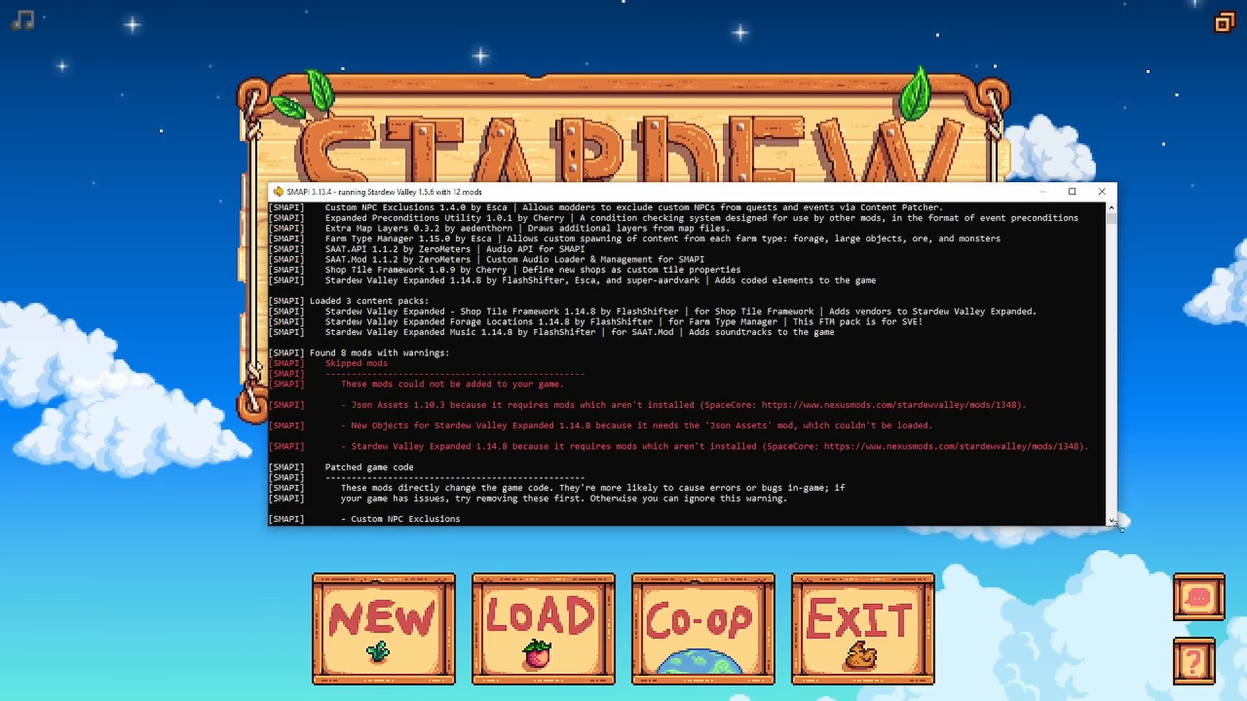
{"action": "mouse_move", "coordinate": [499, 441]}
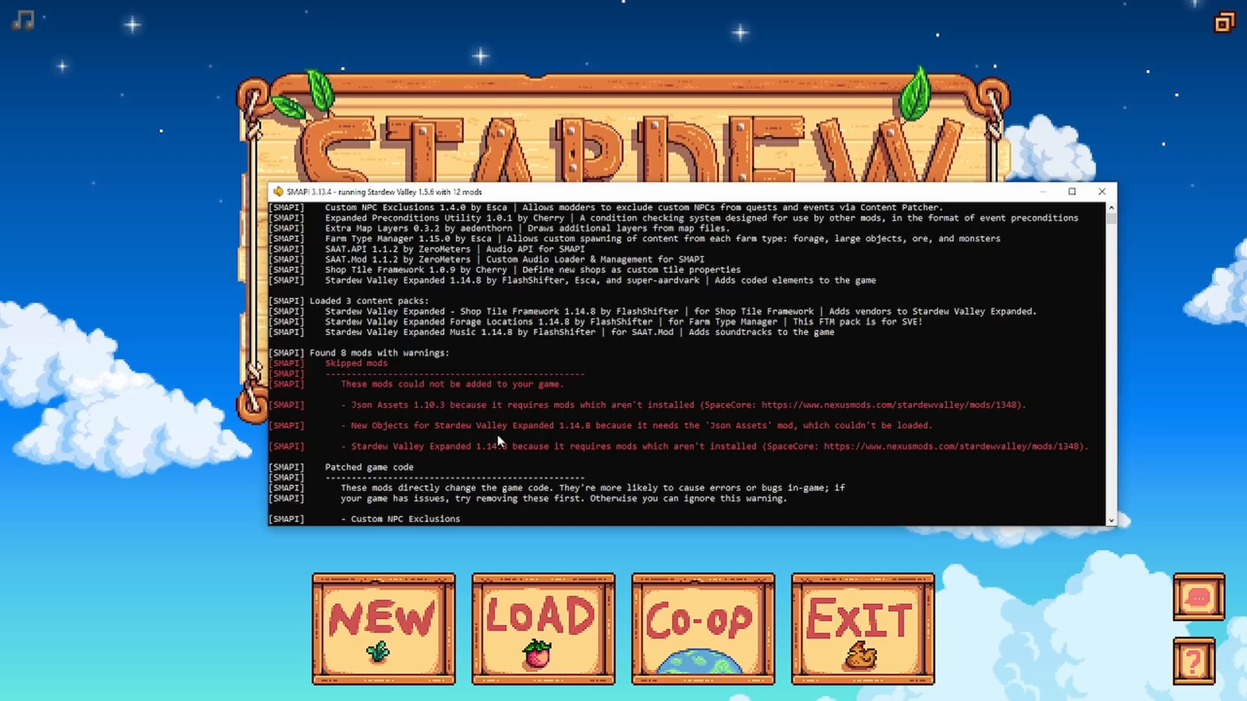
- Launch StardewModdingAPI.exe to load the game with its mods
{"action": "double_click", "coordinate": [396, 405]}
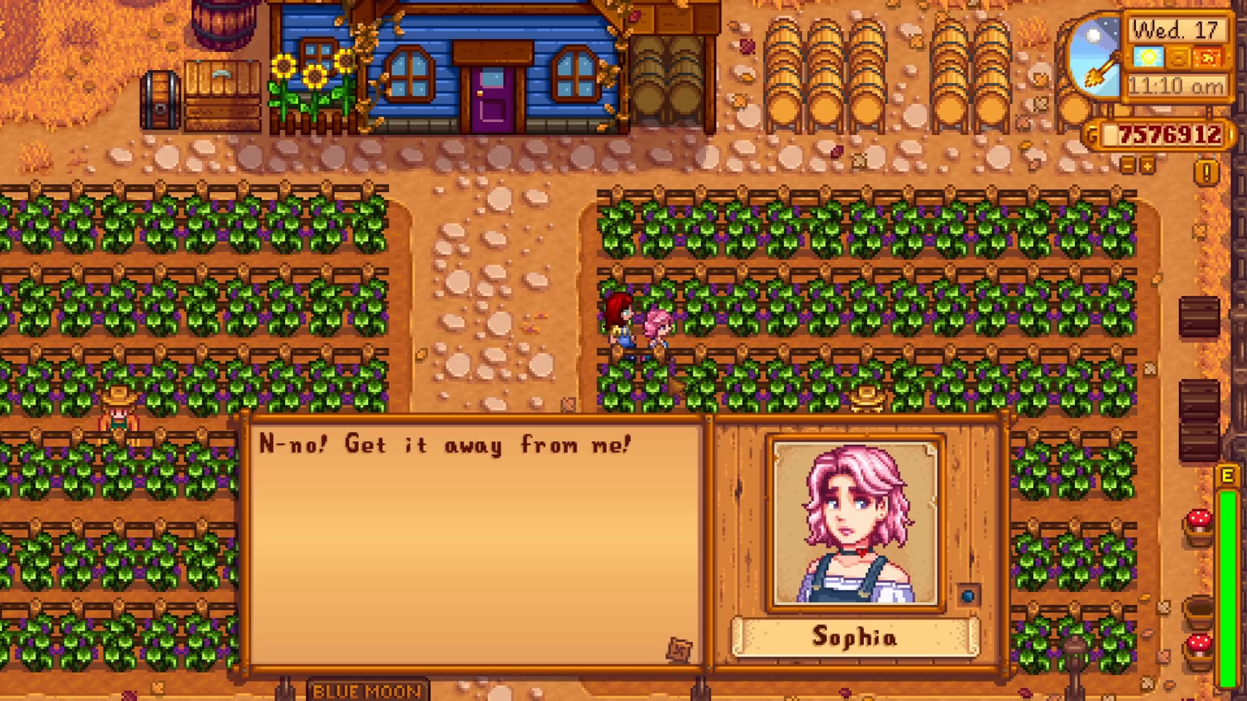
- Advance the new villager's dialogue on the farm
{"action": "left_click", "coordinate": [674, 637]}
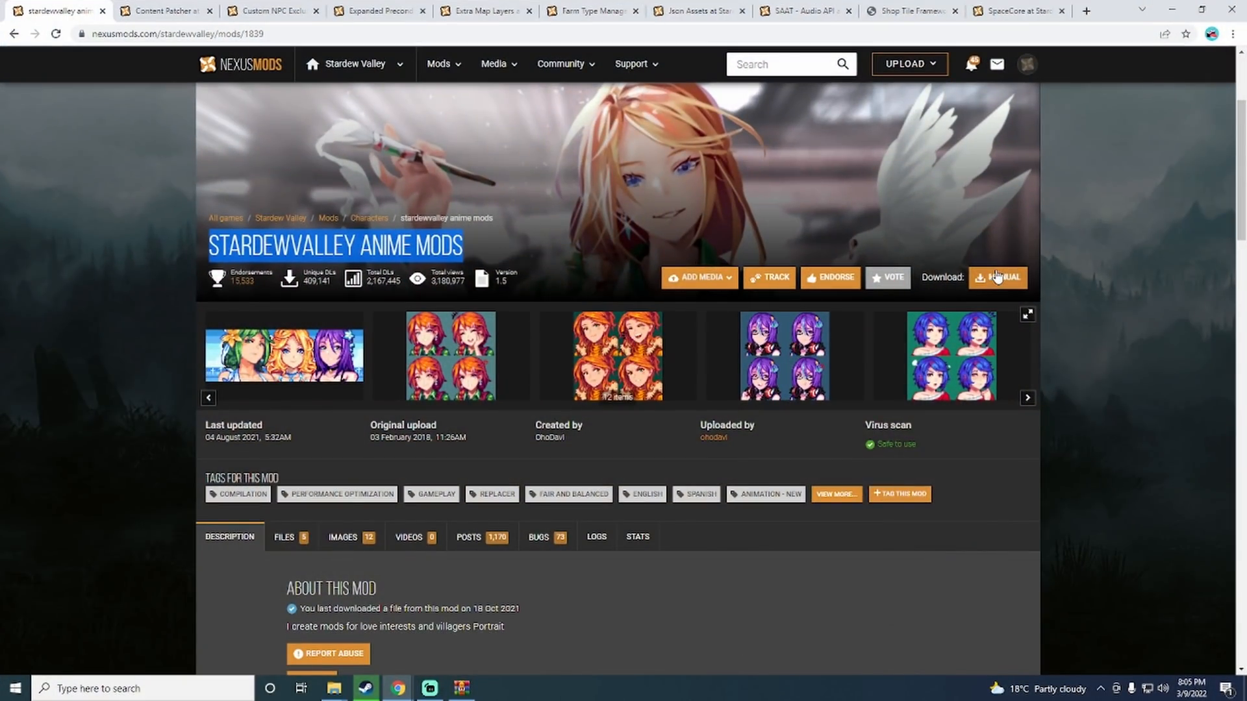
- From the Files list, manually download the Oho Davi Portrait xnb 1.5 archive after selecting its install note
{"action": "left_click", "coordinate": [284, 537]}
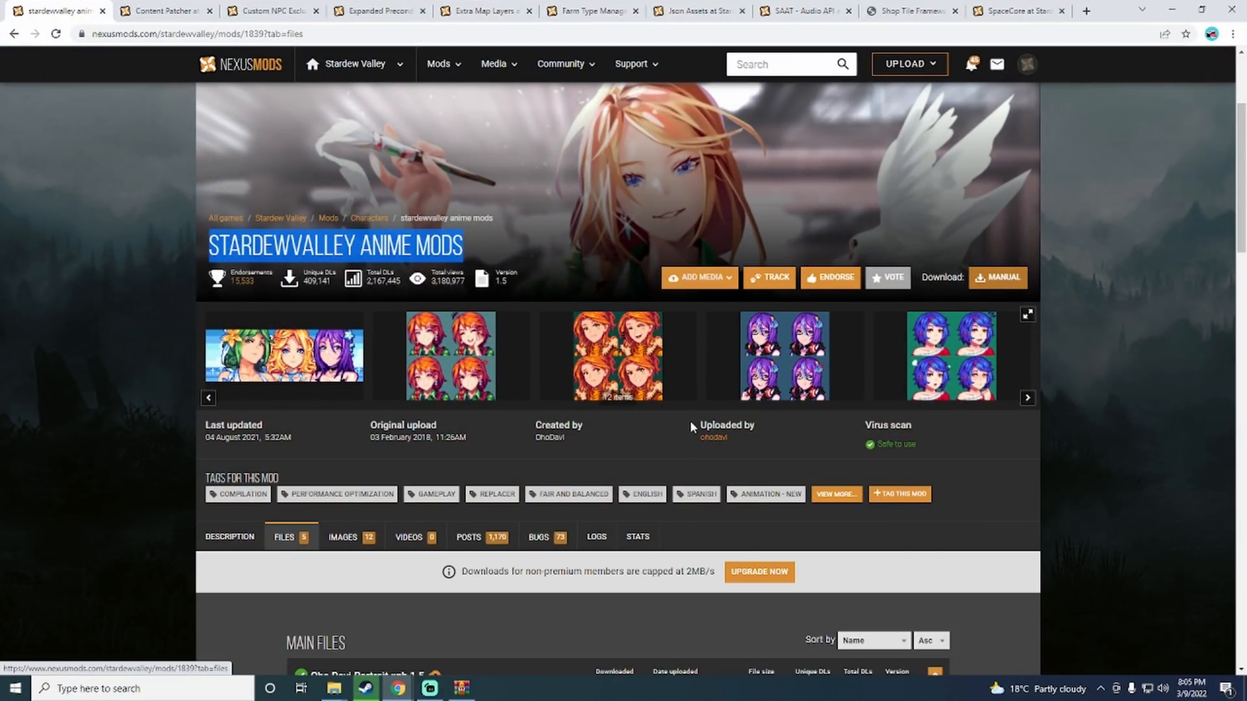
{"action": "scroll", "scroll_direction": "down", "scroll_amount": 3}
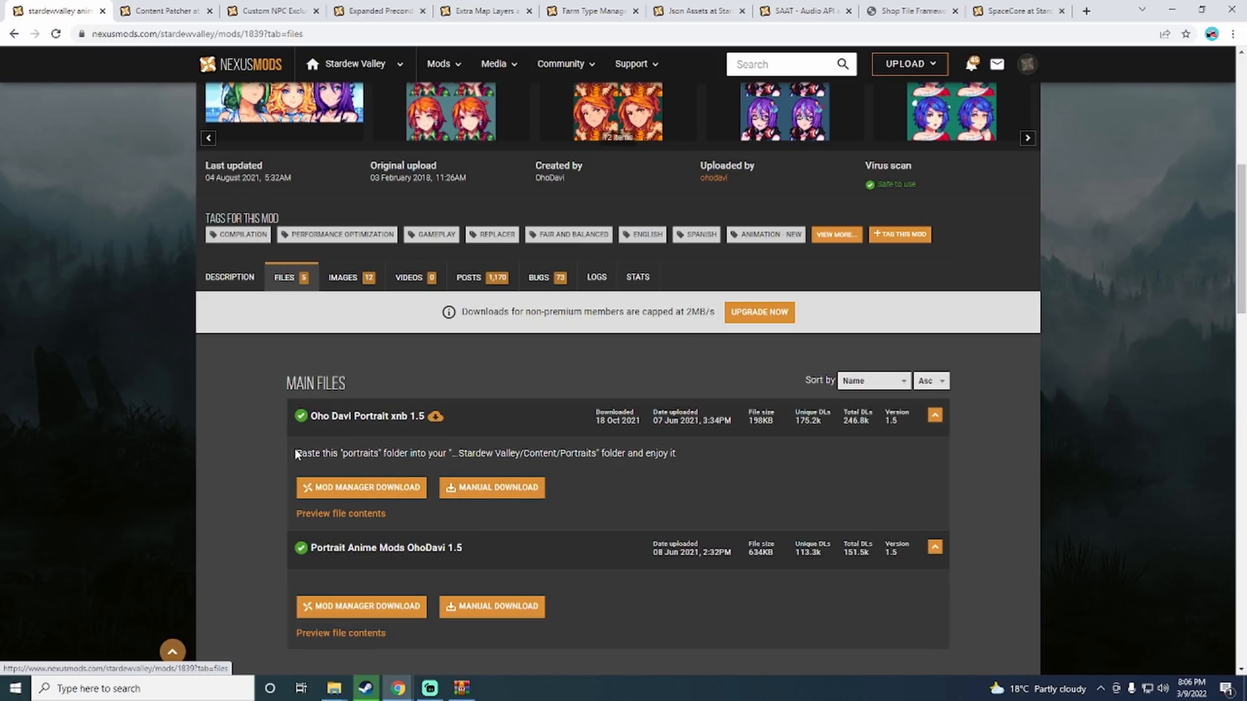
{"action": "left_click_drag", "start_coordinate": [296, 453], "coordinate": [672, 453]}
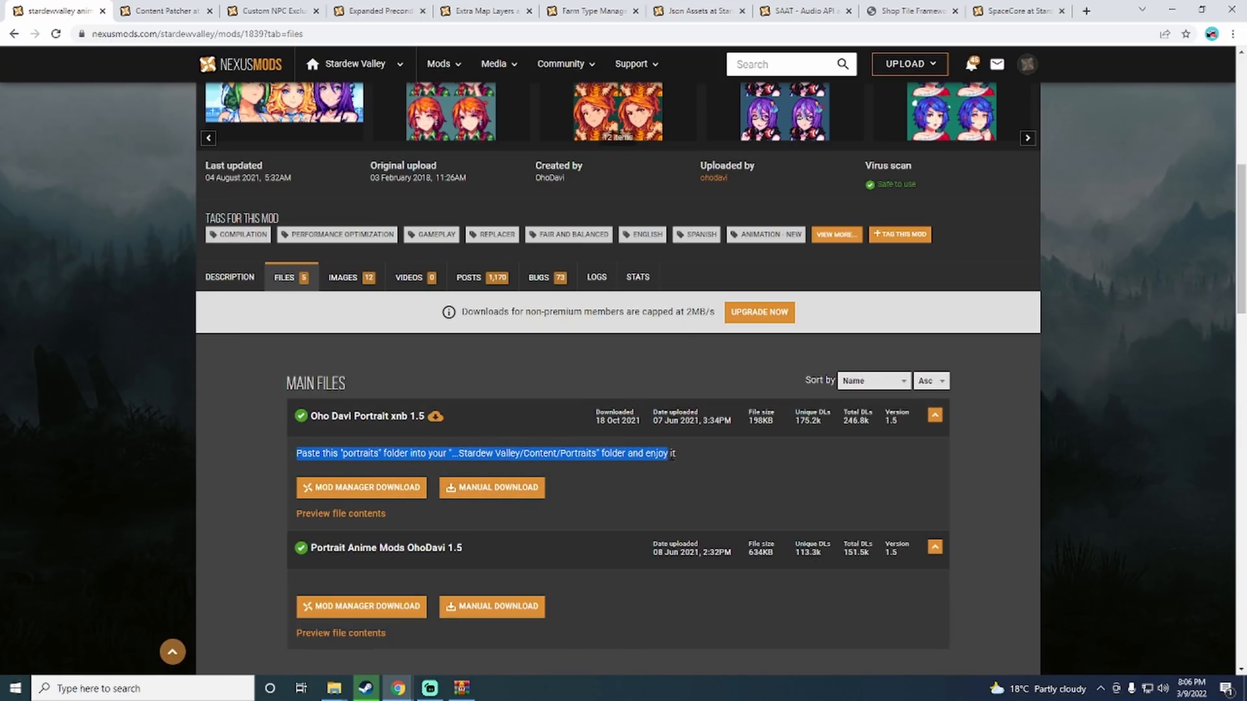
{"action": "left_click", "coordinate": [491, 487]}
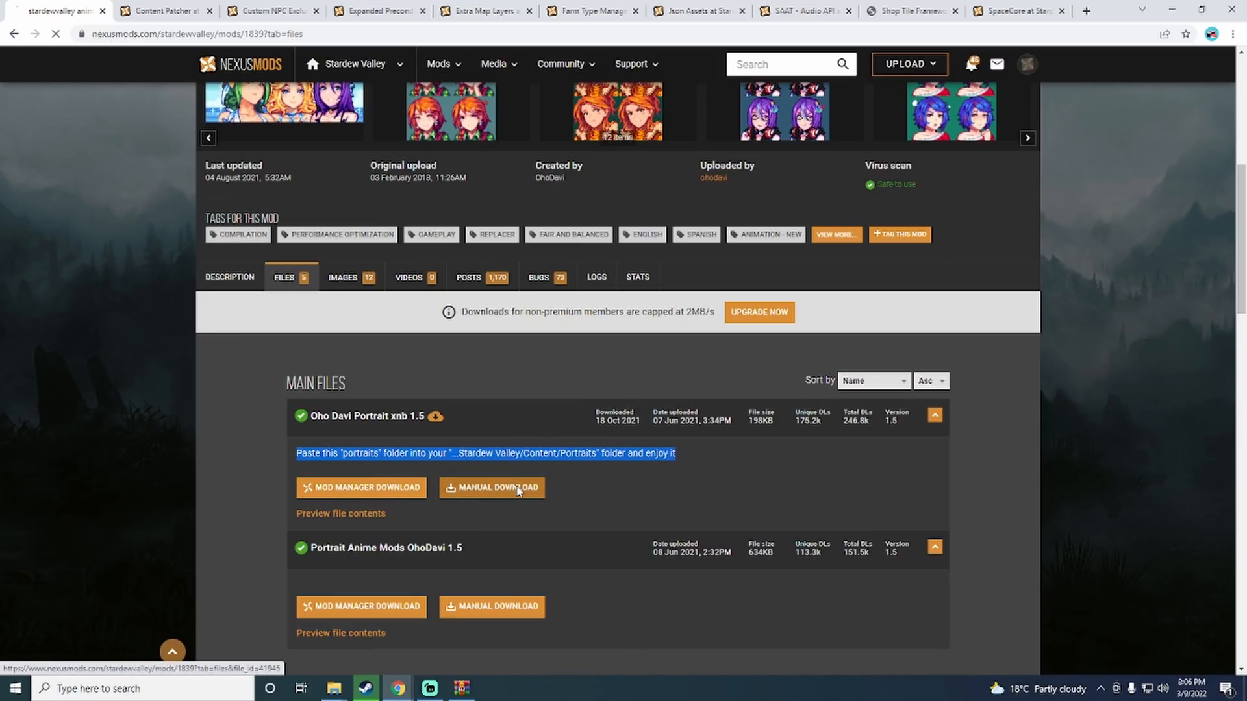
{"action": "left_click", "coordinate": [495, 487]}
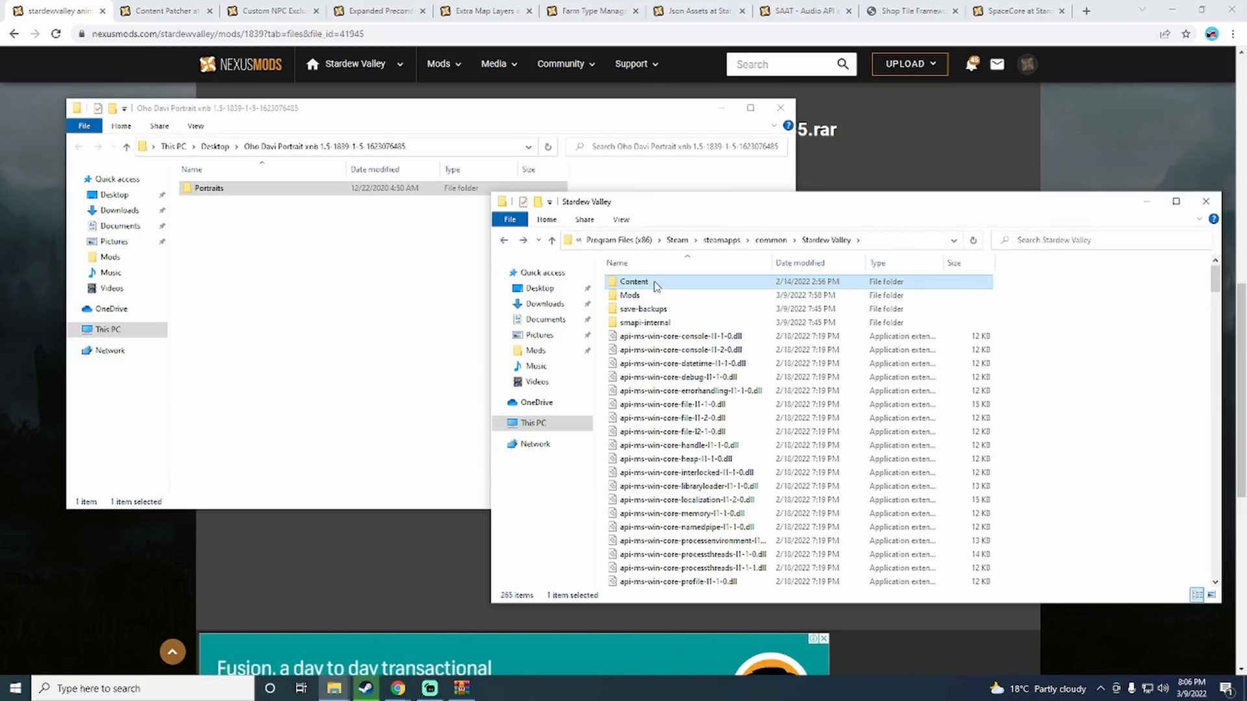
- Copy the Portraits folder into Stardew Valley's Content folder, replacing the existing portrait files
{"action": "double_click", "coordinate": [633, 280]}
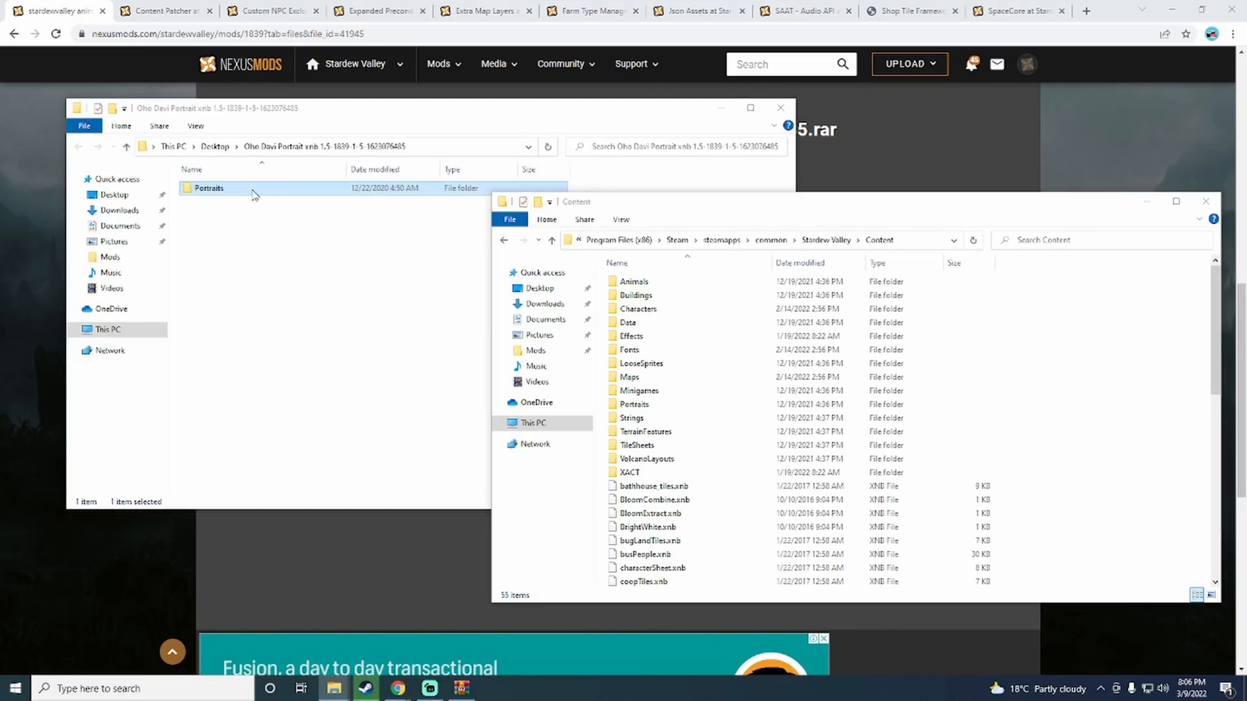
{"action": "left_click_drag", "start_coordinate": [209, 187], "coordinate": [1087, 328]}
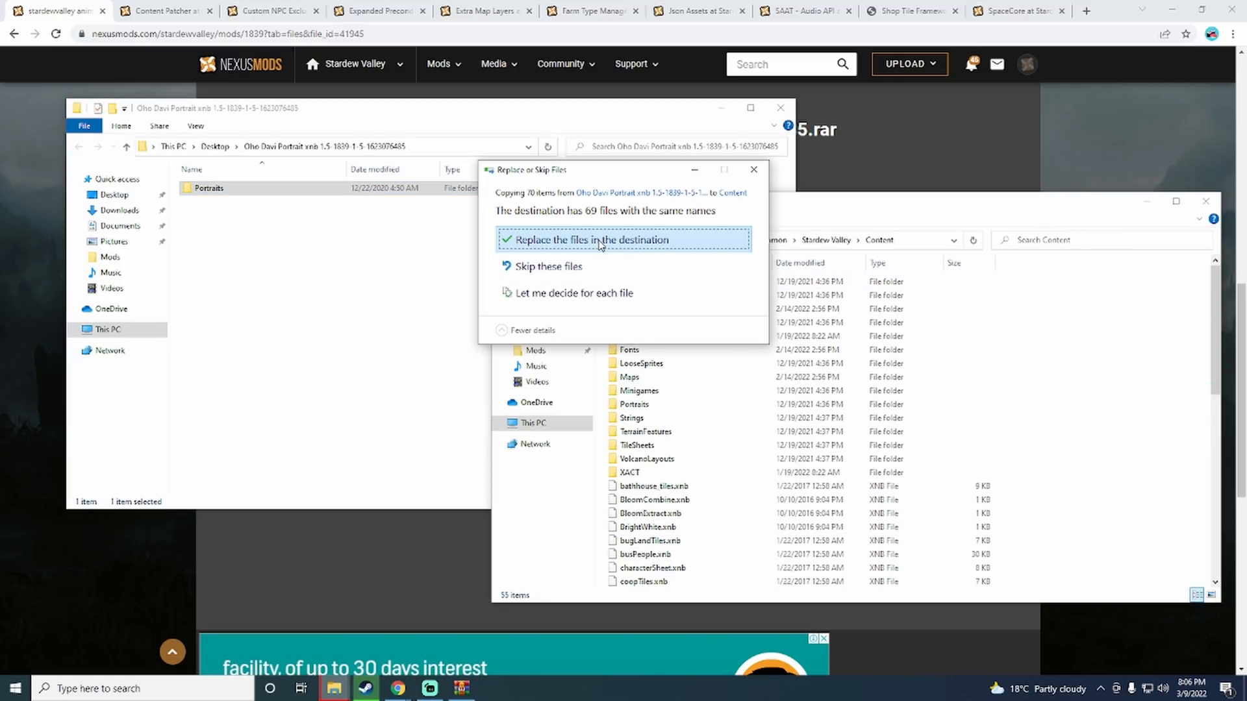
{"action": "left_click", "coordinate": [565, 238]}
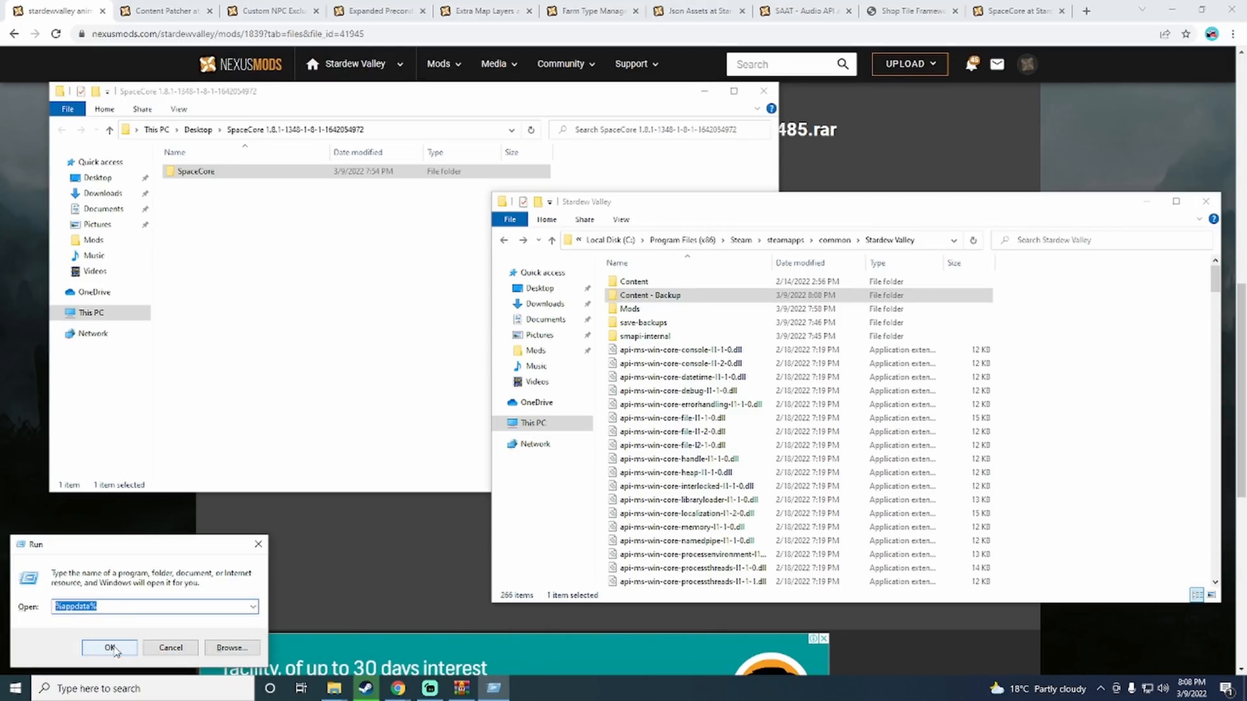
- Go to the Roaming app data and enter the StardewValley save folder
{"action": "left_click", "coordinate": [109, 647]}
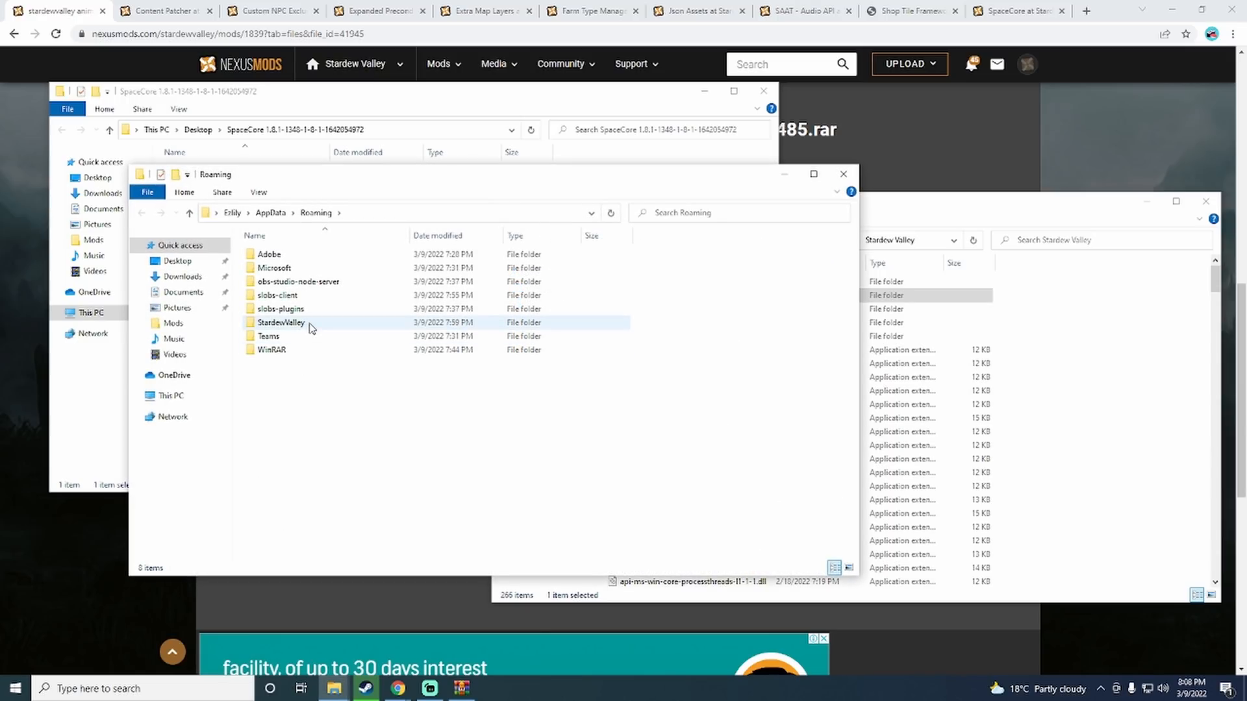
{"action": "double_click", "coordinate": [281, 322]}
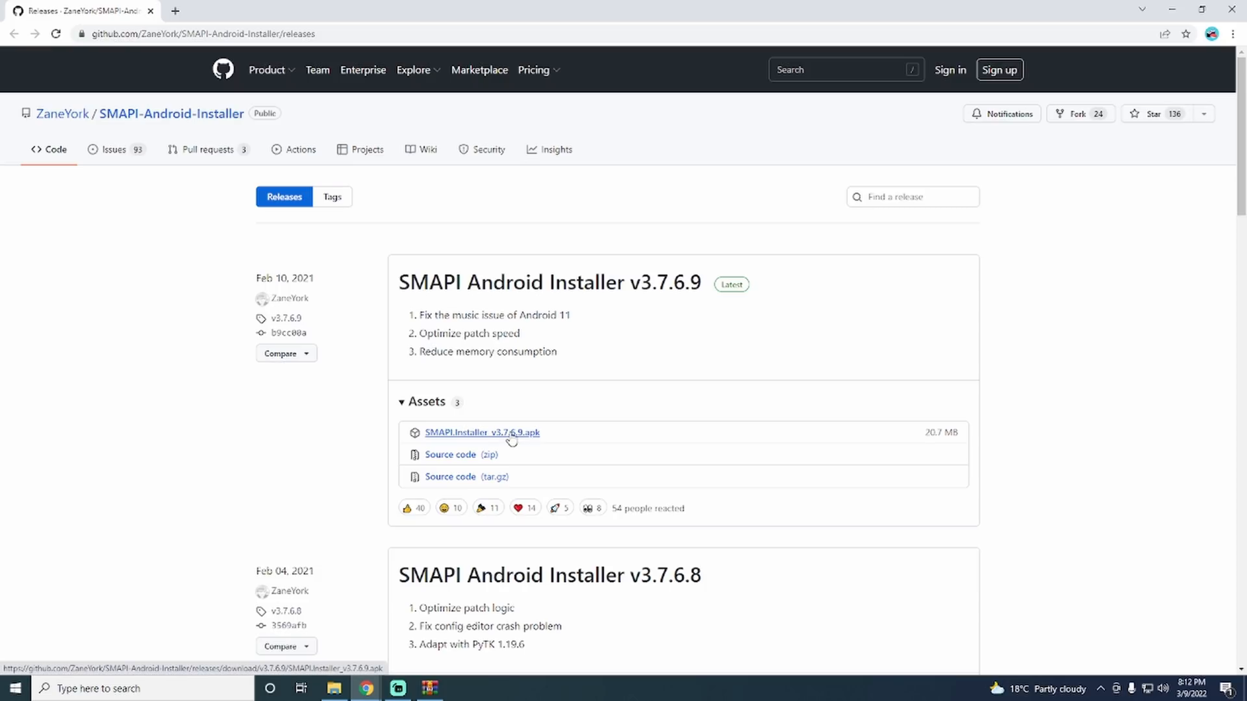
- Download SMAPI.Installer_v3.7.6.9.apk from GitHub Assets and paste it into the phone's Phone folder
{"action": "left_click", "coordinate": [480, 433]}
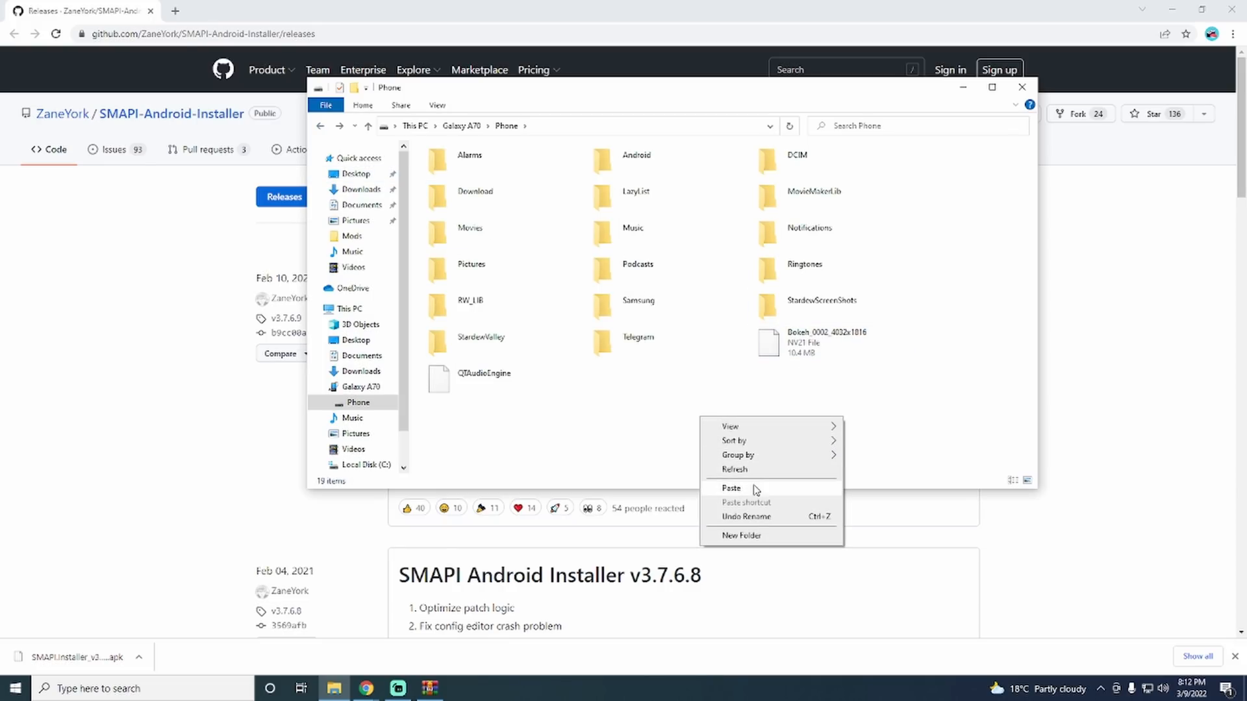
{"action": "left_click", "coordinate": [731, 489]}
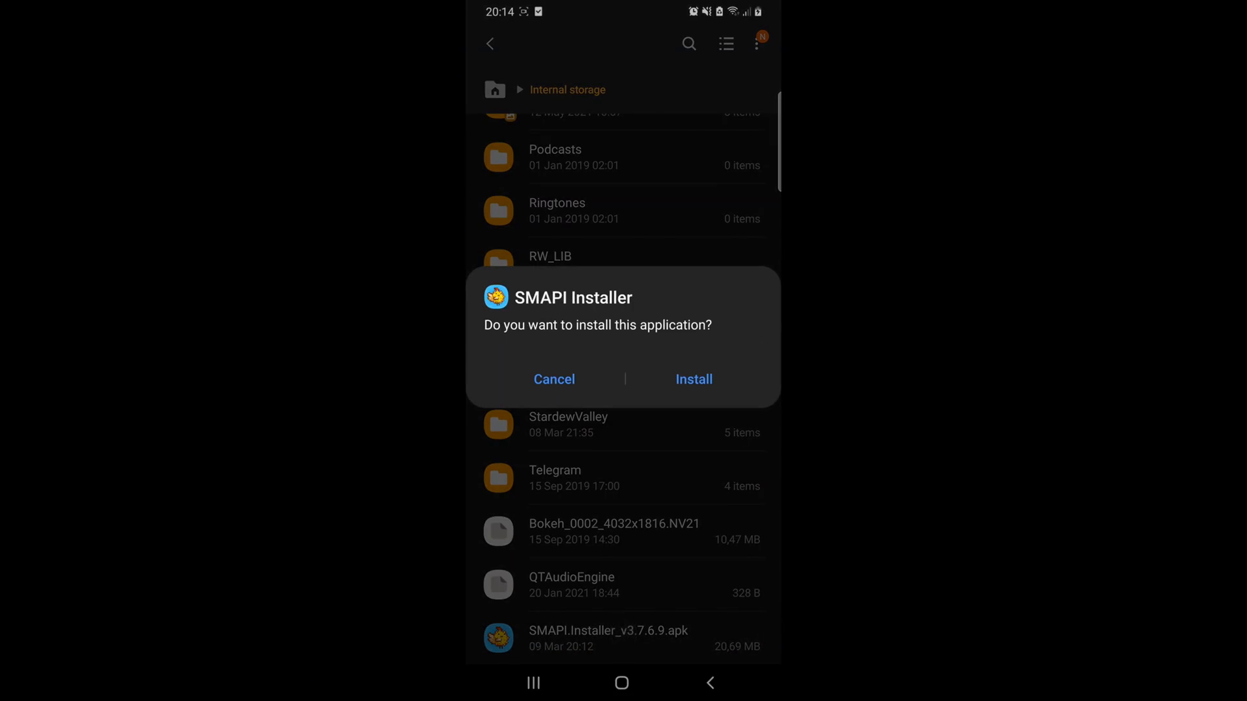
- Install SMAPI Installer, accept its policy, allow installs from this source and file access, then start the framework install
{"action": "left_click", "coordinate": [693, 379]}
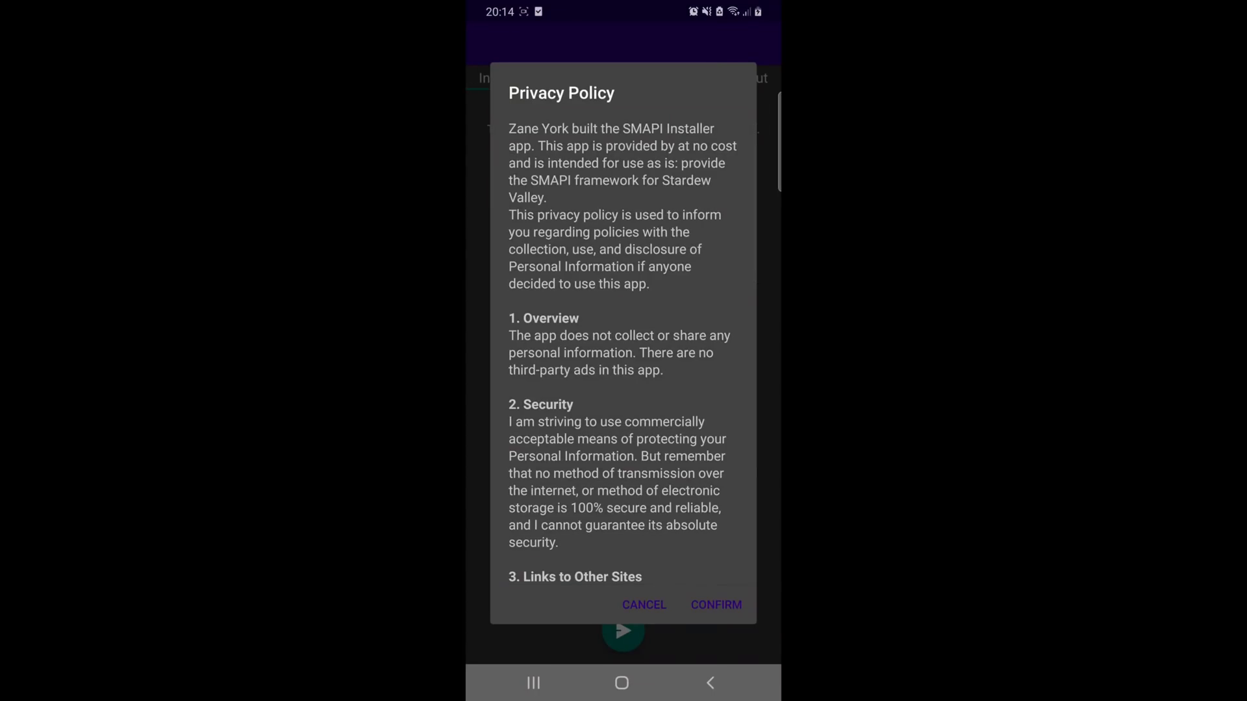
{"action": "left_click", "coordinate": [715, 604]}
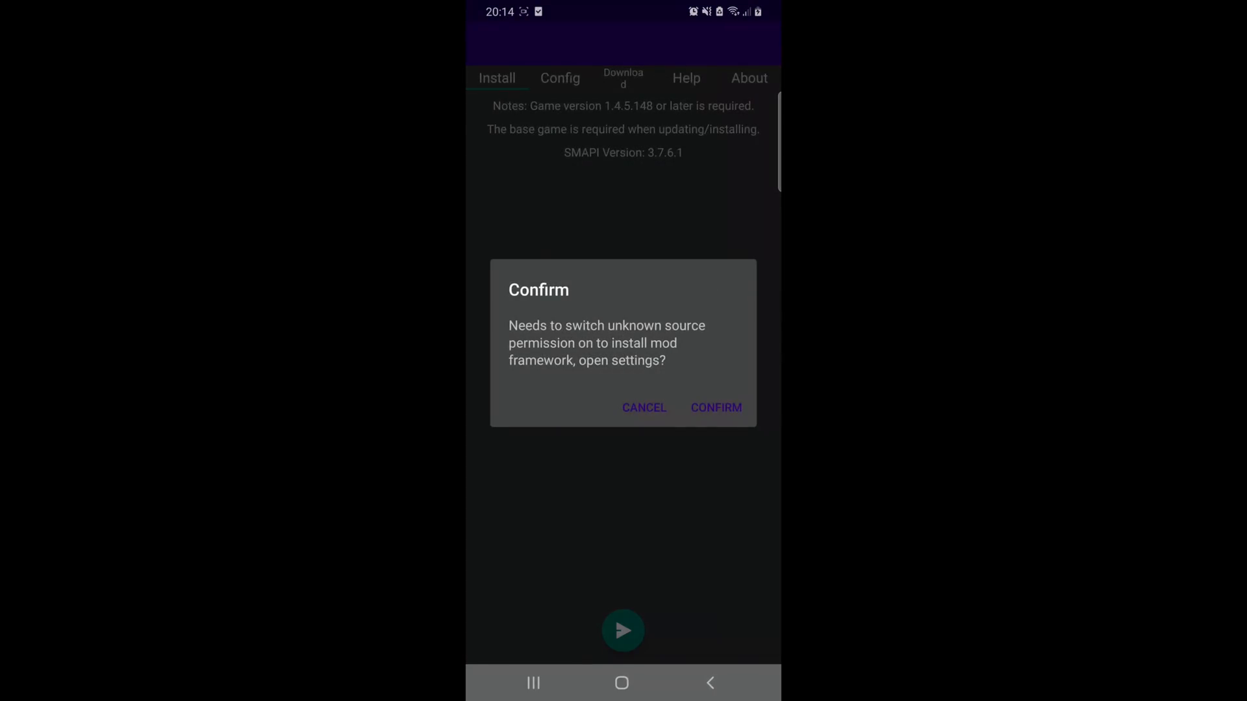
{"action": "left_click", "coordinate": [714, 407]}
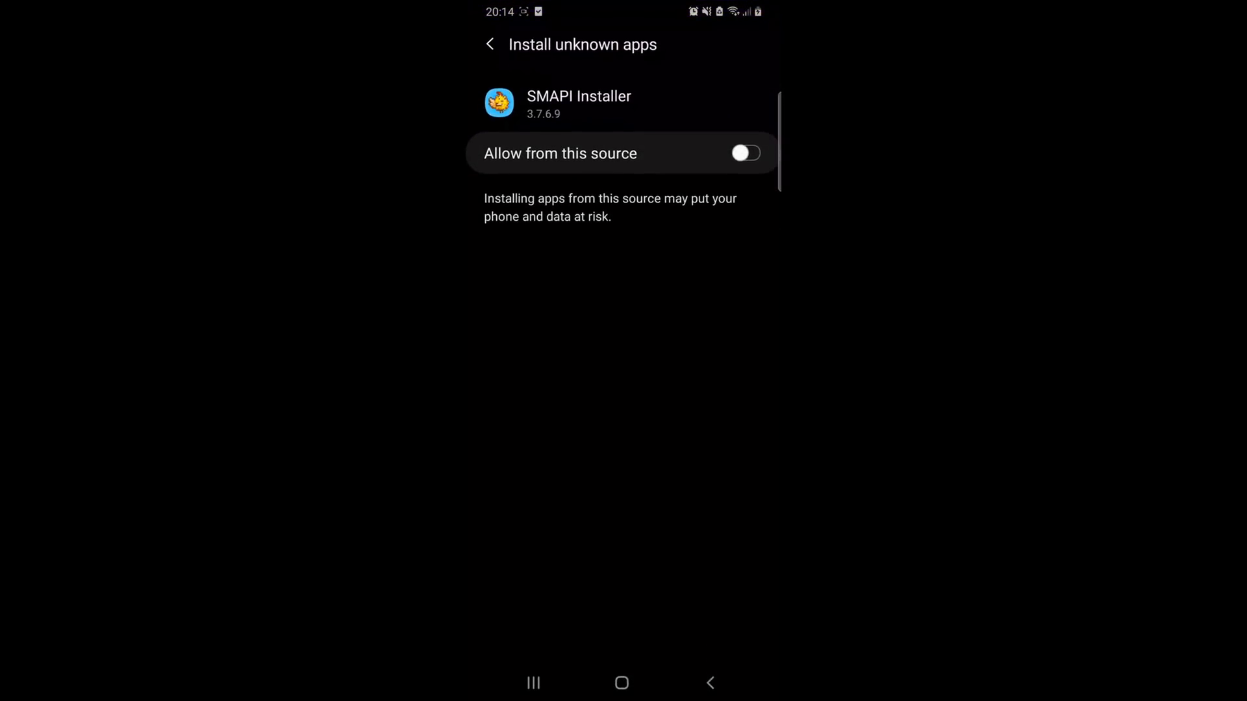
{"action": "left_click", "coordinate": [743, 153]}
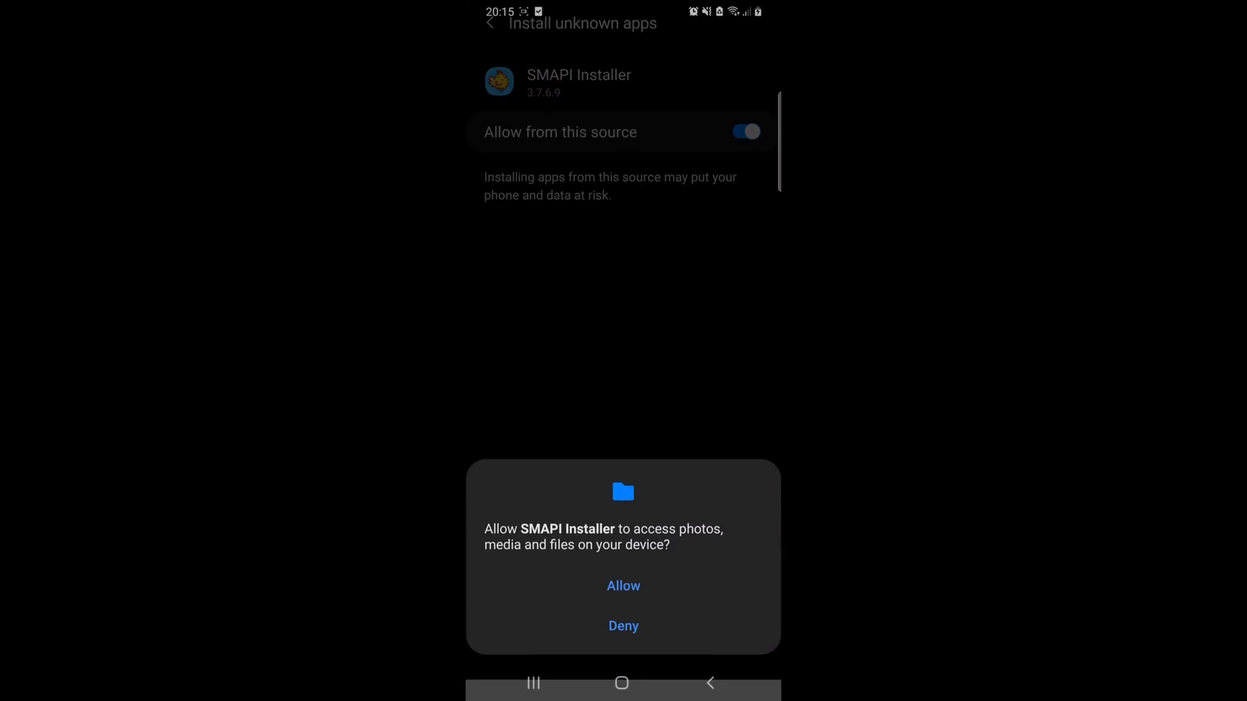
{"action": "left_click", "coordinate": [623, 586]}
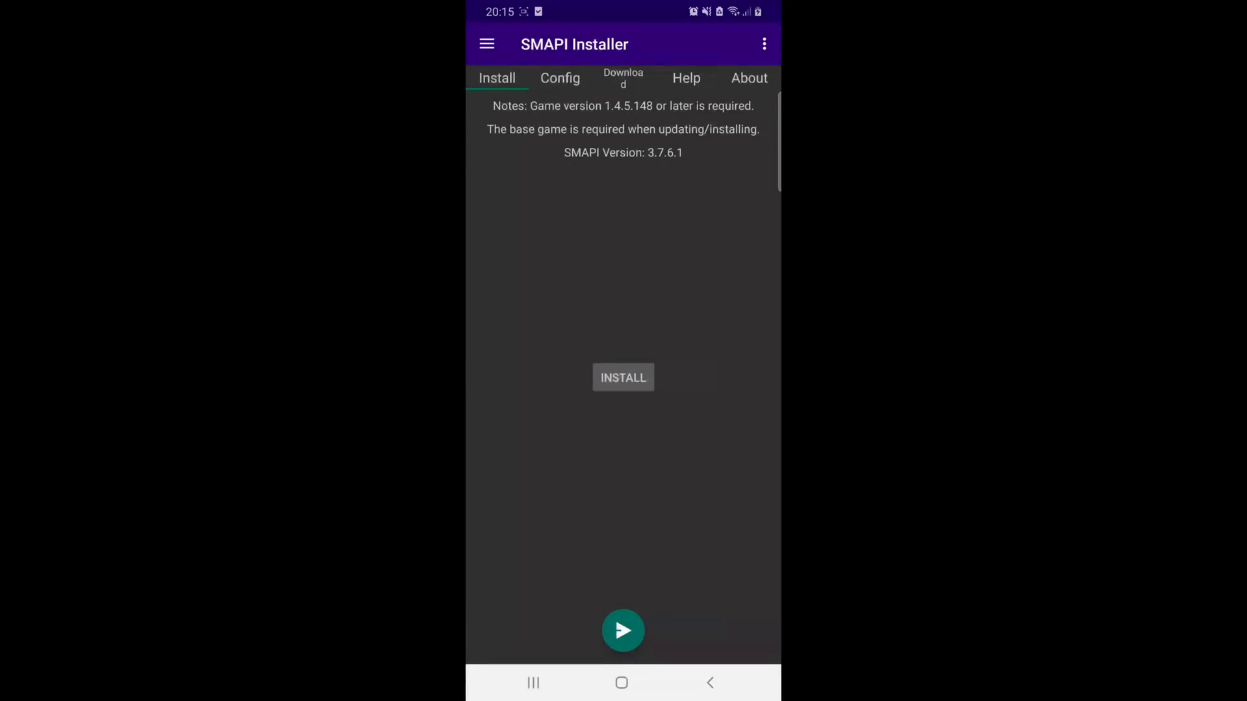
{"action": "left_click", "coordinate": [622, 377]}
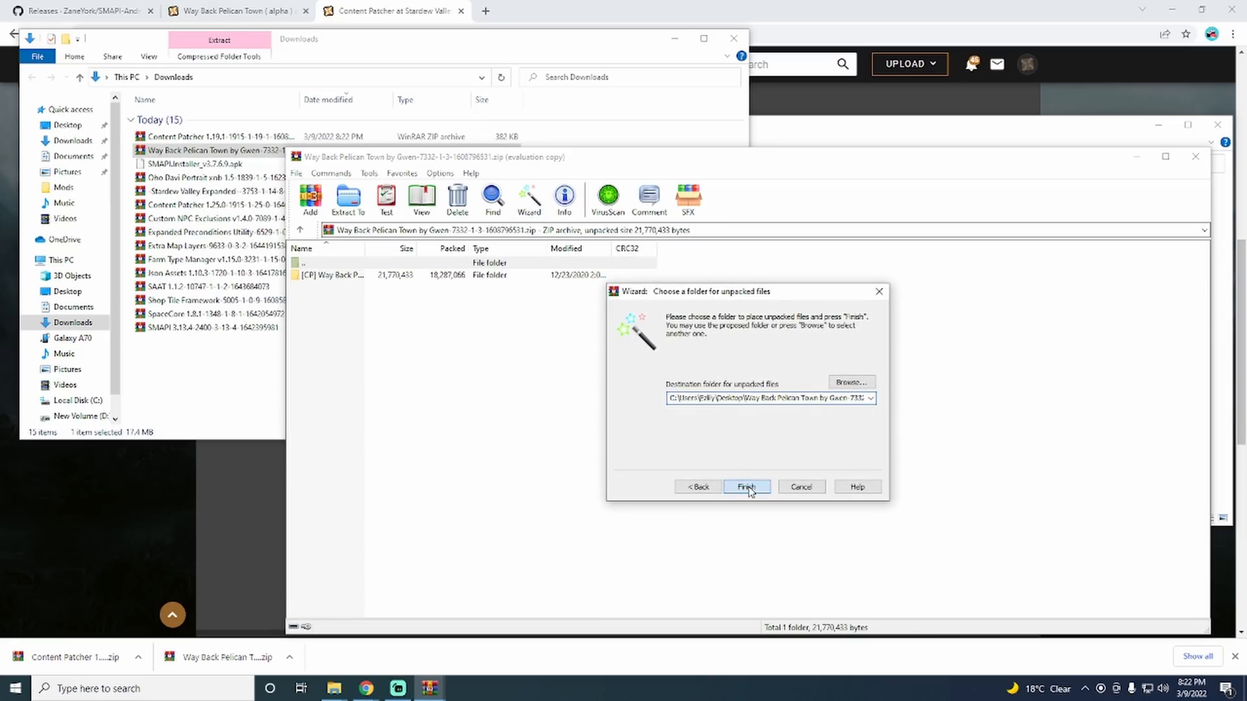
- Finish unpacking Way Back Pelican Town and copy its [CP] folder into the Mods folder
{"action": "left_click", "coordinate": [745, 487]}
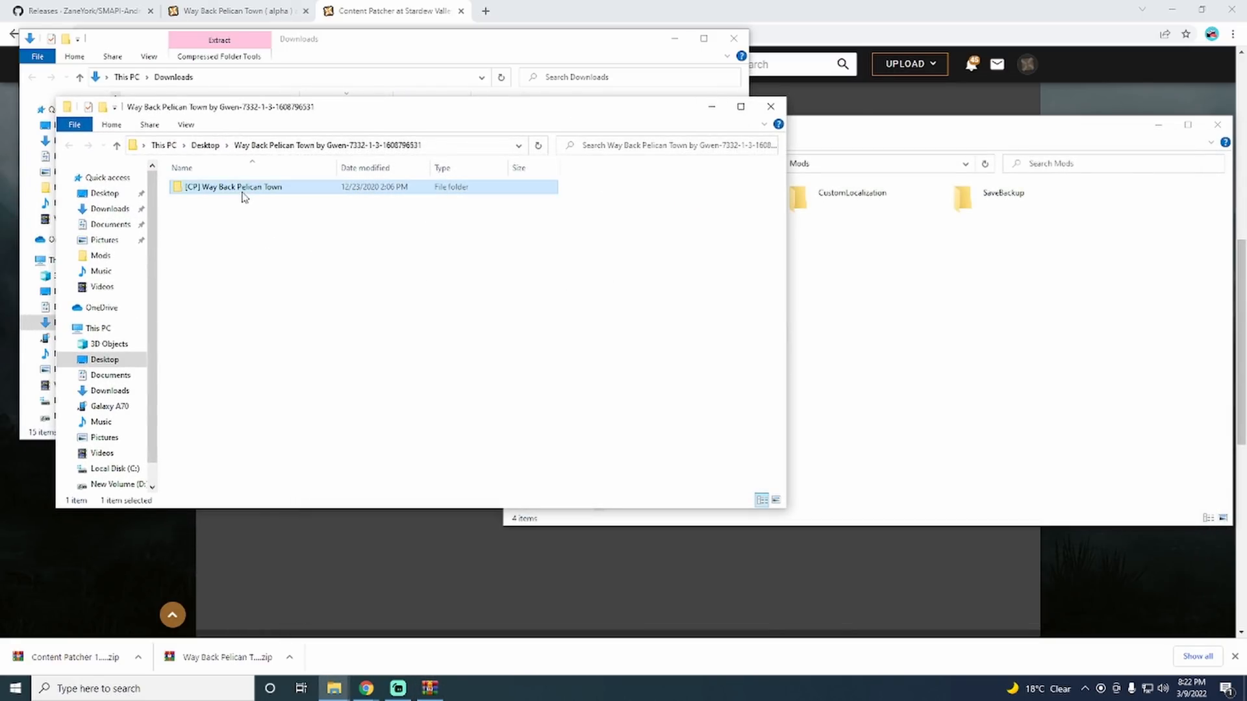
{"action": "left_click_drag", "start_coordinate": [235, 186], "coordinate": [926, 311]}
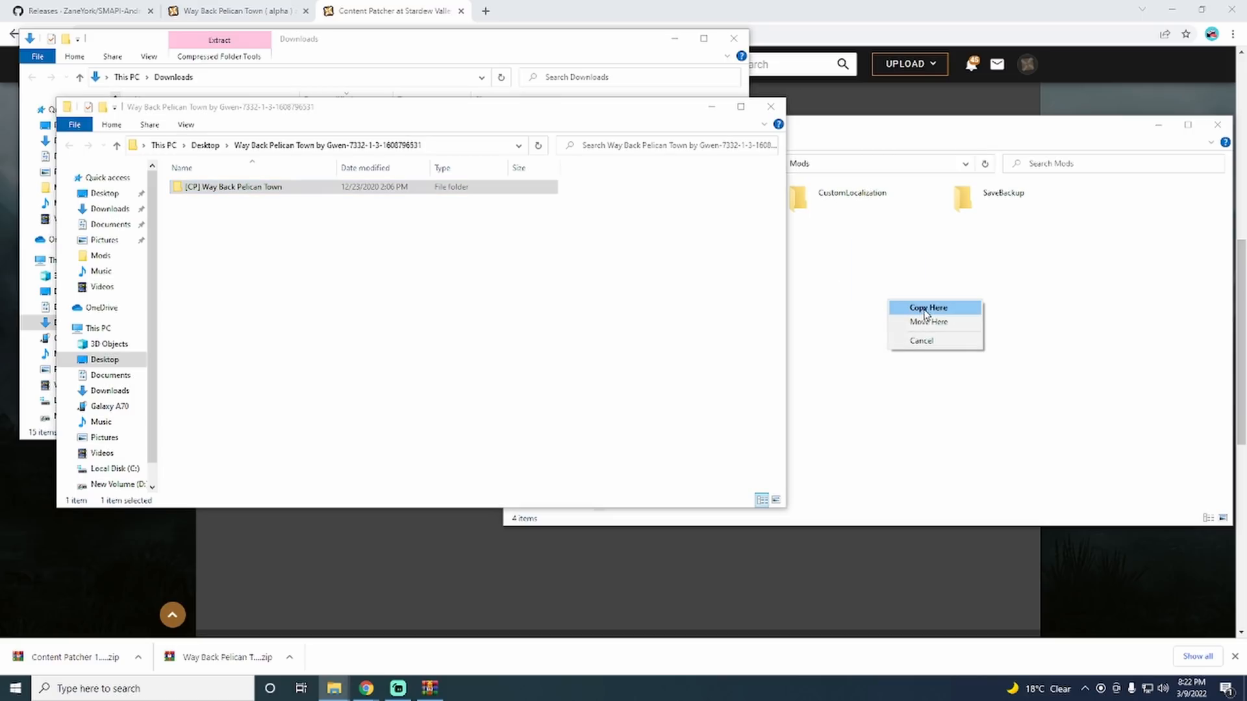
{"action": "left_click", "coordinate": [927, 307]}
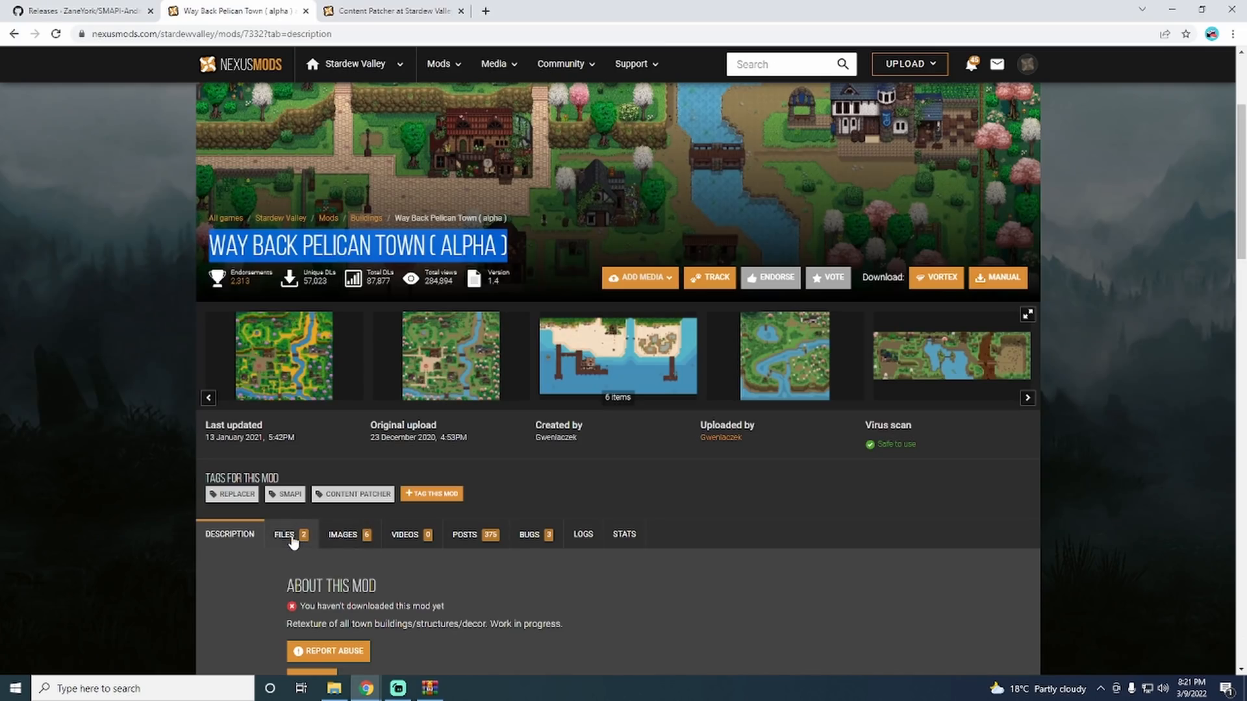
- Manually download the older Way Back Pelican Town 1.3 file, accepting the required-files notice and choosing Slow Download
{"action": "left_click", "coordinate": [285, 534]}
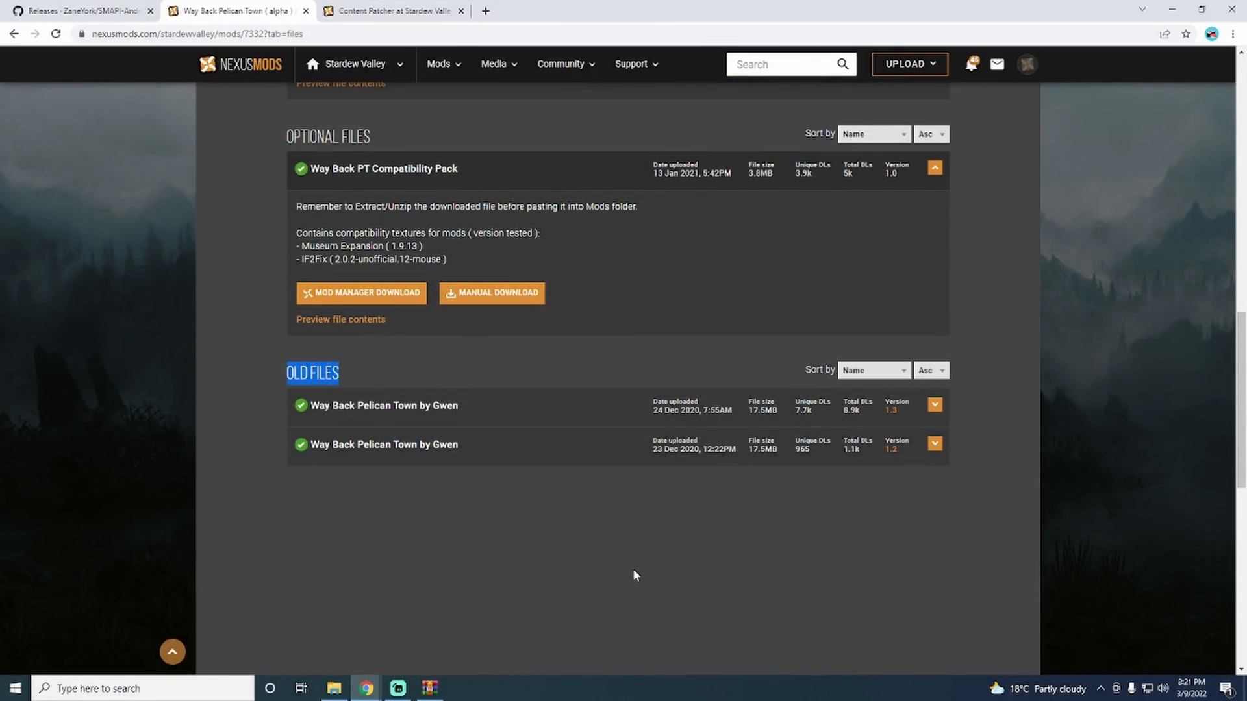
{"action": "mouse_move", "coordinate": [461, 409]}
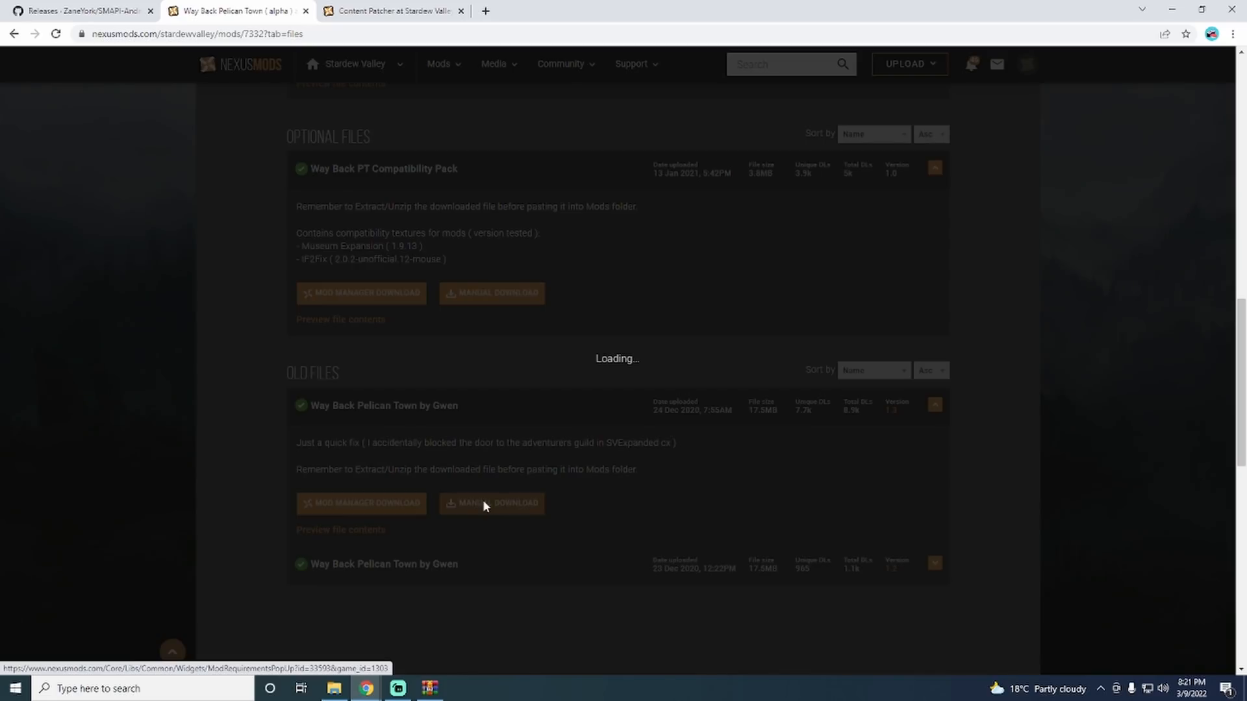
{"action": "left_click", "coordinate": [491, 503]}
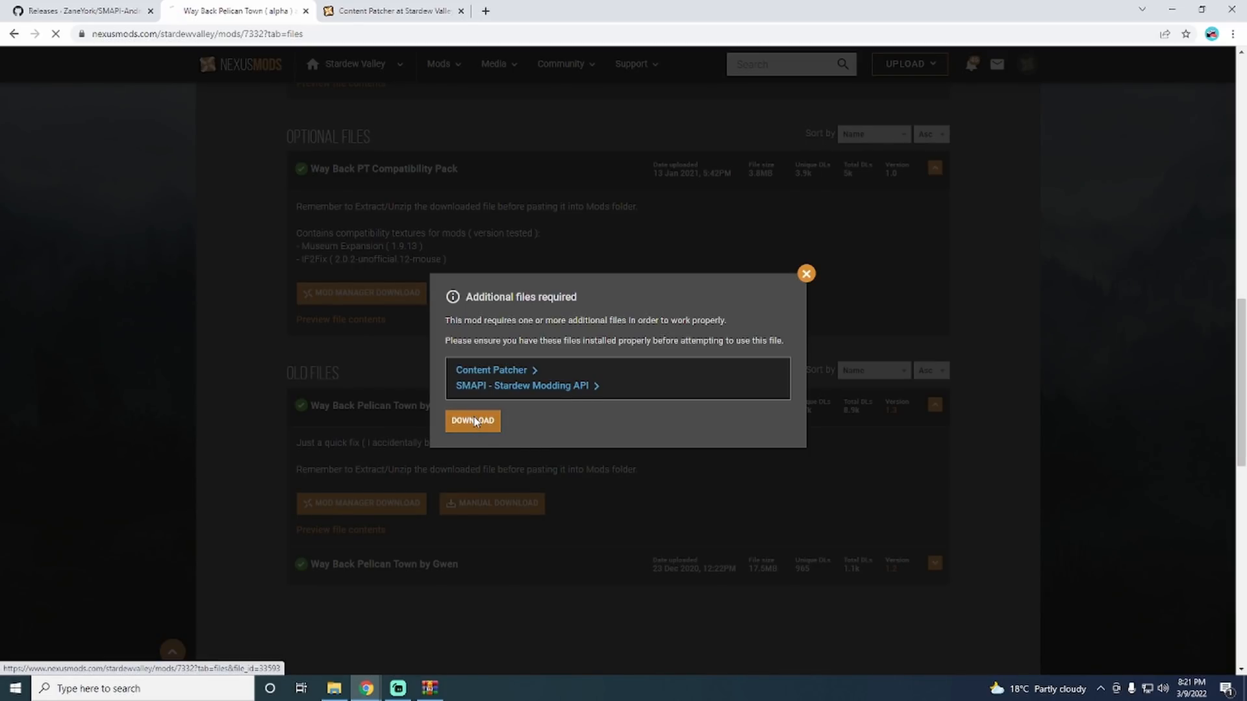
{"action": "left_click", "coordinate": [473, 421]}
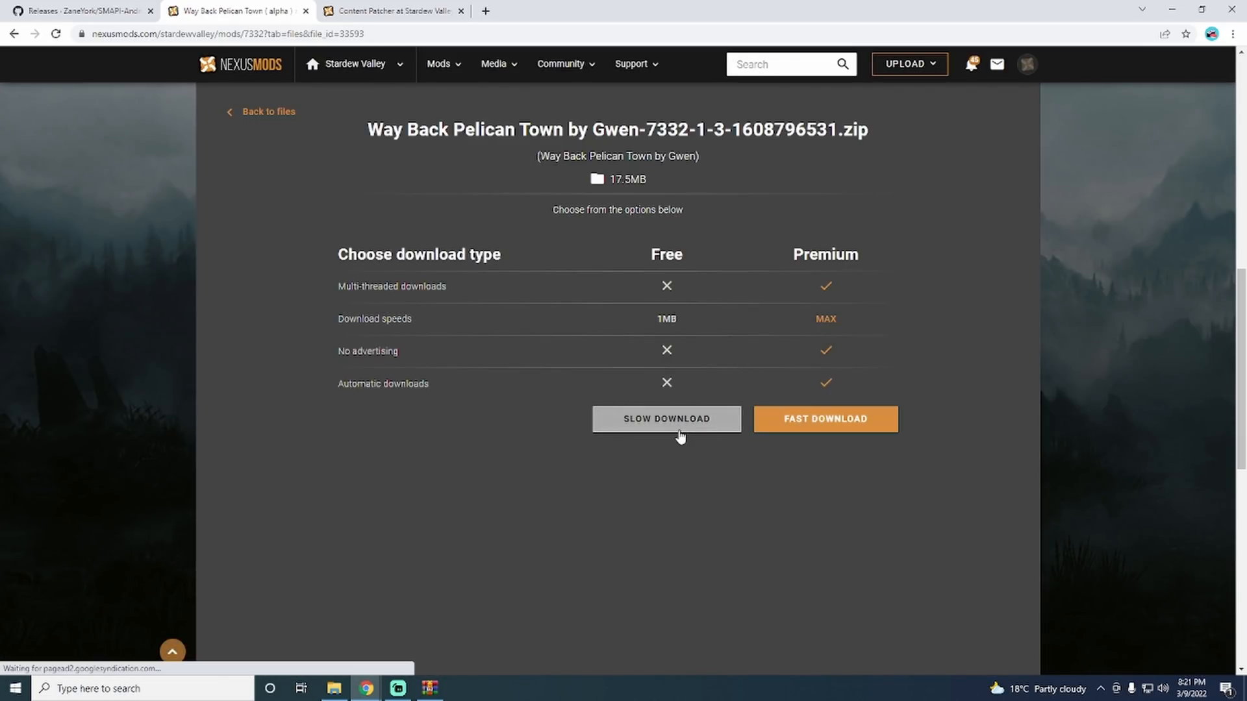
{"action": "left_click", "coordinate": [666, 419]}
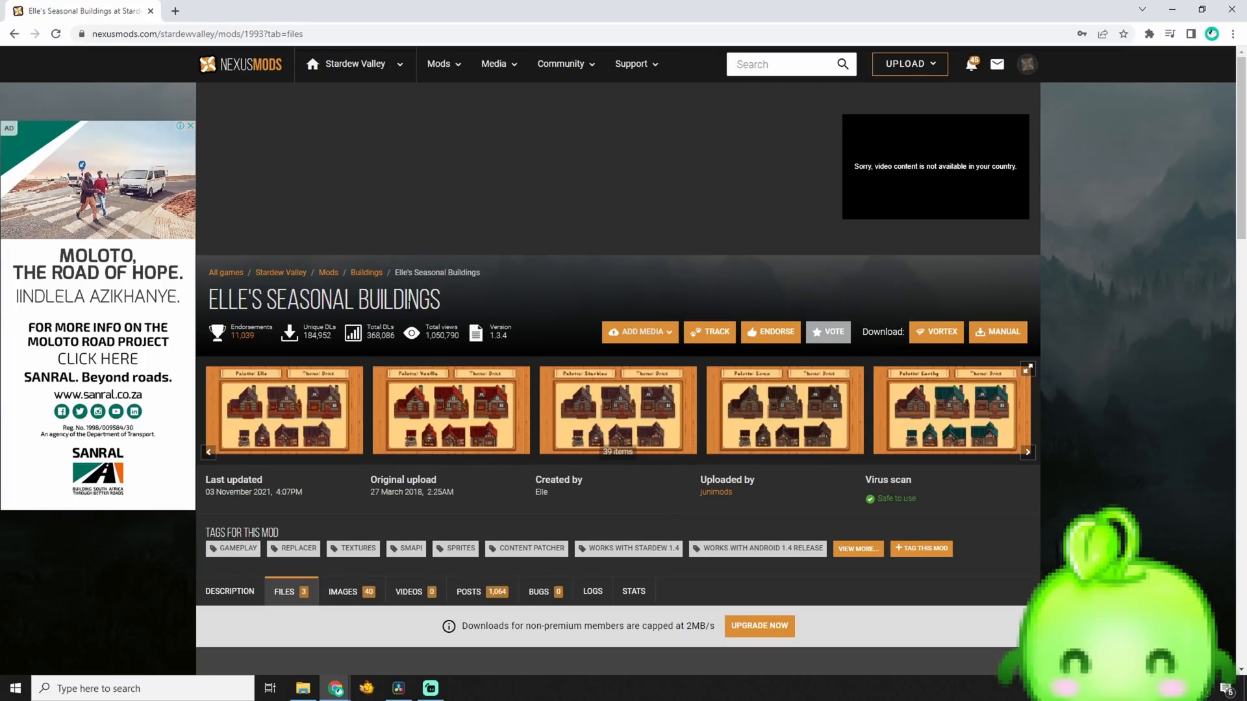
- Browse Elle's Seasonal Buildings files page down to the Old Files section
{"action": "triple_click", "coordinate": [322, 300]}
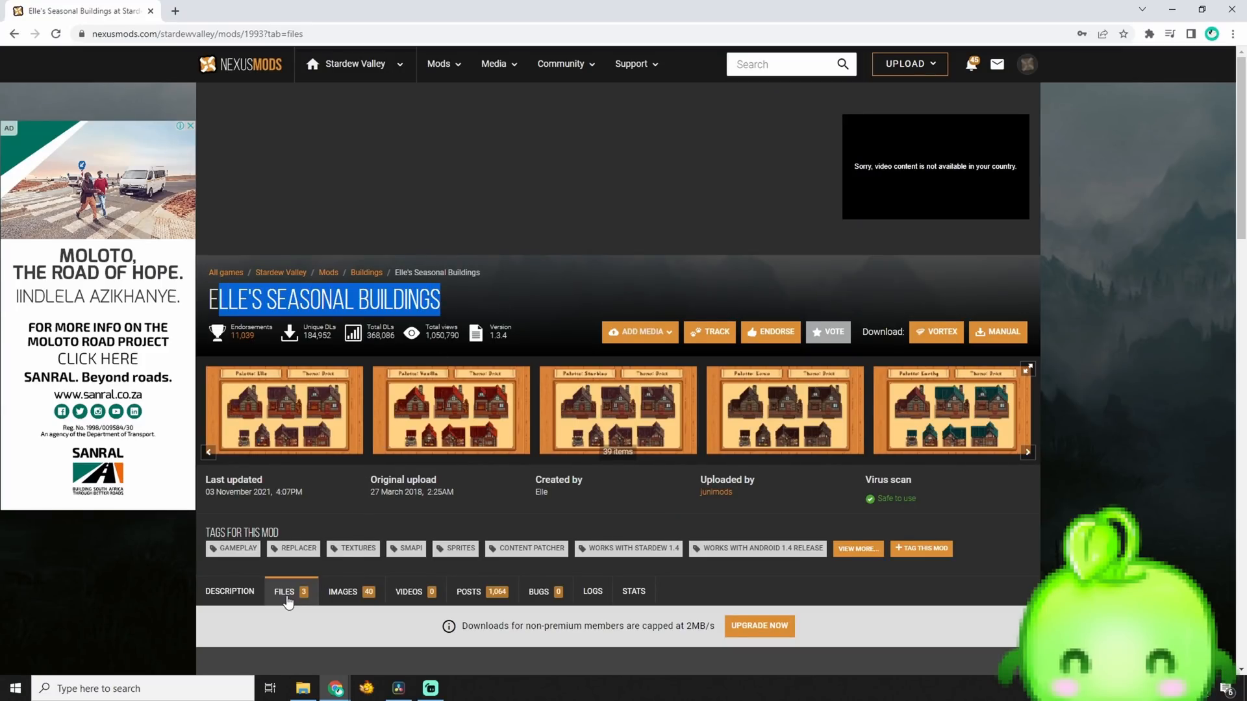
{"action": "scroll", "scroll_direction": "down", "scroll_amount": 3}
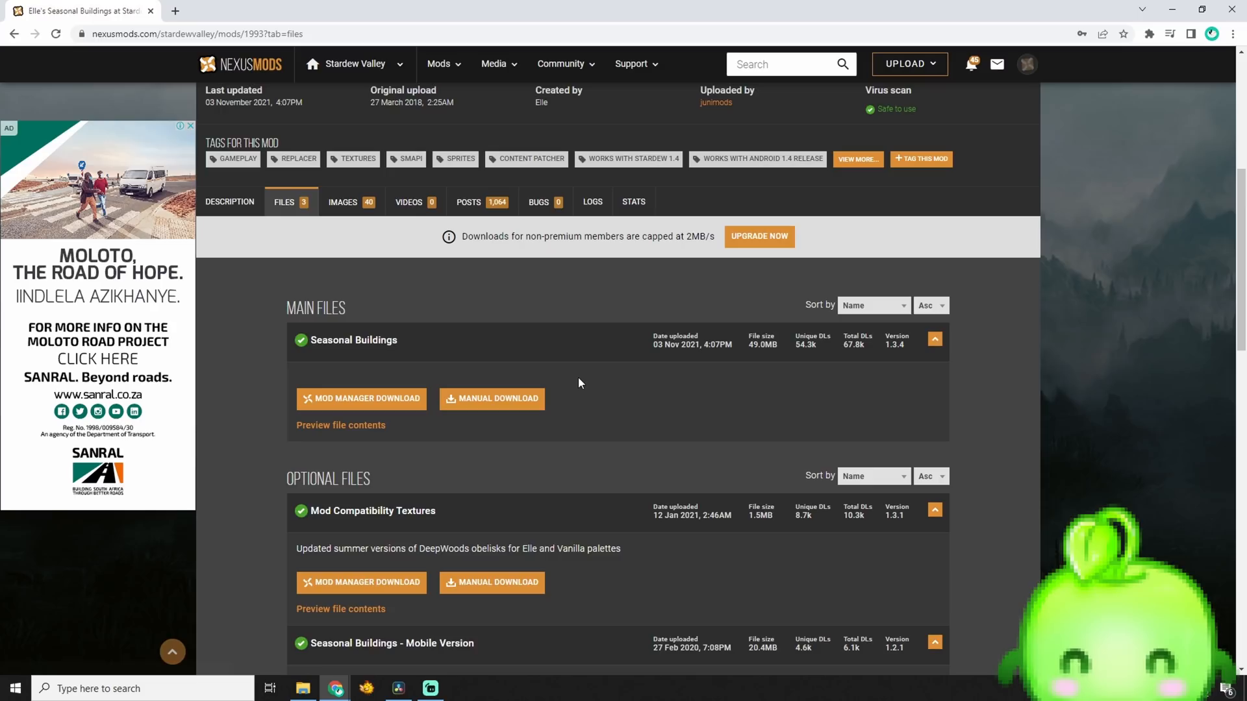
{"action": "double_click", "coordinate": [315, 308]}
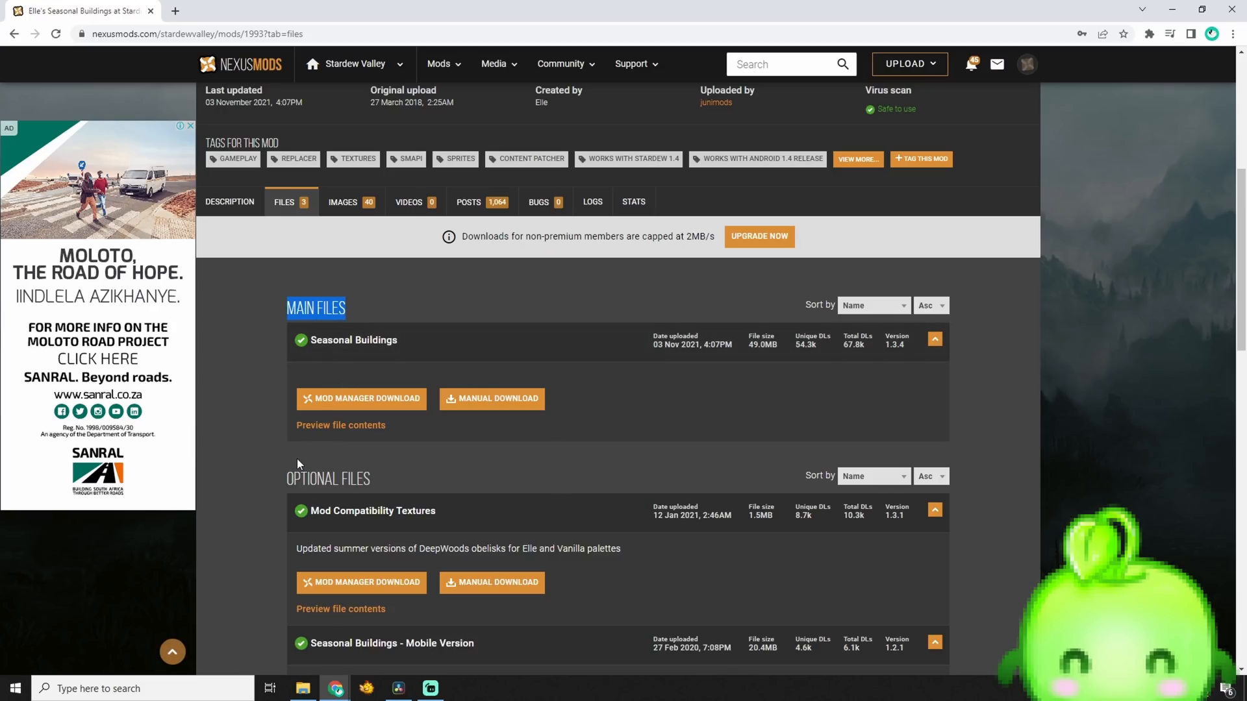
{"action": "scroll", "scroll_direction": "down", "scroll_amount": 3}
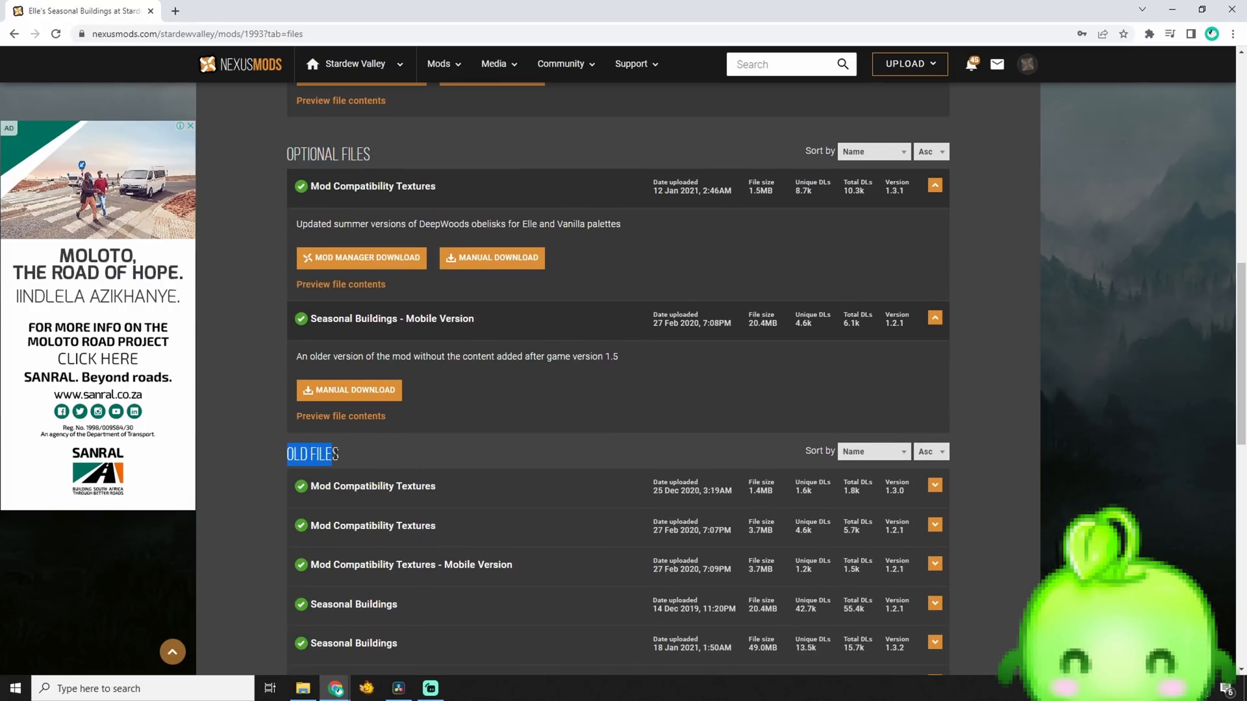
{"action": "scroll", "scroll_direction": "down", "scroll_amount": 3}
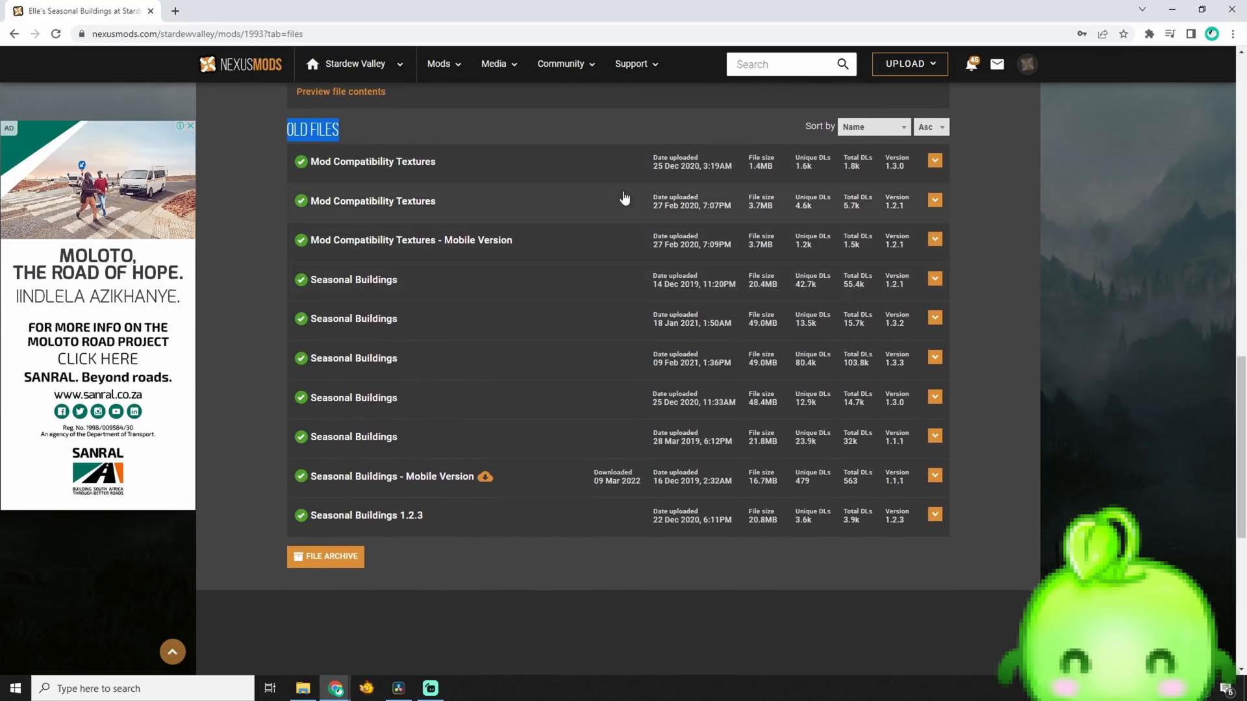
{"action": "mouse_move", "coordinate": [675, 429]}
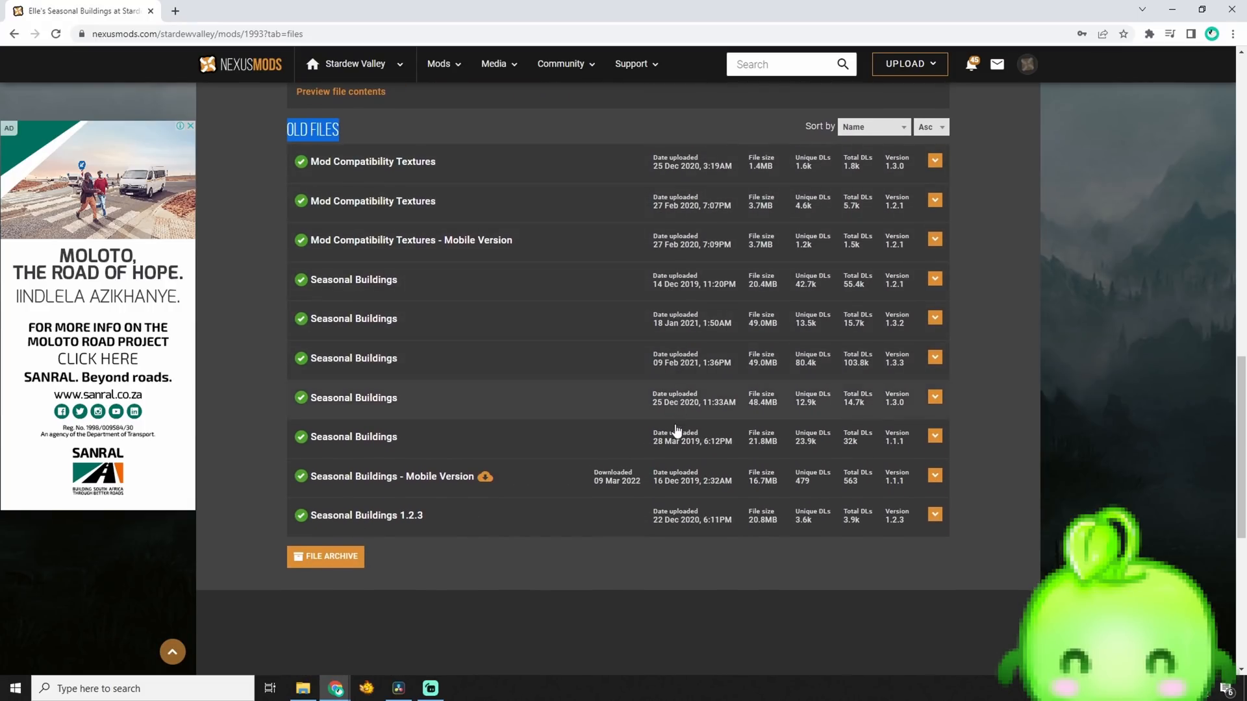
{"action": "mouse_move", "coordinate": [651, 494]}
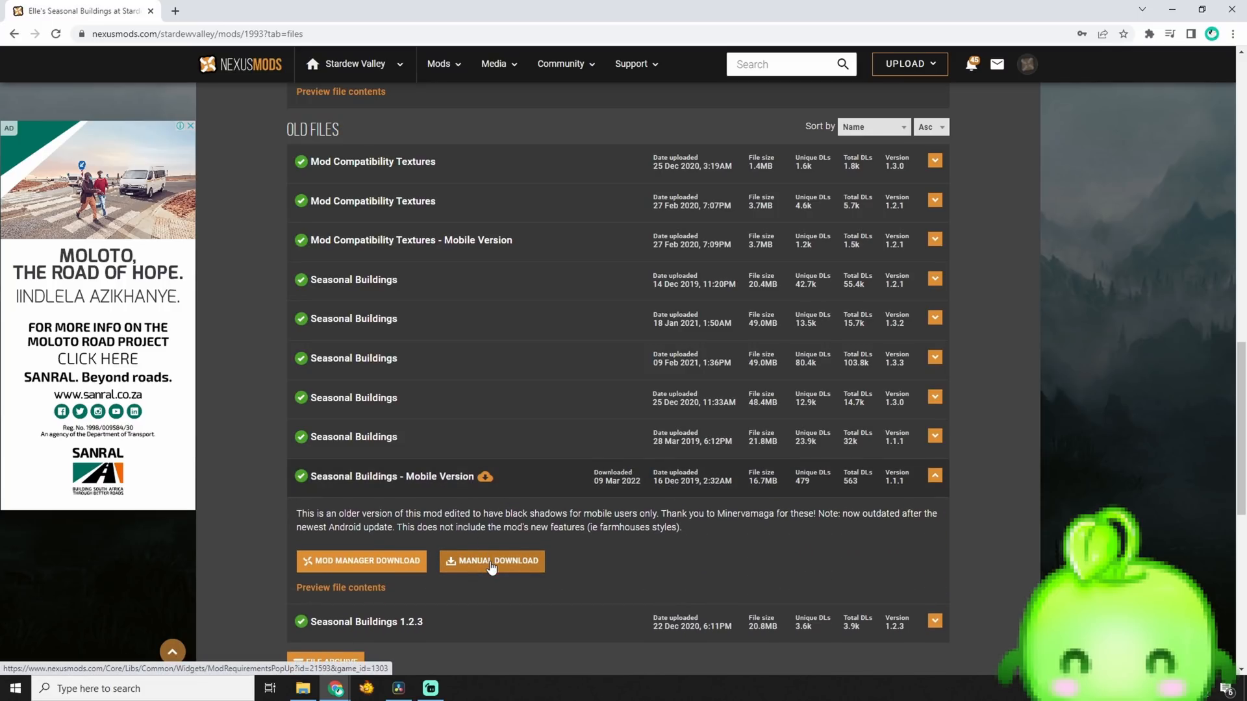
- Manually download Seasonal Buildings - Mobile Version 1.1.1, accepting the notice and choosing Slow Download
{"action": "left_click", "coordinate": [491, 561]}
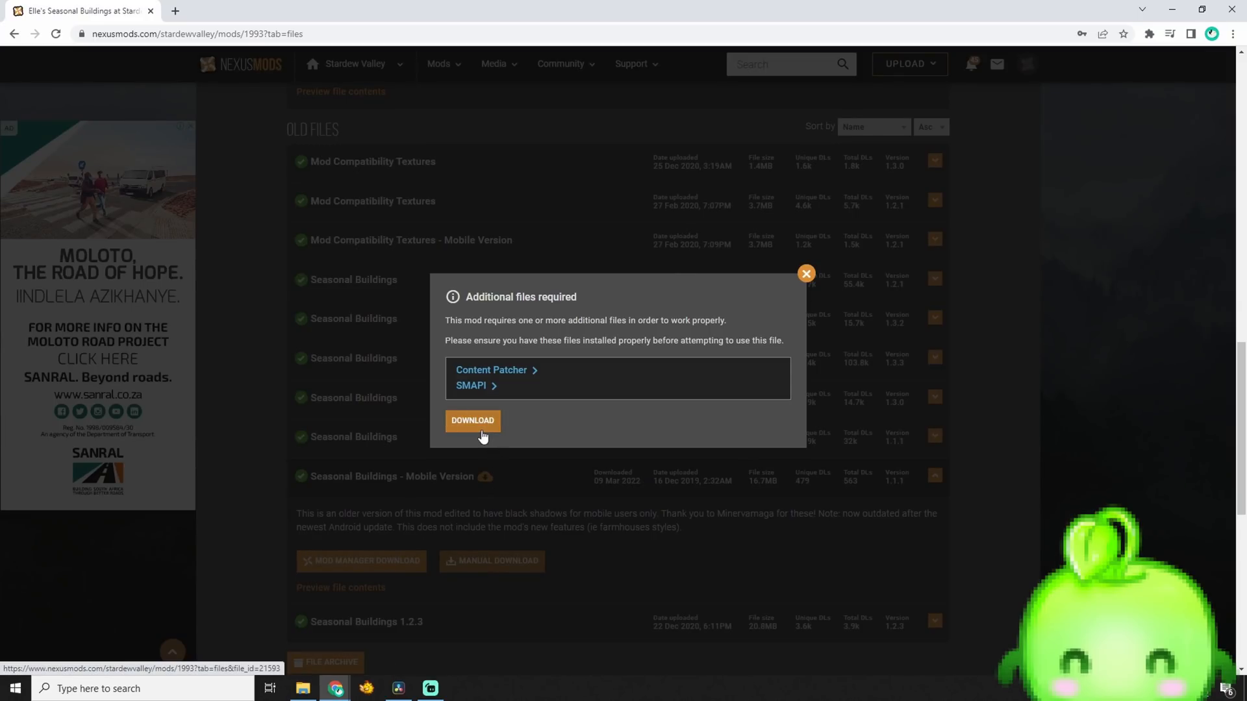
{"action": "left_click", "coordinate": [471, 419]}
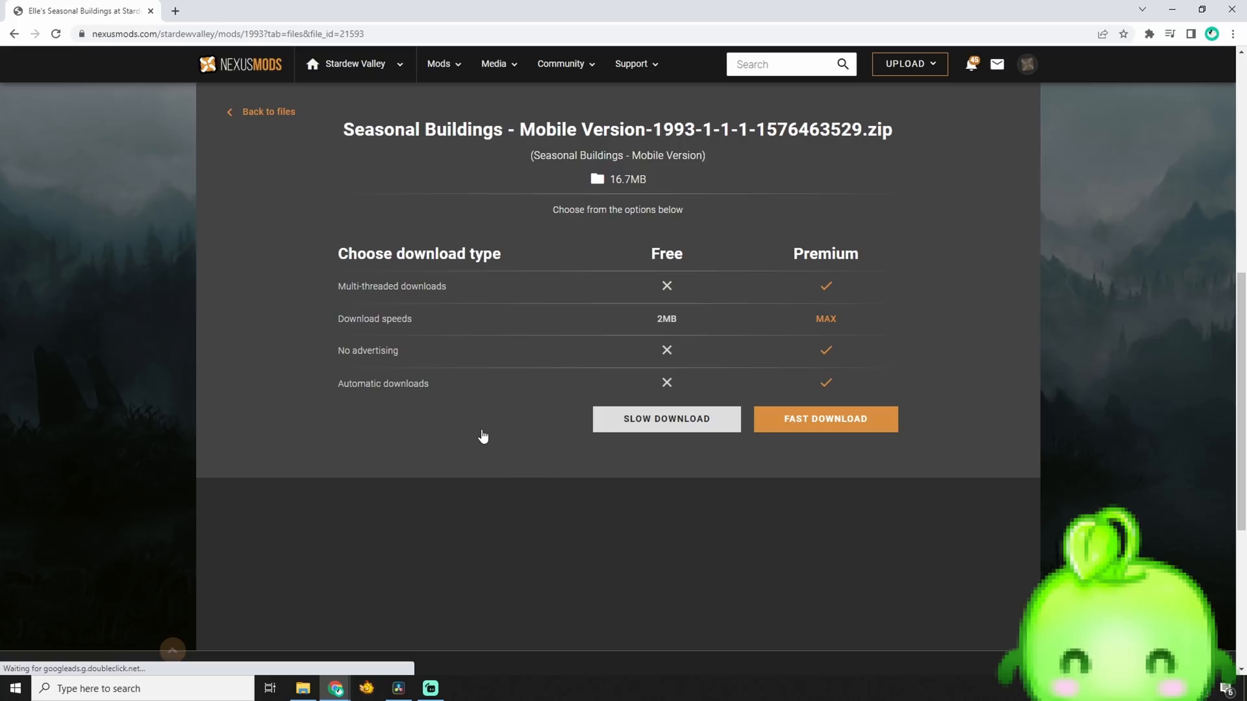
{"action": "left_click", "coordinate": [665, 419]}
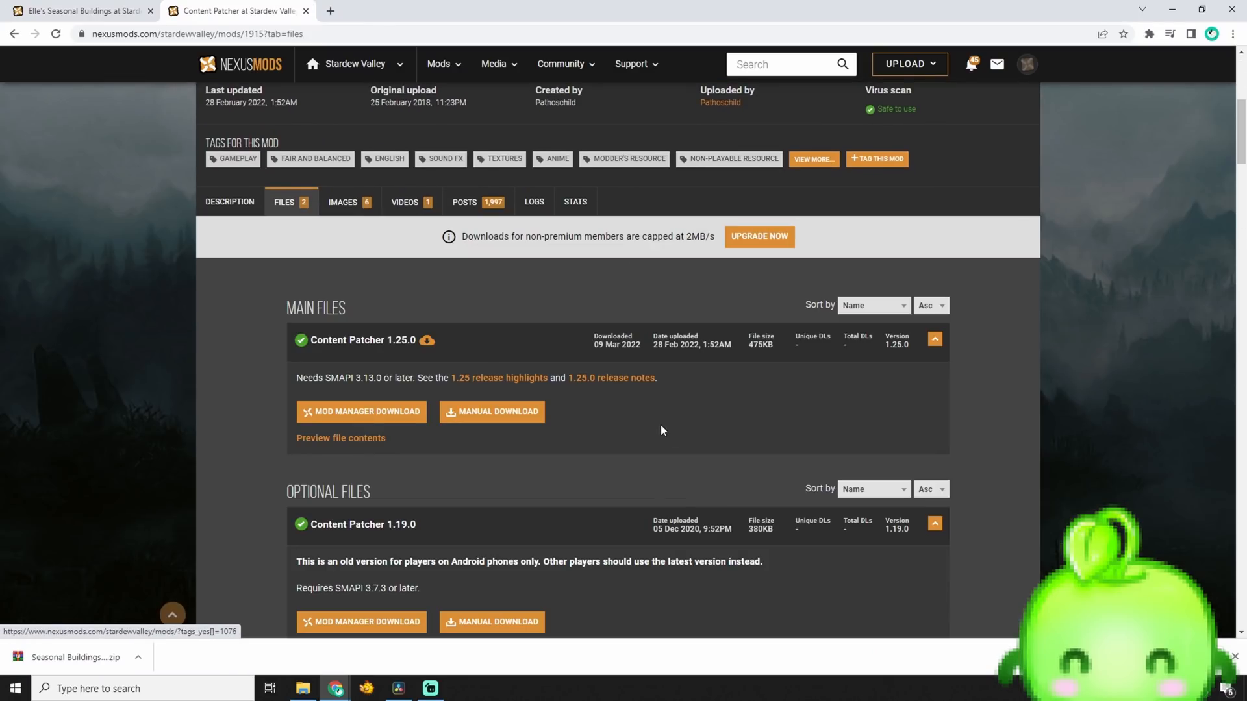
- Locate Content Patcher 1.18.6 under Old Files and manually download it, confirming the download
{"action": "scroll", "scroll_direction": "down", "scroll_amount": 3}
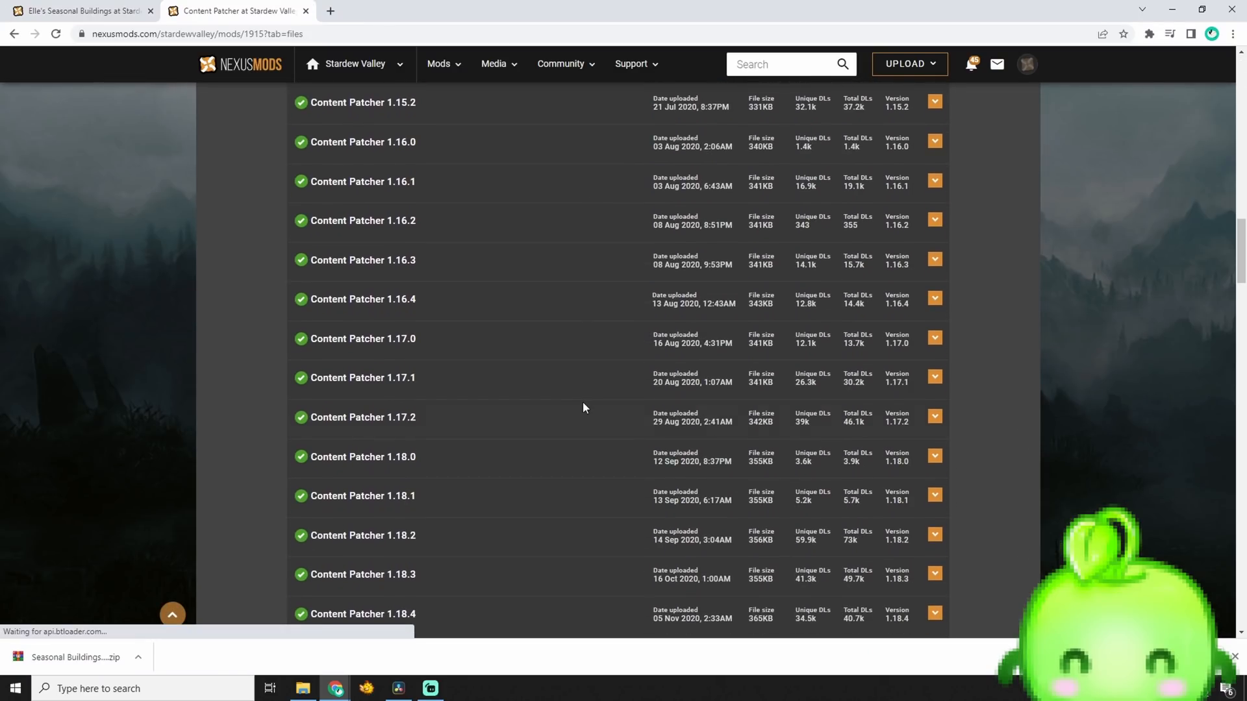
{"action": "scroll", "scroll_direction": "down", "scroll_amount": 3}
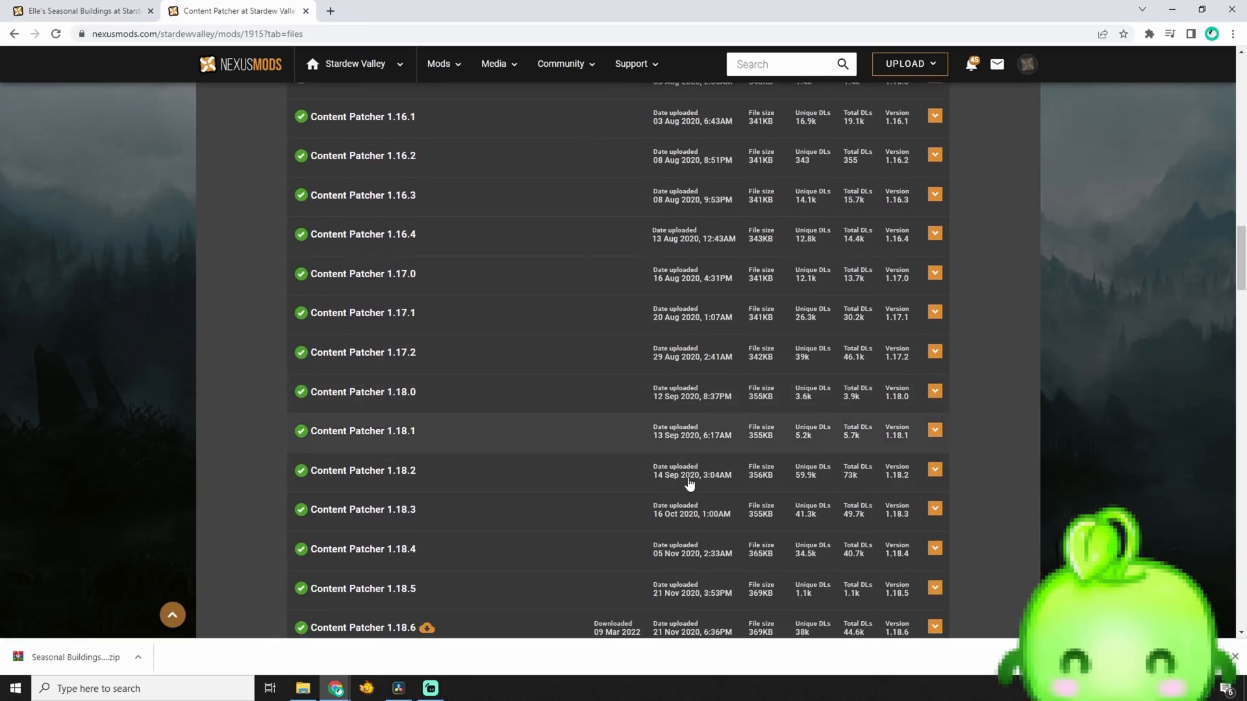
{"action": "scroll", "scroll_direction": "down", "scroll_amount": 3}
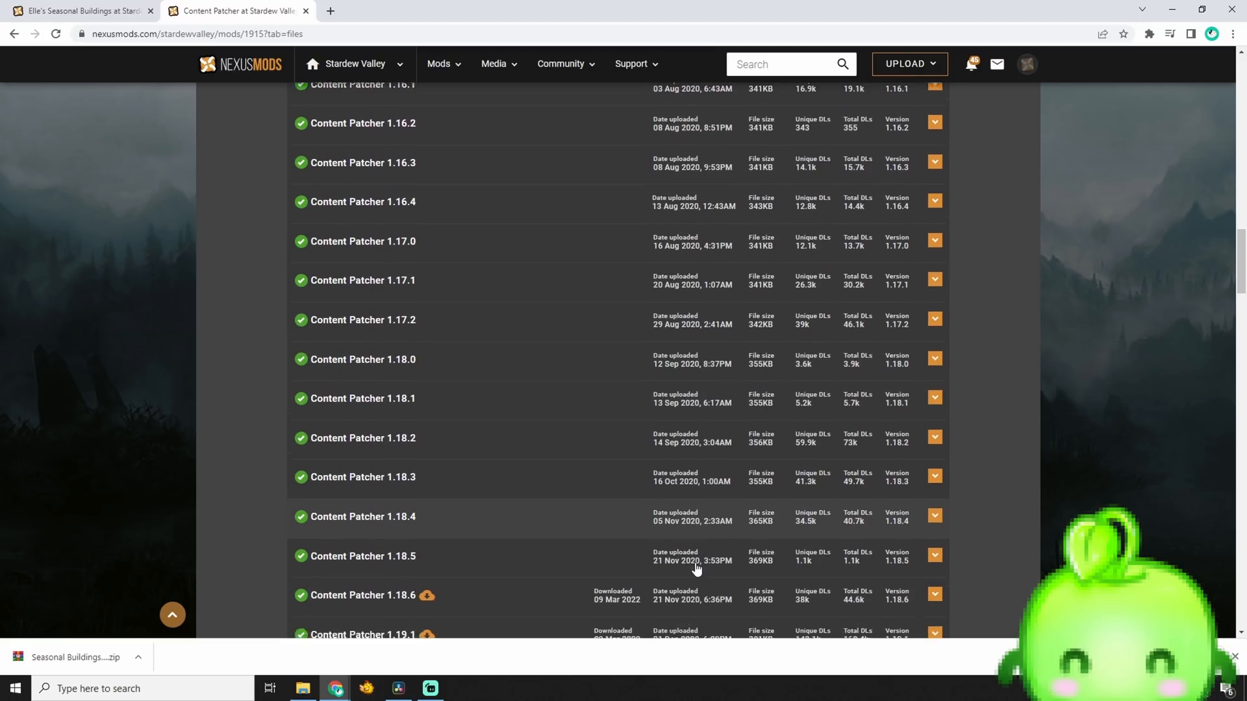
{"action": "scroll", "scroll_direction": "down", "scroll_amount": 3}
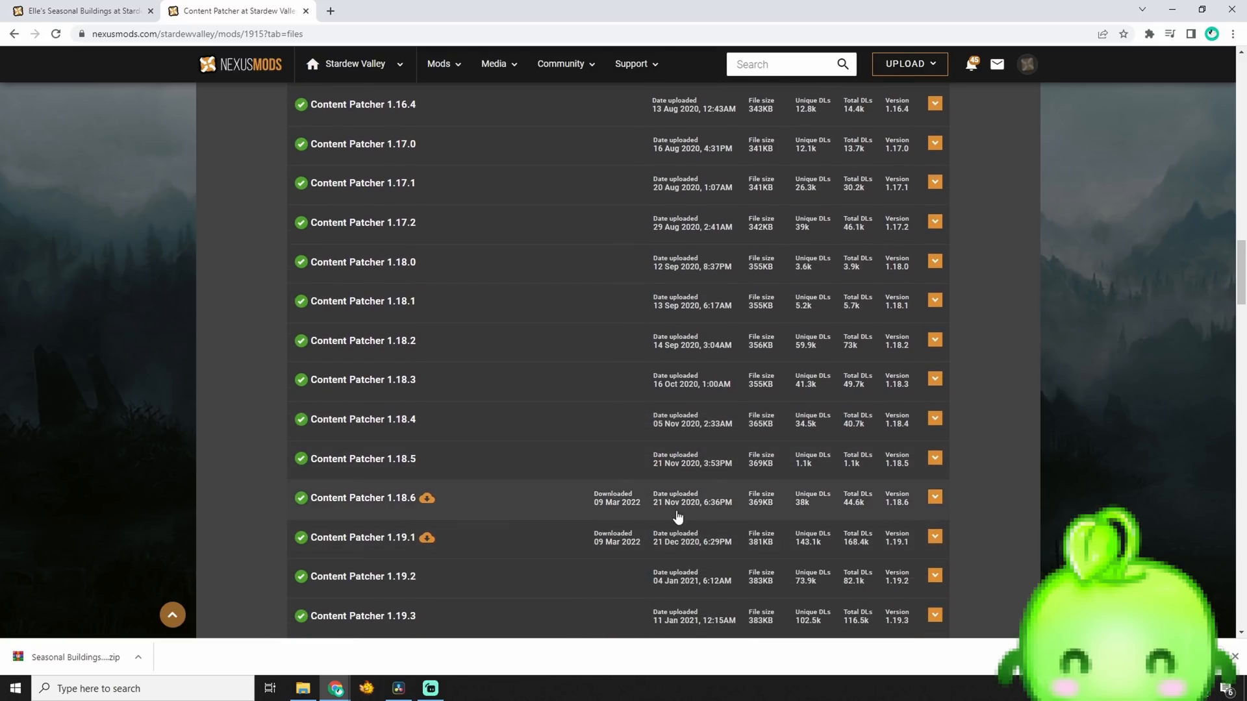
{"action": "left_click", "coordinate": [933, 498]}
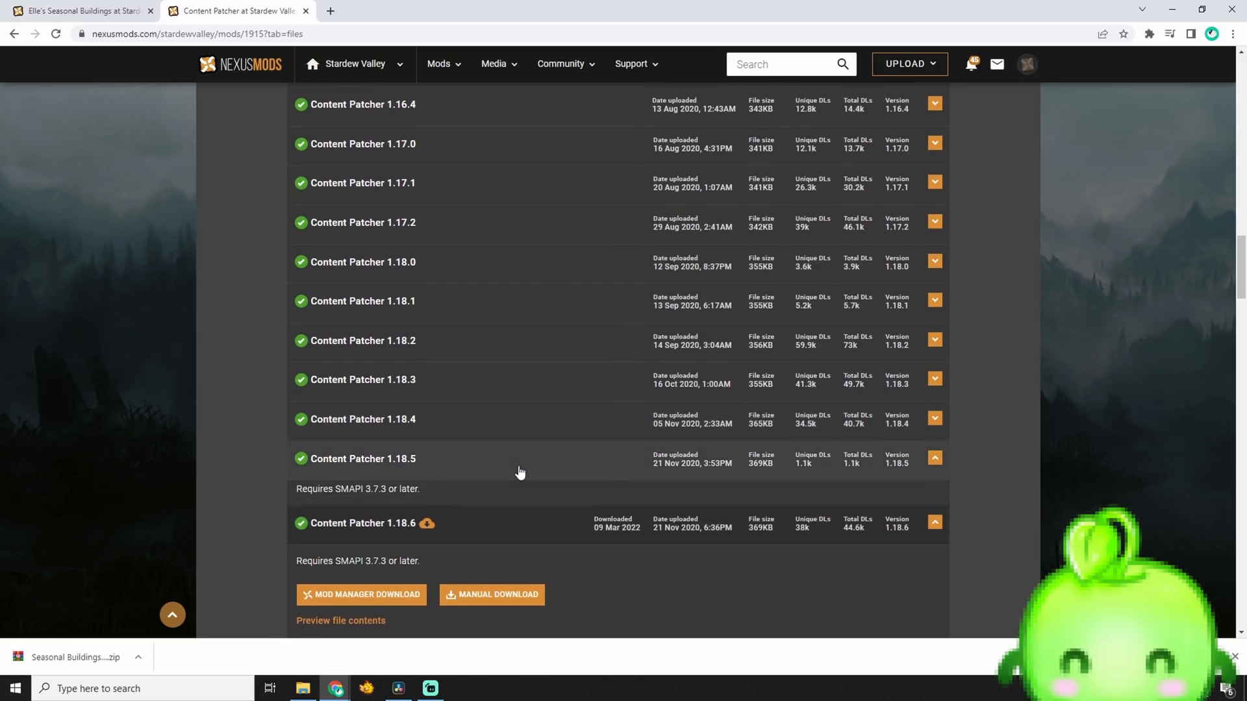
{"action": "scroll", "scroll_direction": "down", "scroll_amount": 3}
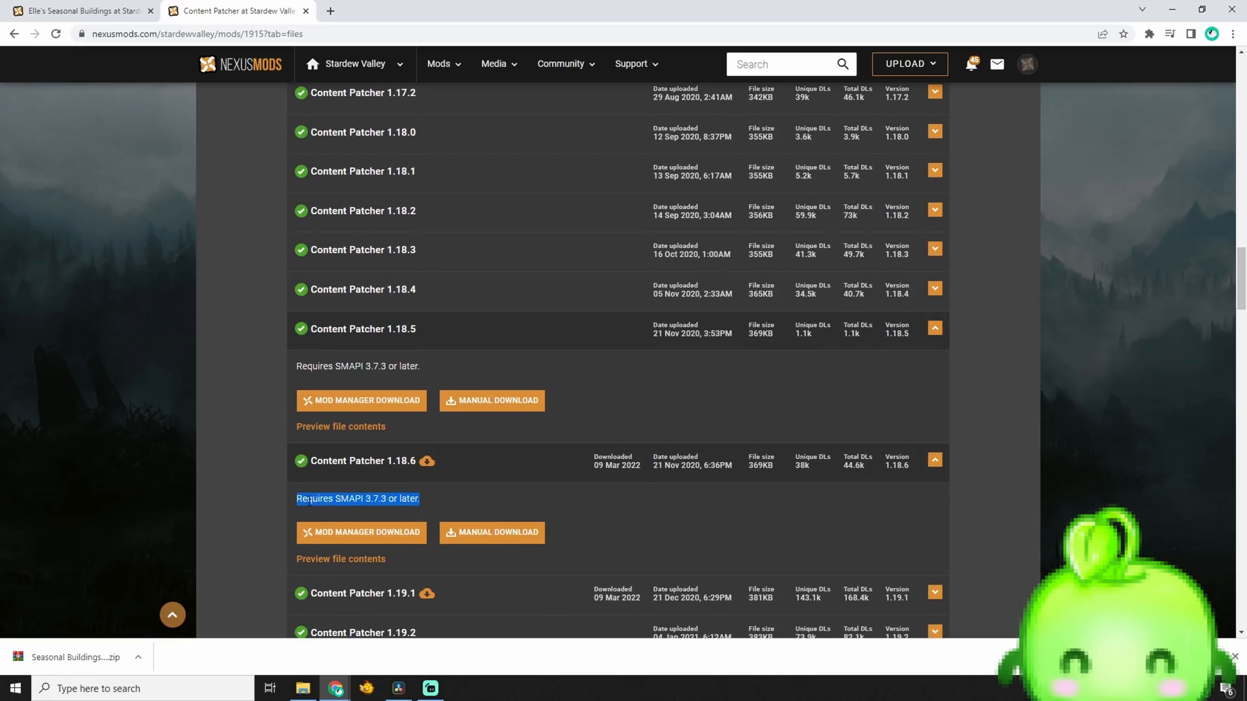
{"action": "left_click", "coordinate": [491, 532]}
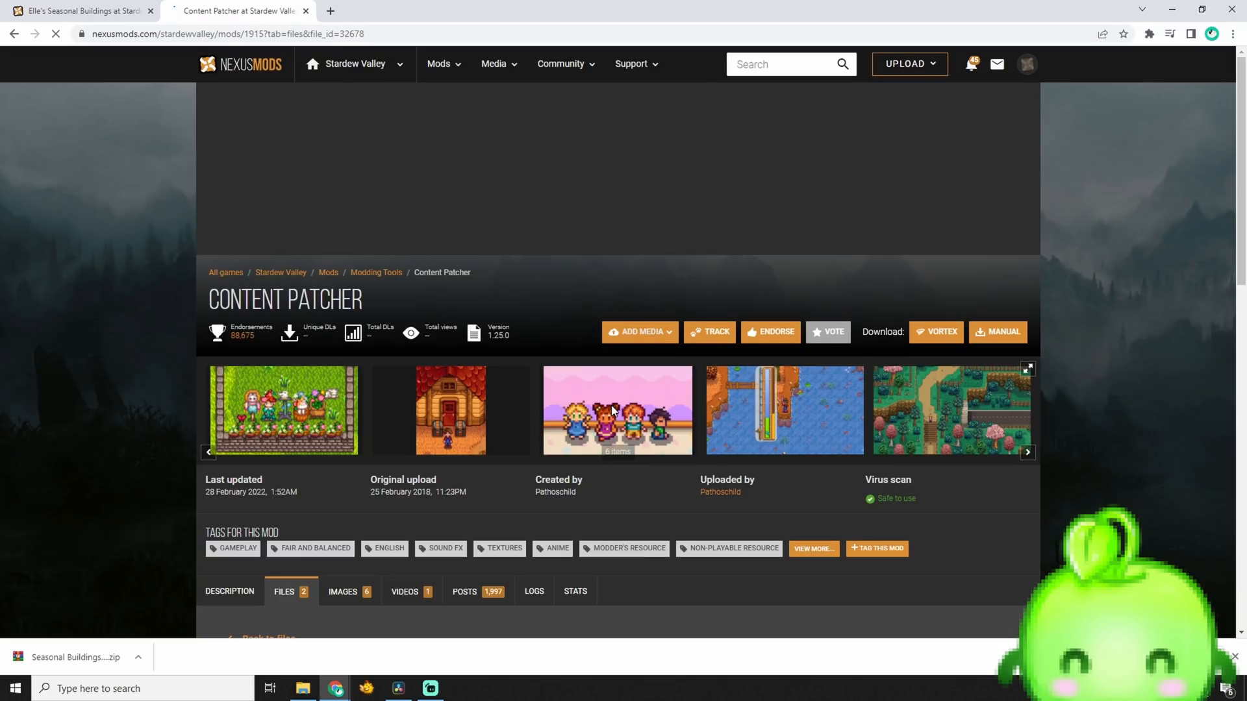
{"action": "left_click", "coordinate": [997, 331]}
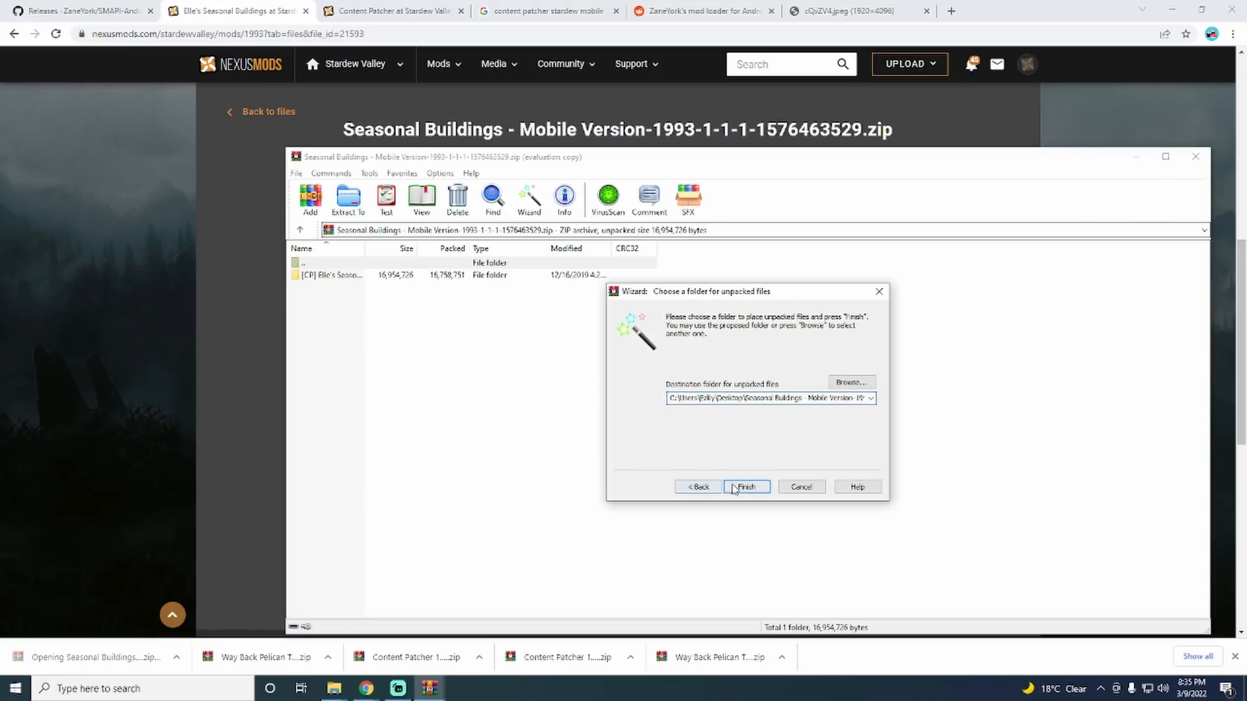
- Unpack the Seasonal Buildings mobile zip to a Desktop folder via the WinRAR wizard
{"action": "left_click", "coordinate": [744, 485]}
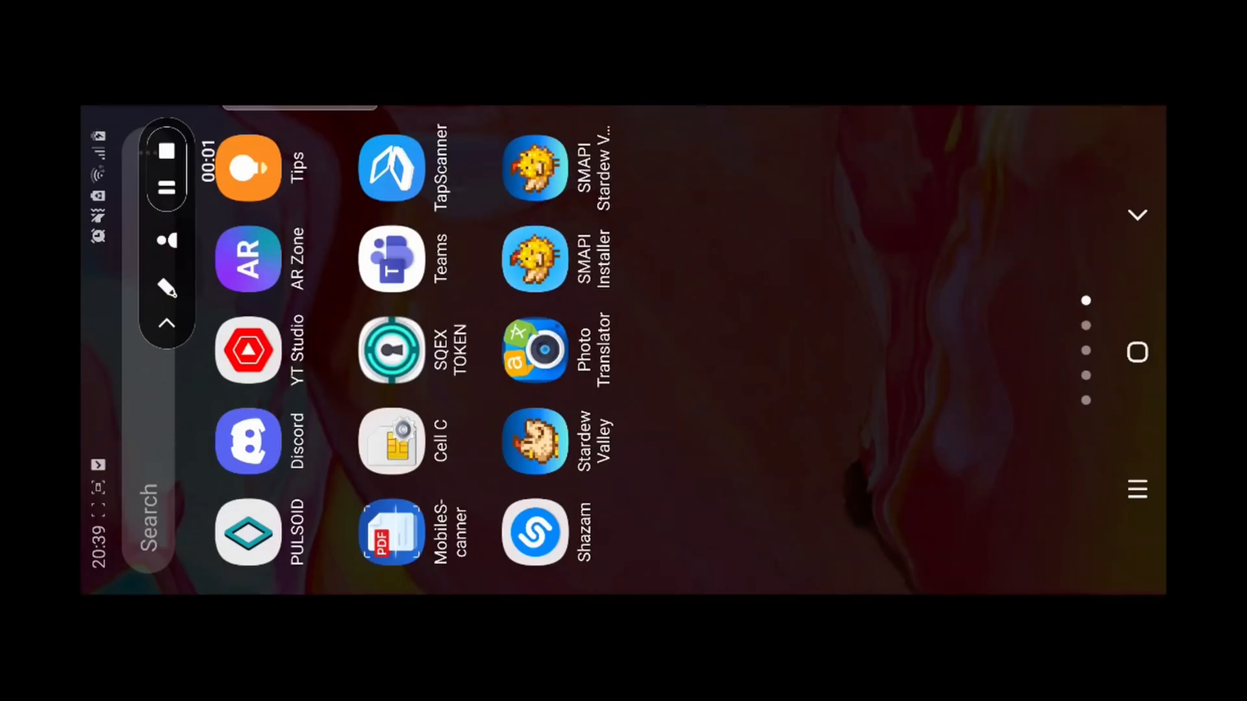
- Launch SMAPI Stardew Valley on the phone and review the console listing five loaded mods
{"action": "left_click", "coordinate": [534, 441]}
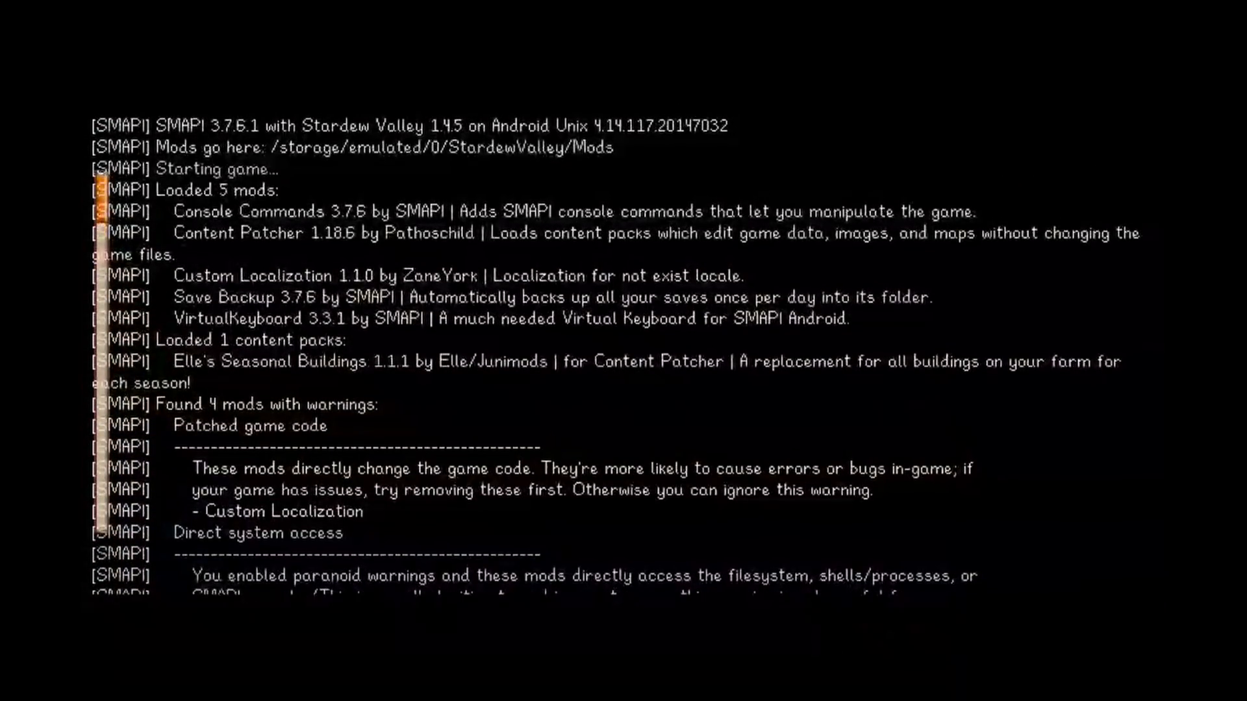
{"action": "scroll", "scroll_direction": "down", "scroll_amount": 3}
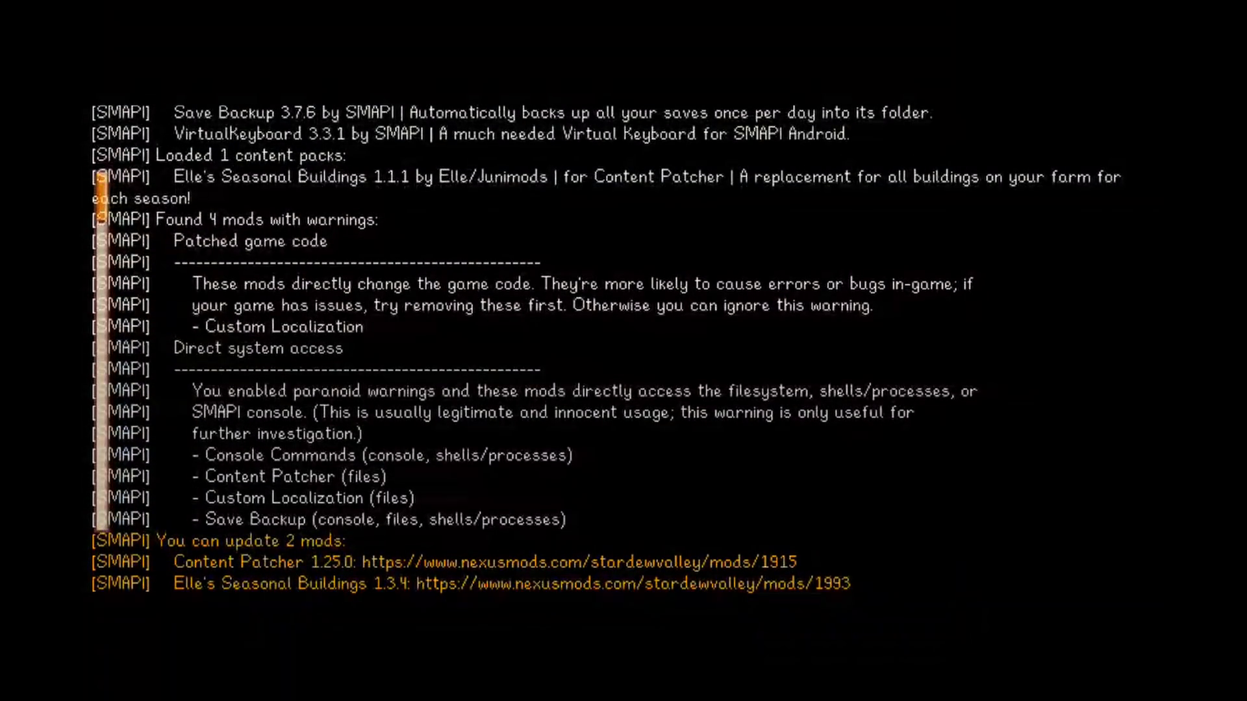